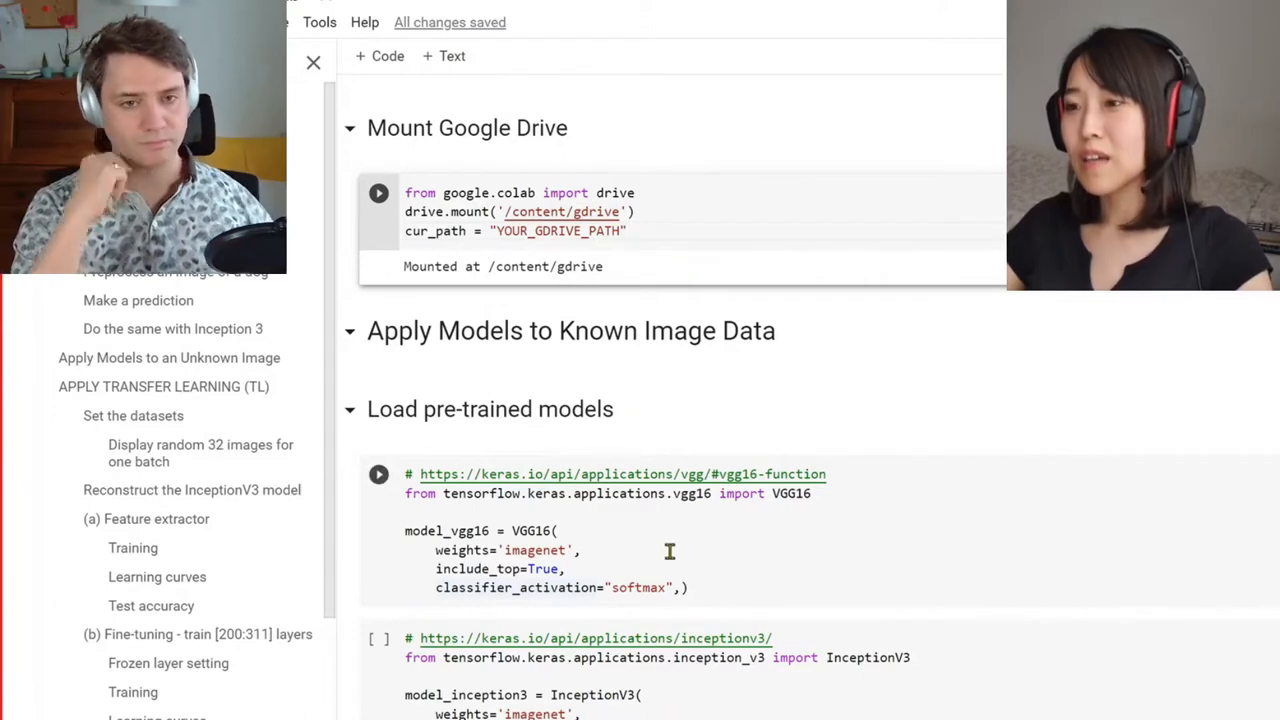
- Run the VGG16 loading cell, downloading its 553467096-byte ImageNet weights file
scroll("down", 3)
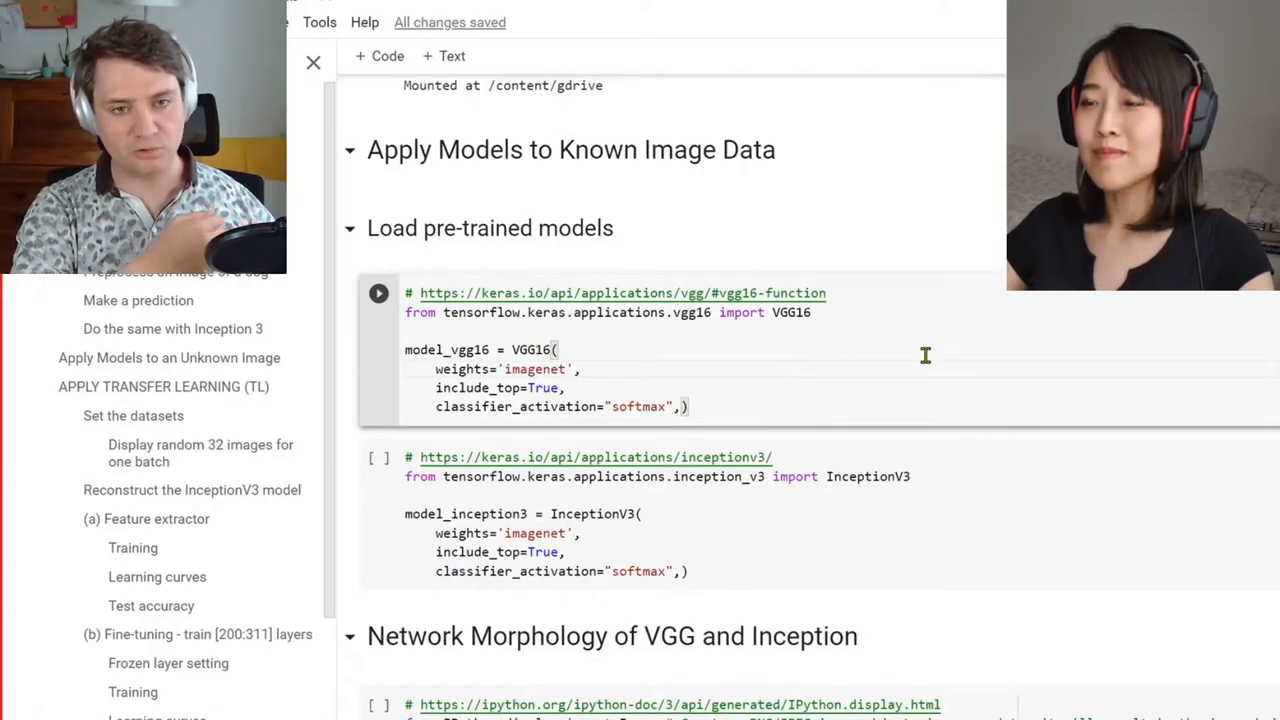
scroll("up", 3)
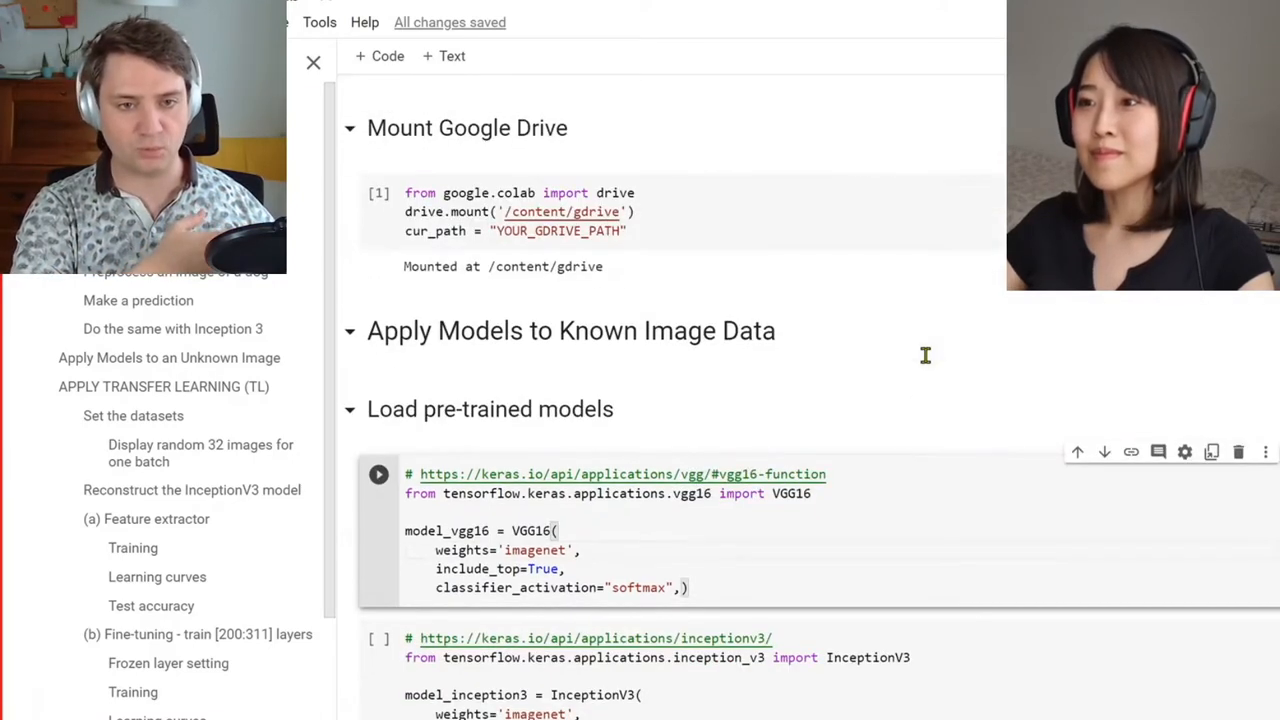
mouse_move(928, 363)
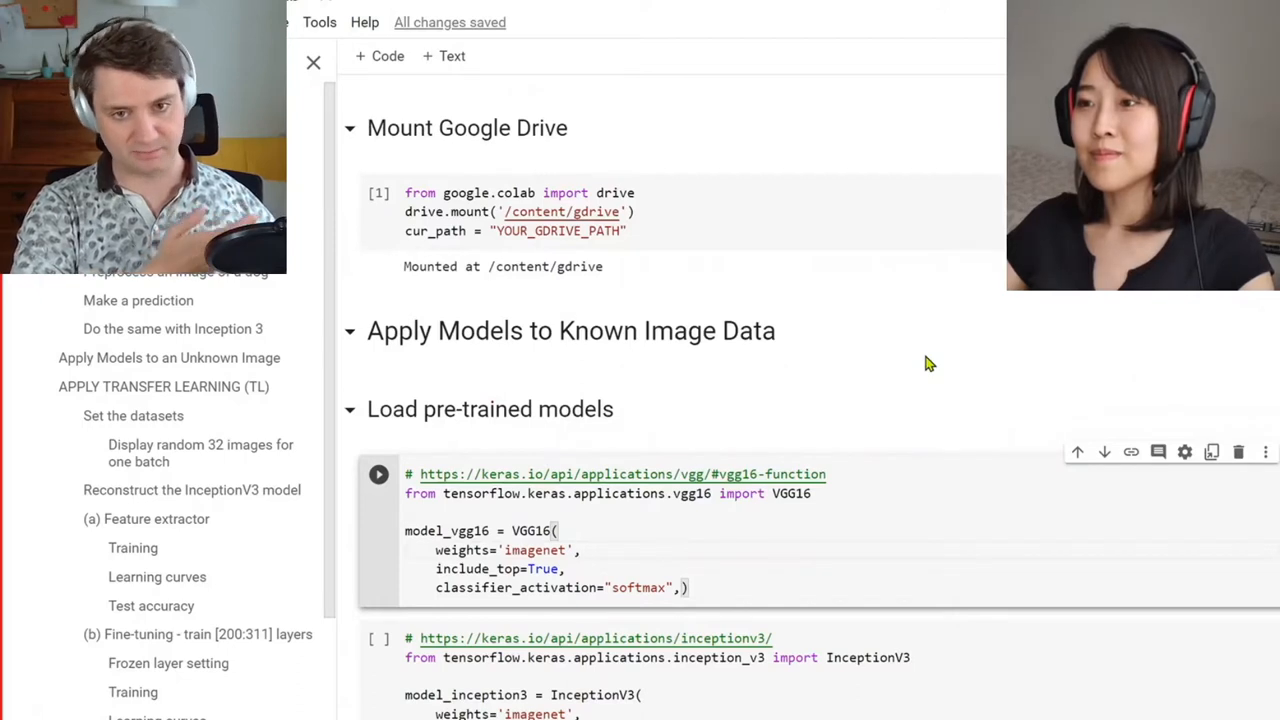
mouse_move(963, 298)
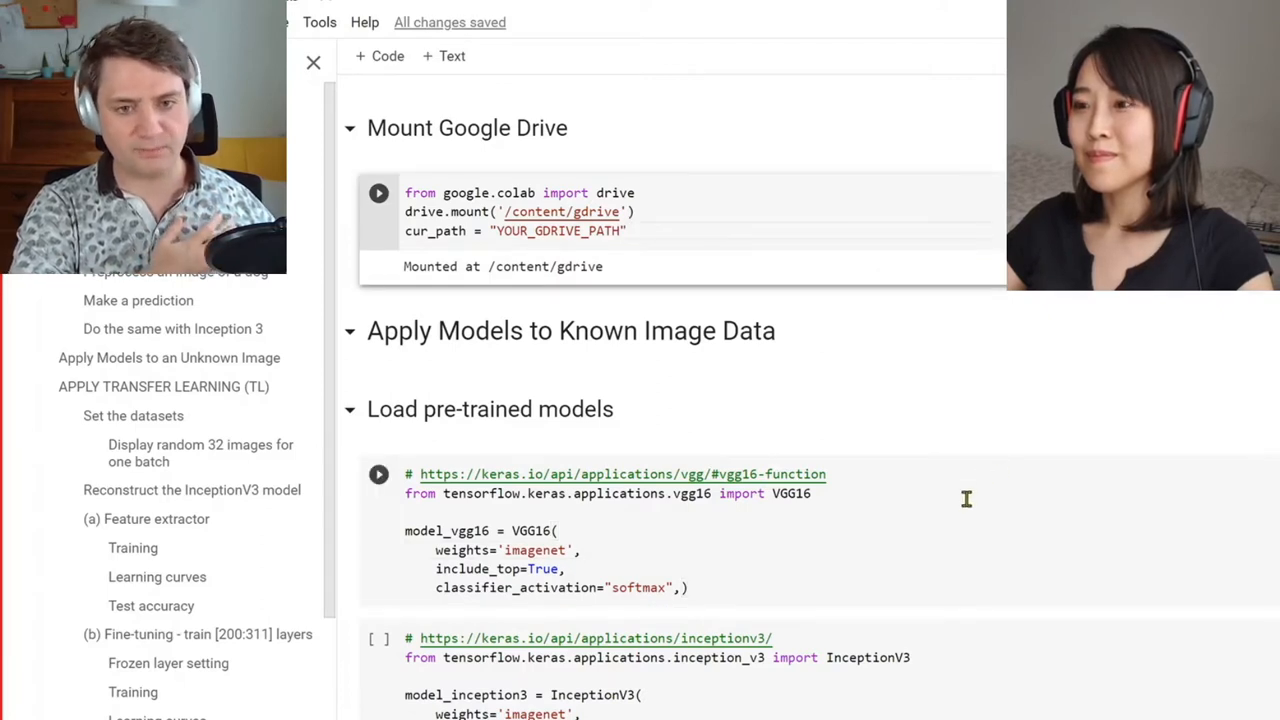
scroll("down", 3)
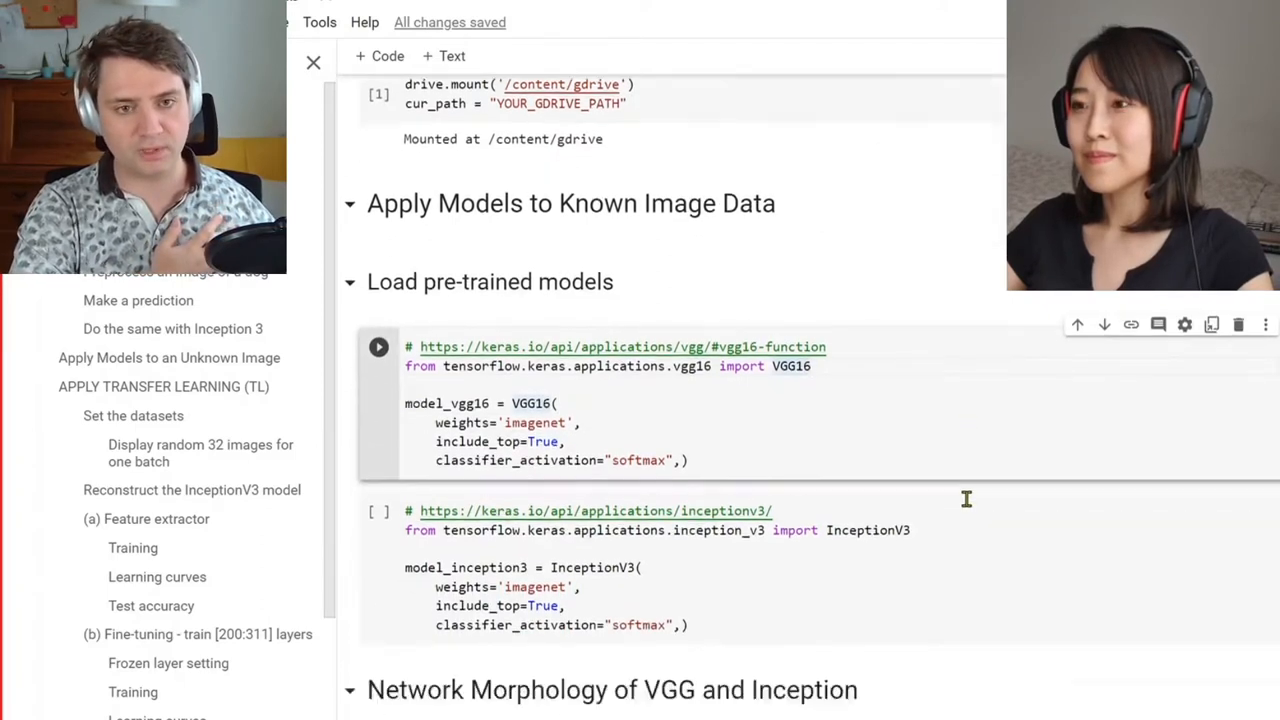
scroll("up", 3)
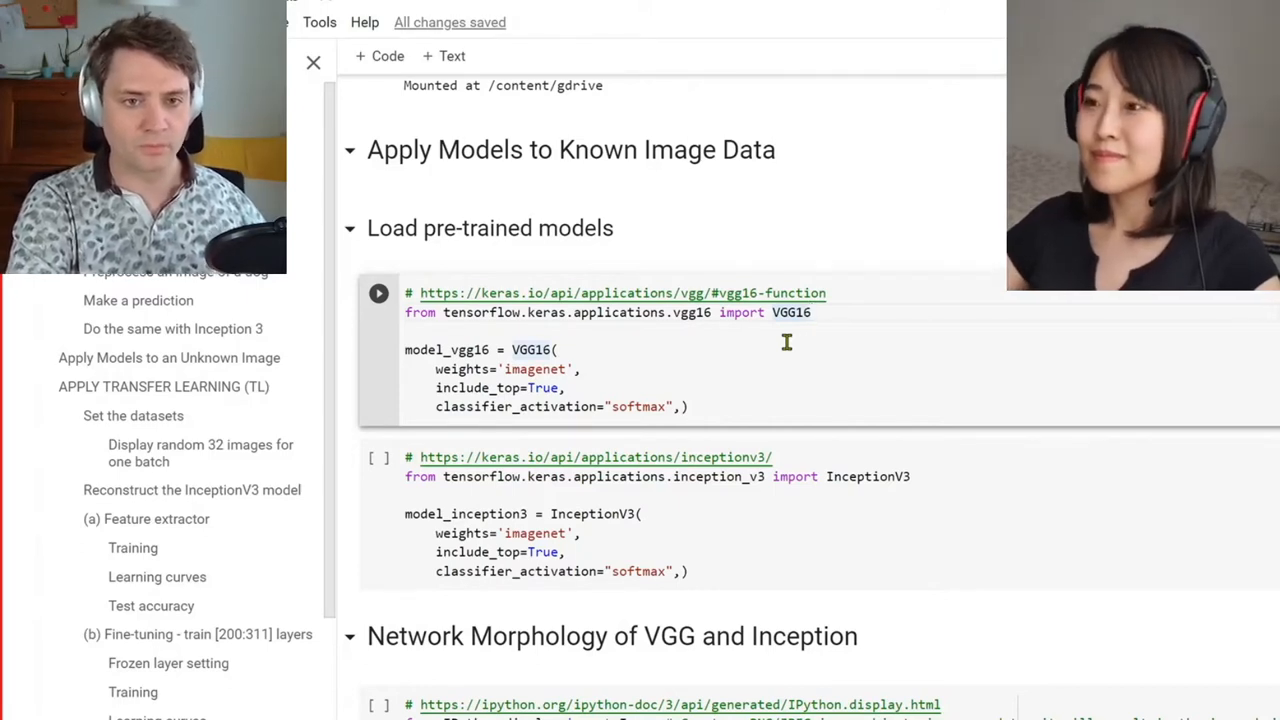
mouse_move(675, 325)
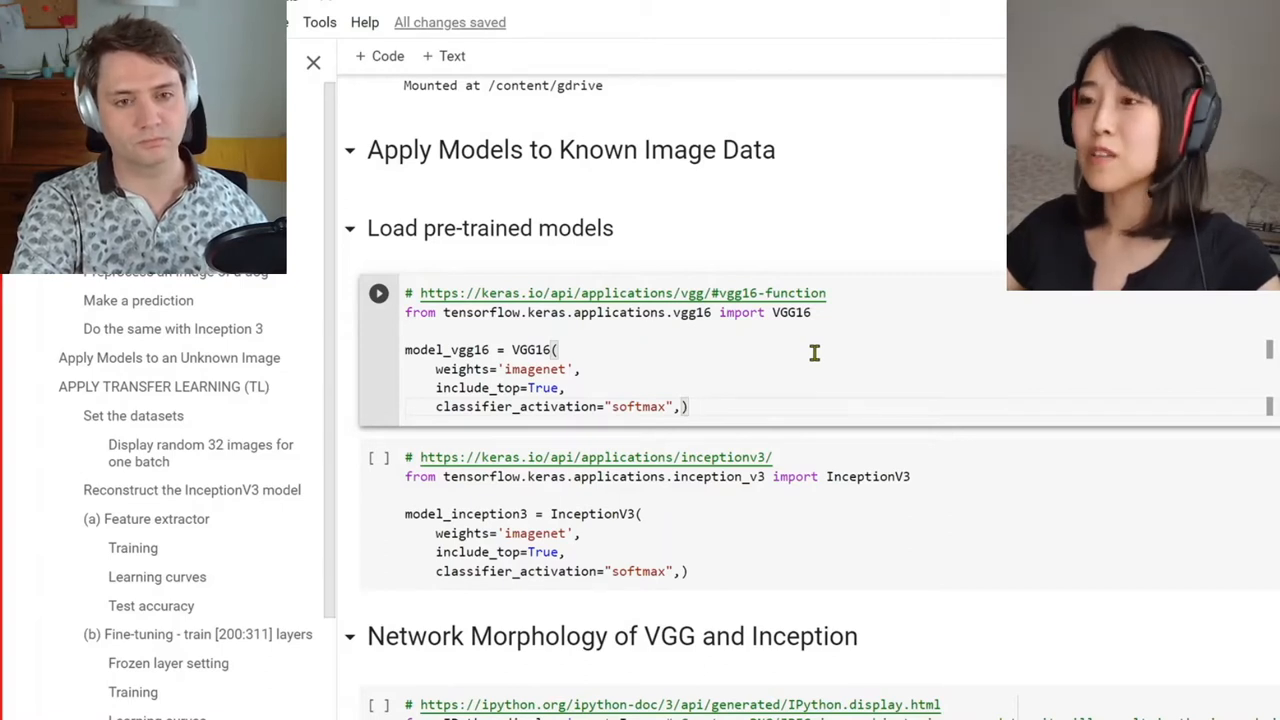
mouse_move(492, 388)
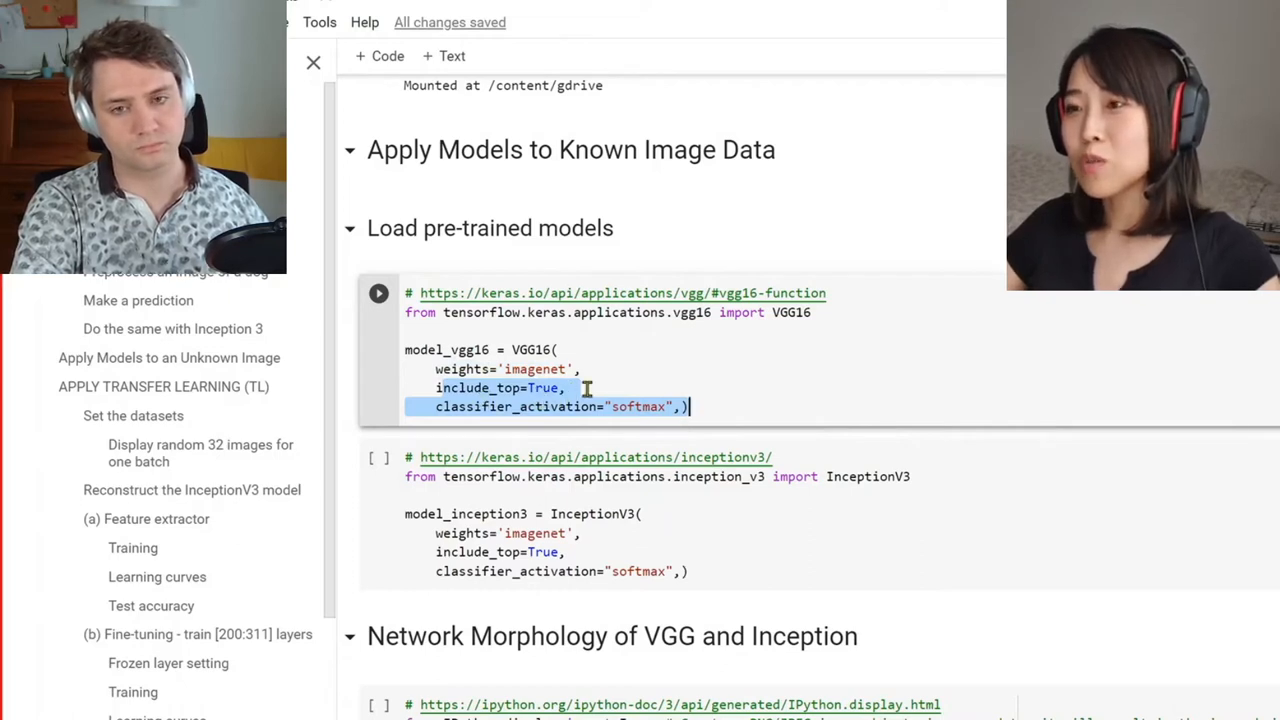
left_click(575, 388)
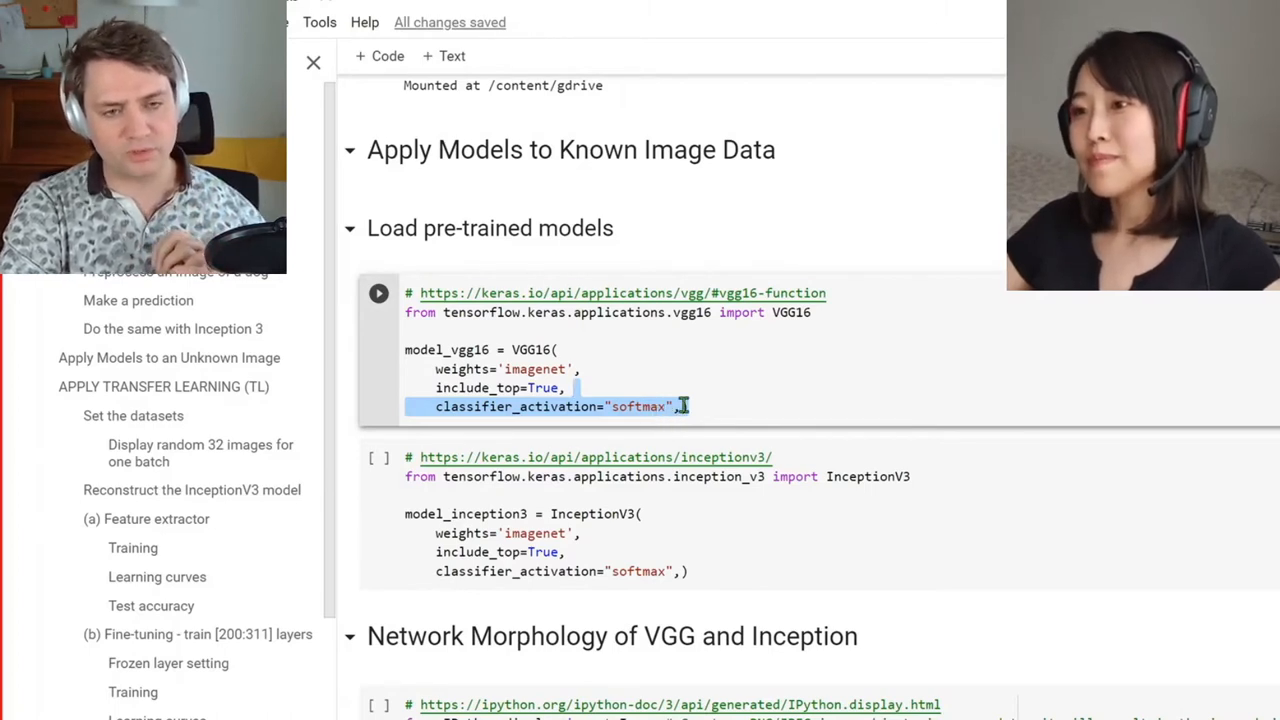
mouse_move(814, 413)
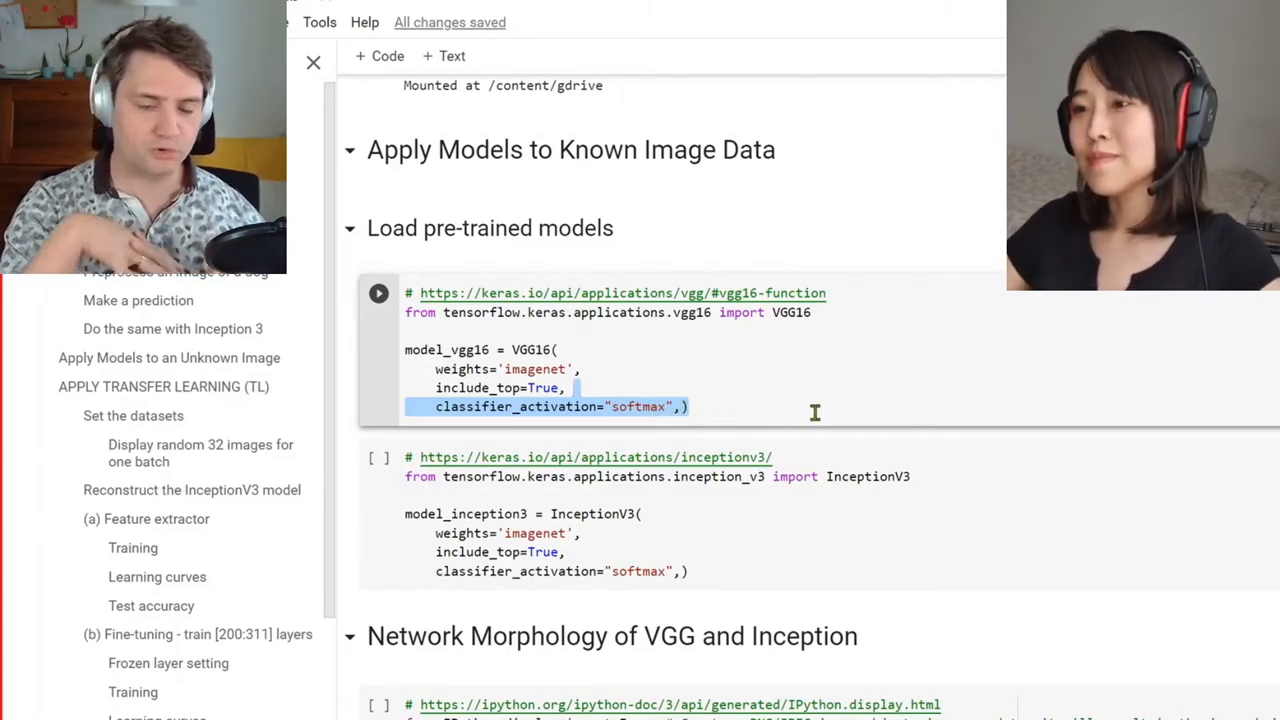
left_click(685, 406)
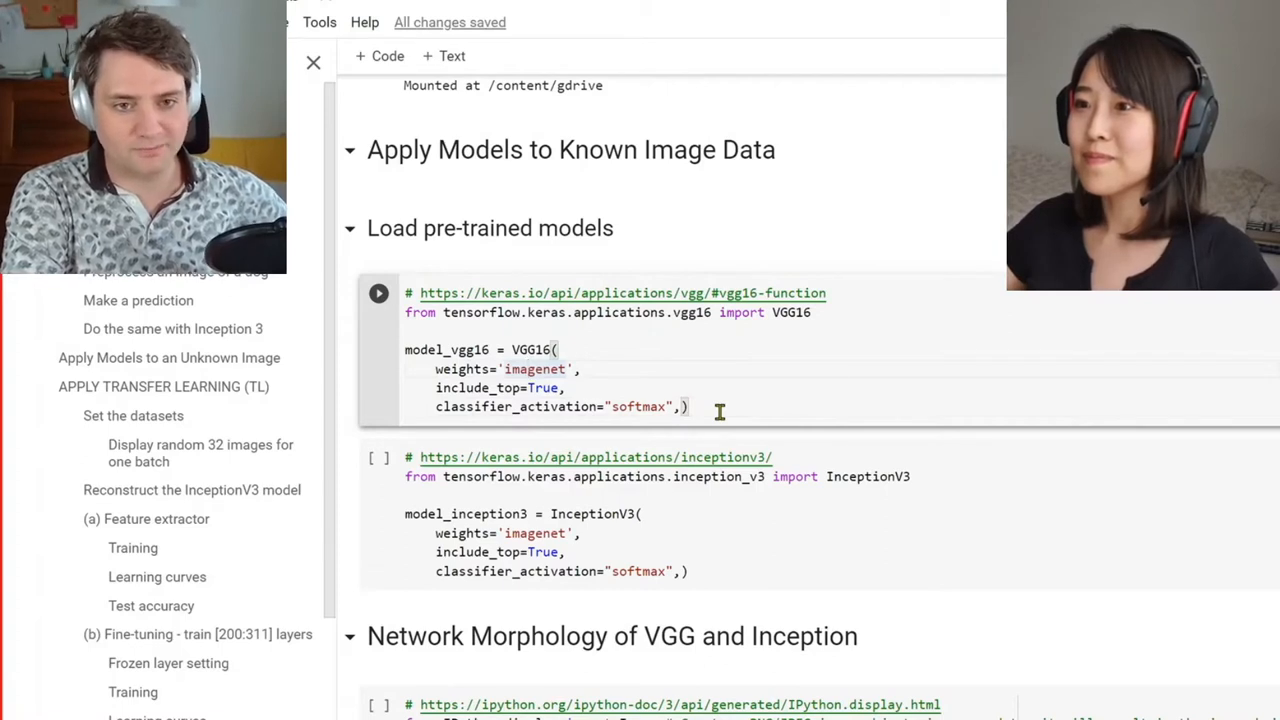
left_click(378, 293)
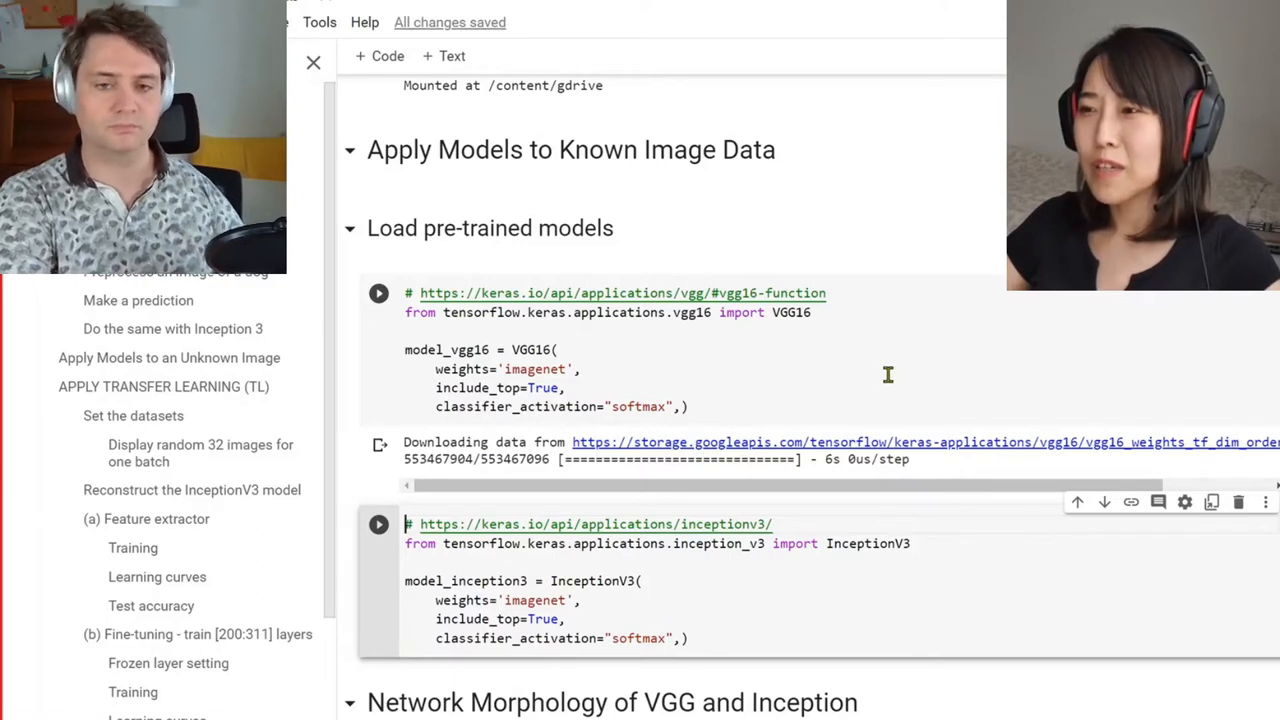
mouse_move(517, 442)
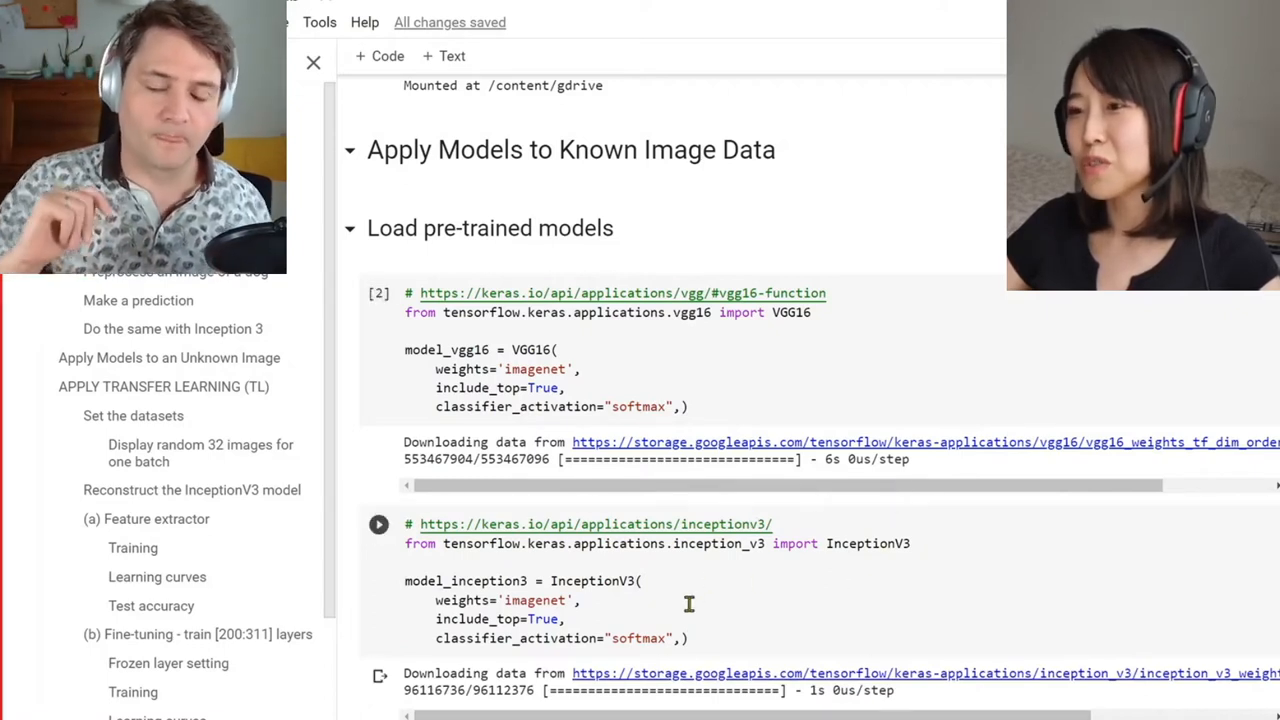
mouse_move(662, 626)
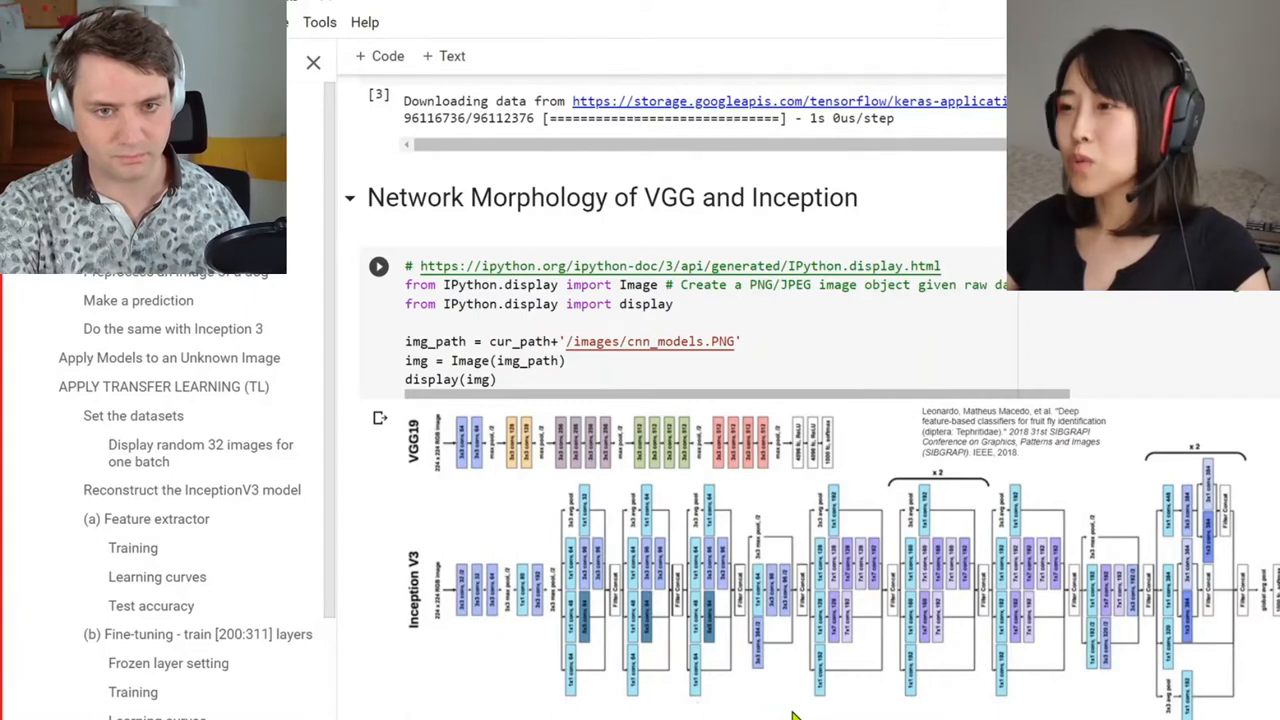
mouse_move(325, 430)
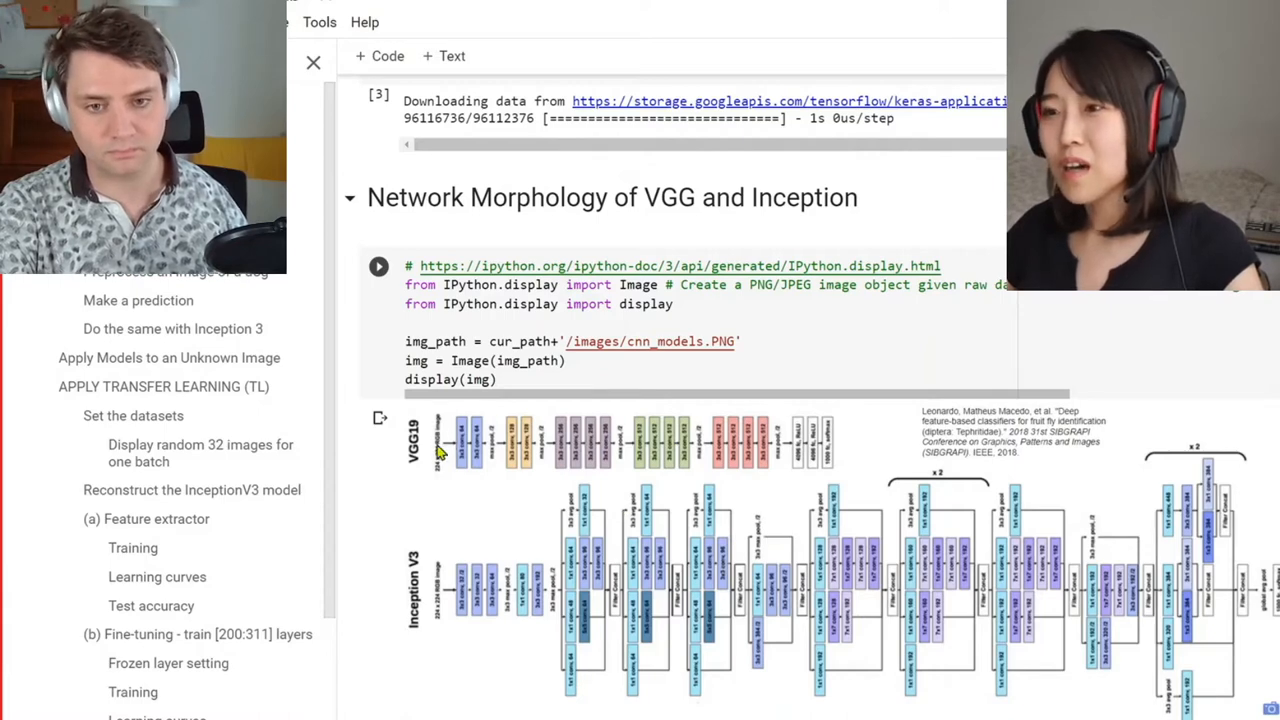
mouse_move(620, 458)
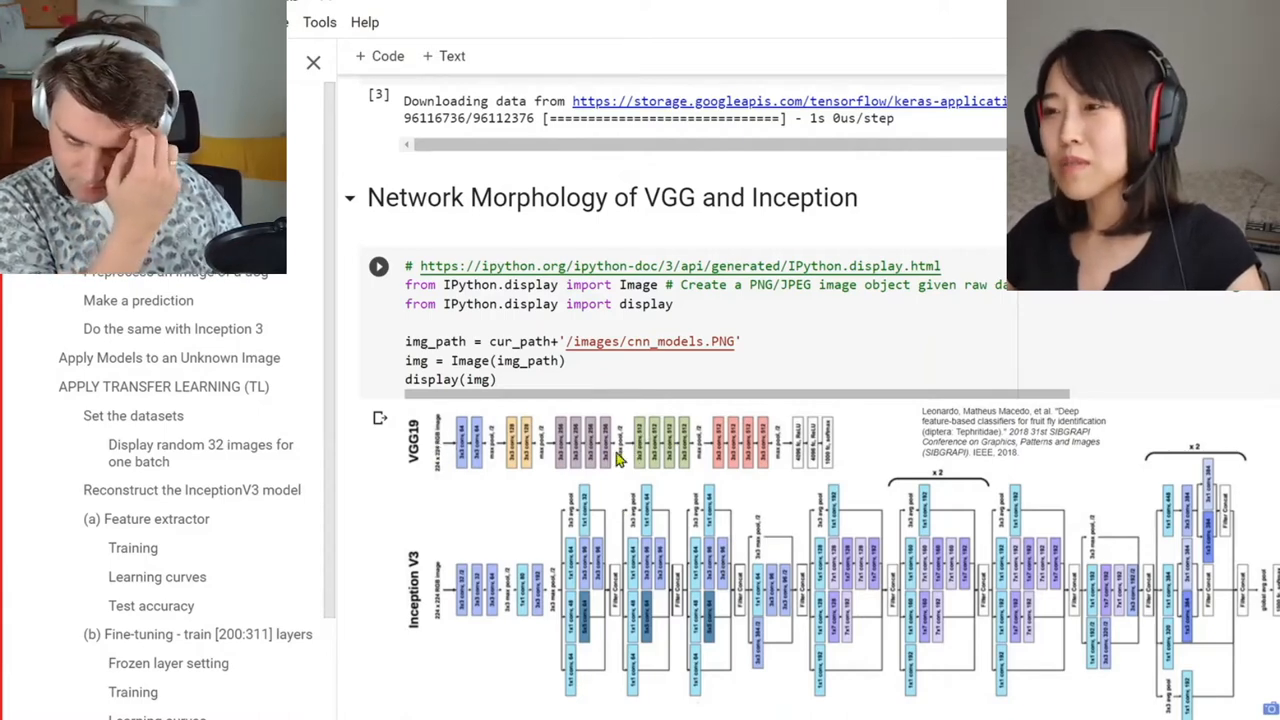
mouse_move(828, 600)
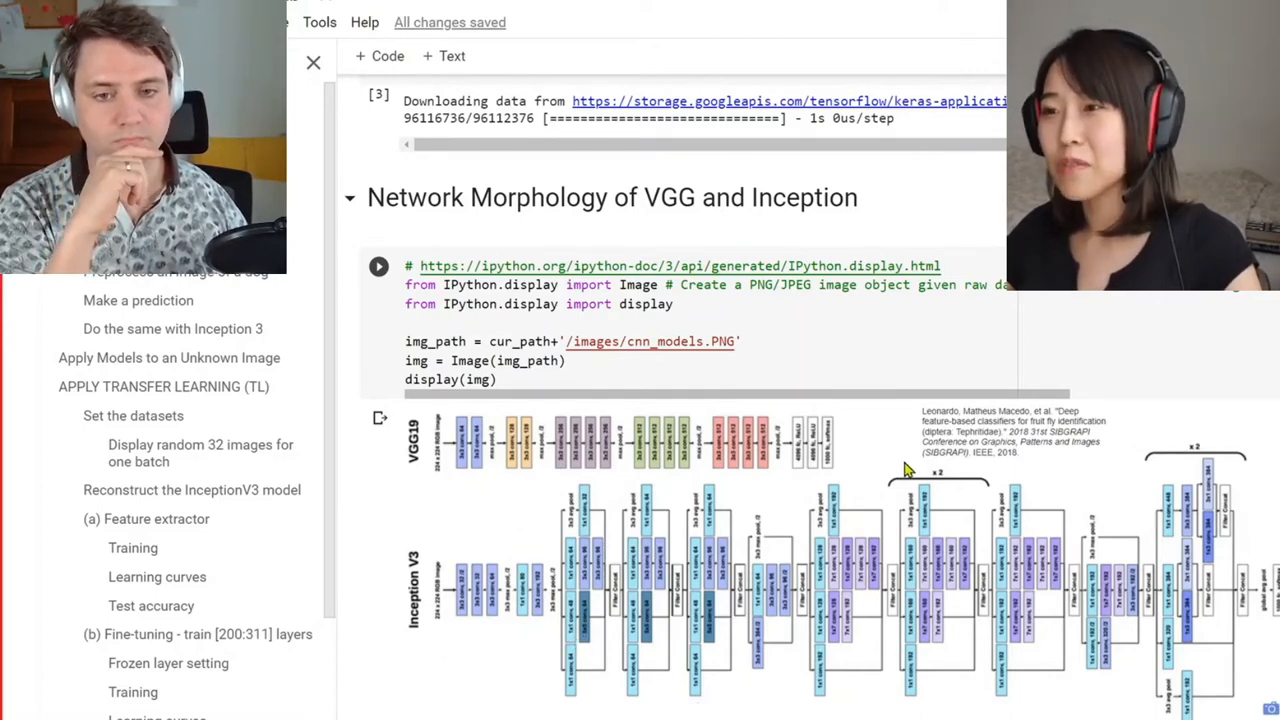
mouse_move(440, 478)
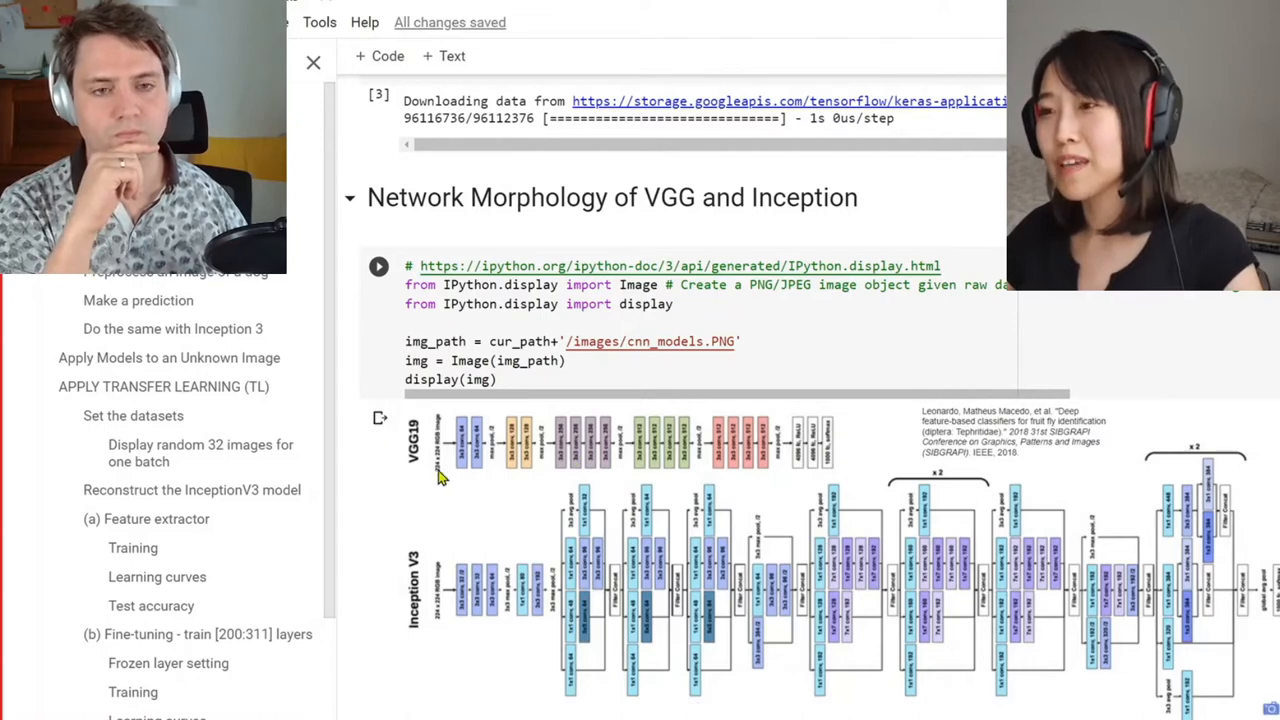
mouse_move(630, 560)
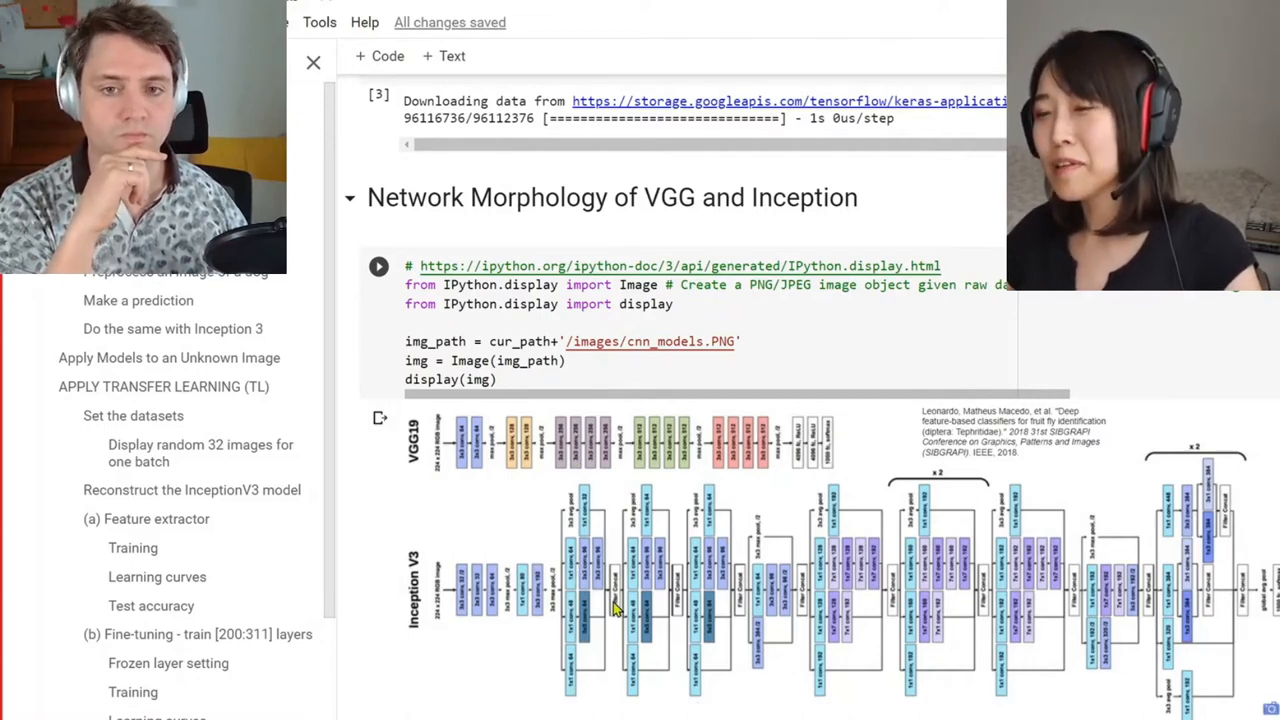
mouse_move(625, 600)
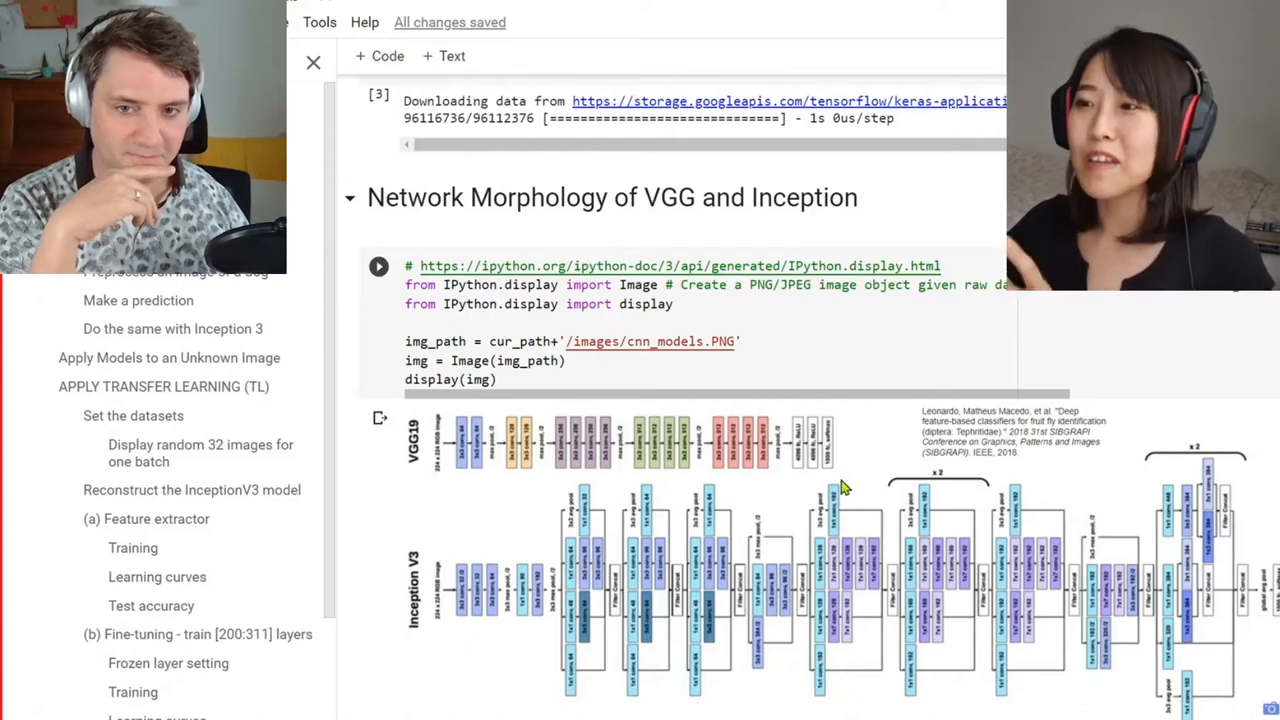
mouse_move(793, 531)
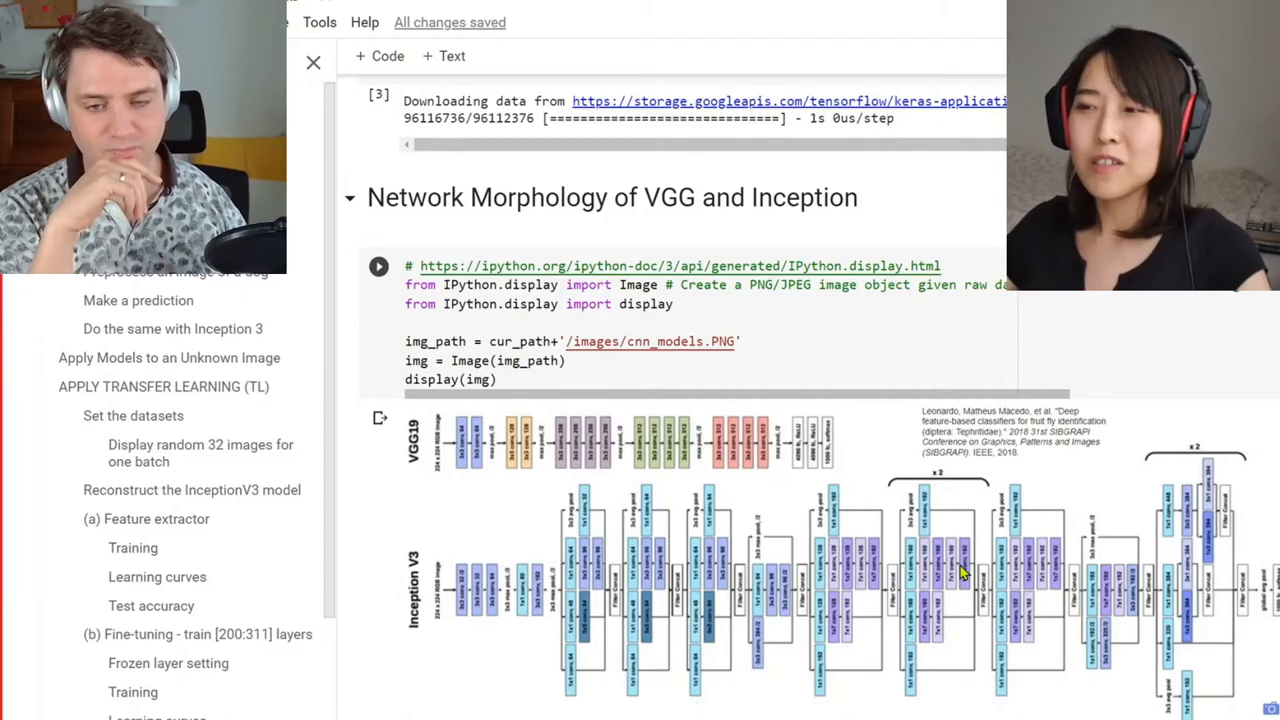
scroll("down", 3)
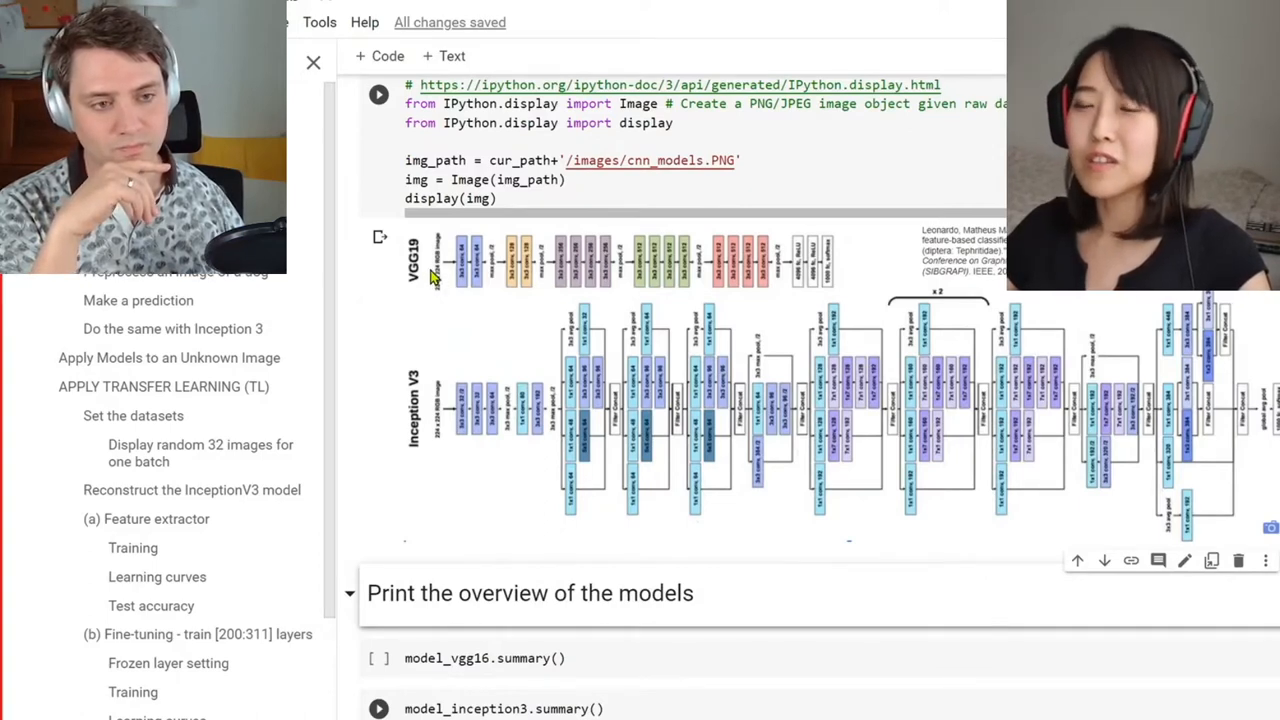
mouse_move(620, 448)
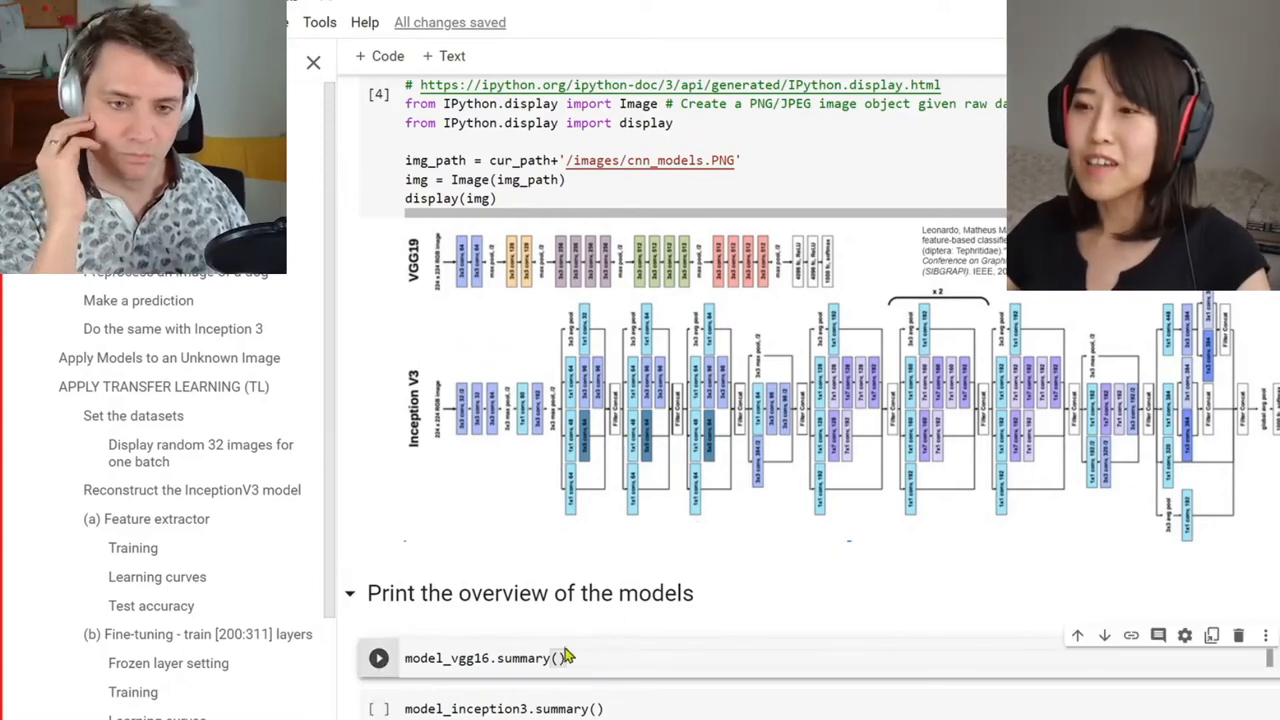
scroll("down", 3)
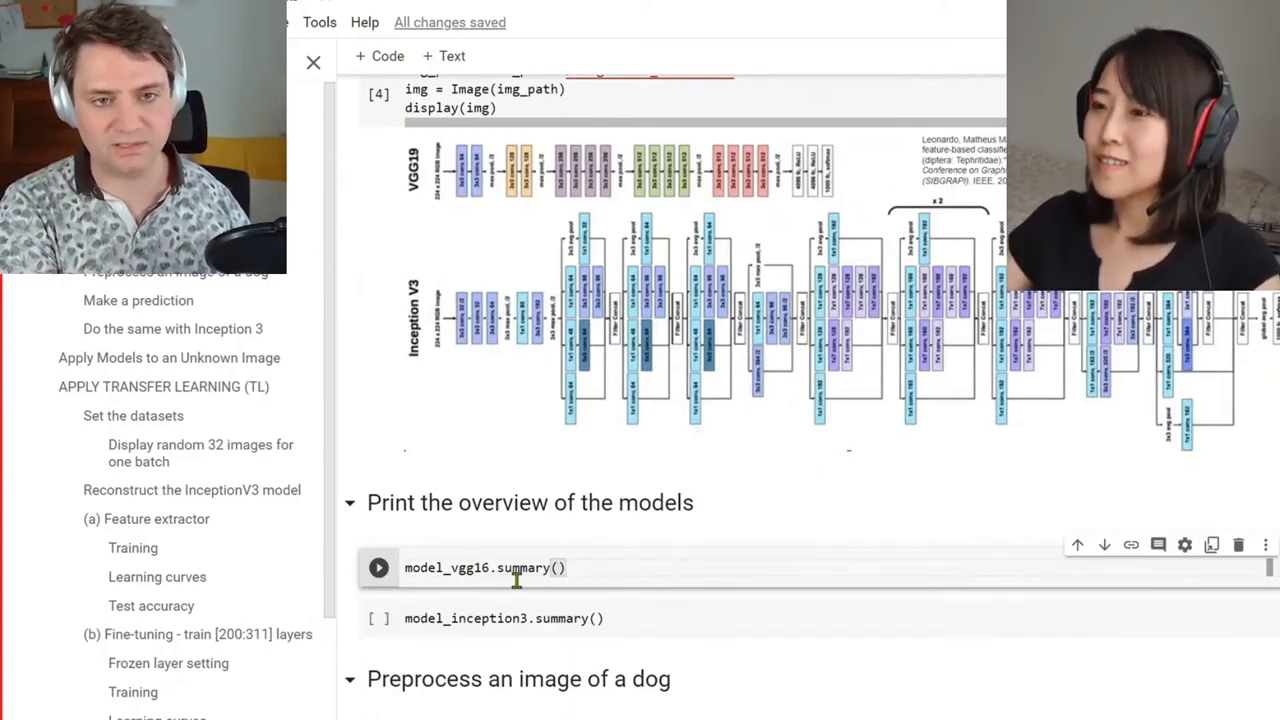
scroll("up", 3)
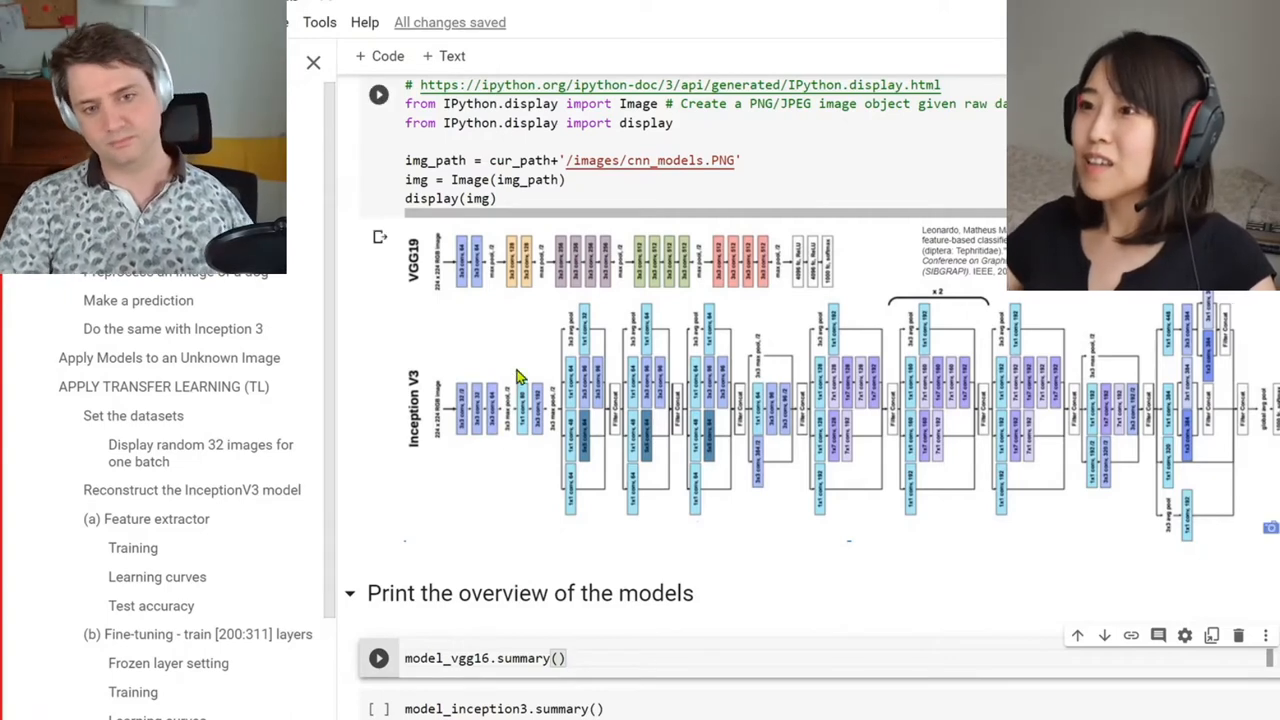
mouse_move(535, 403)
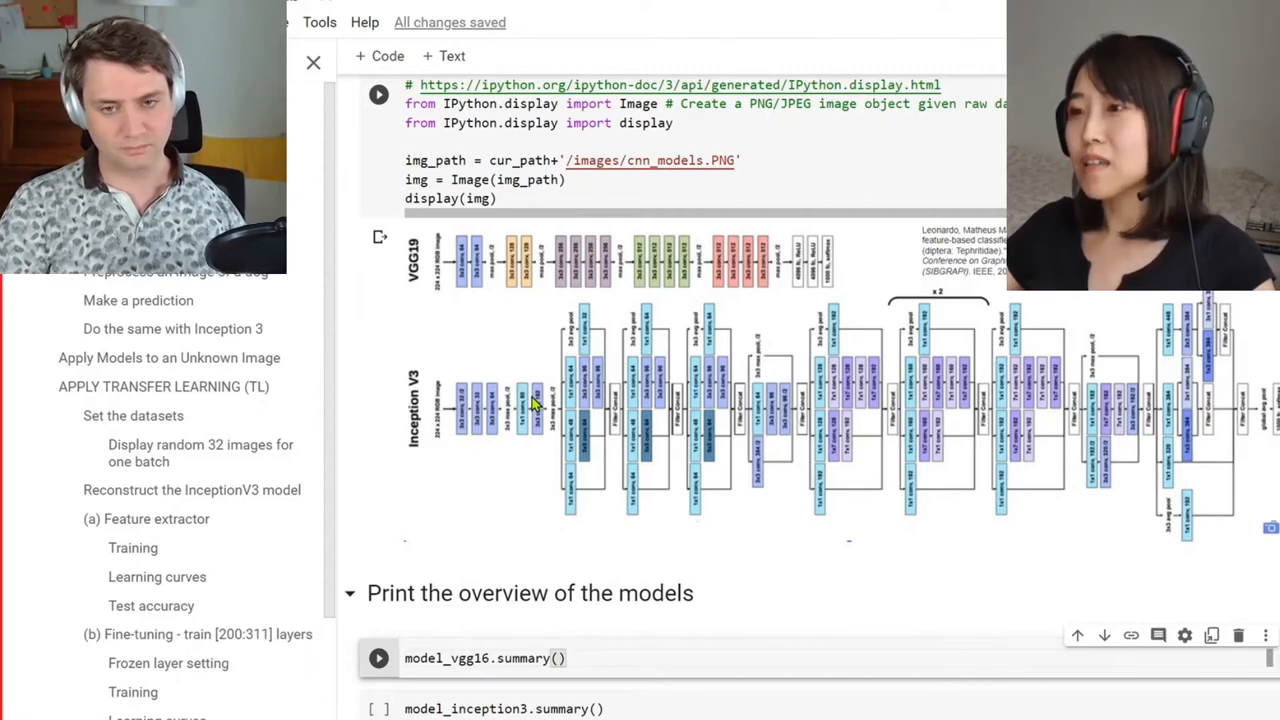
left_click(570, 658)
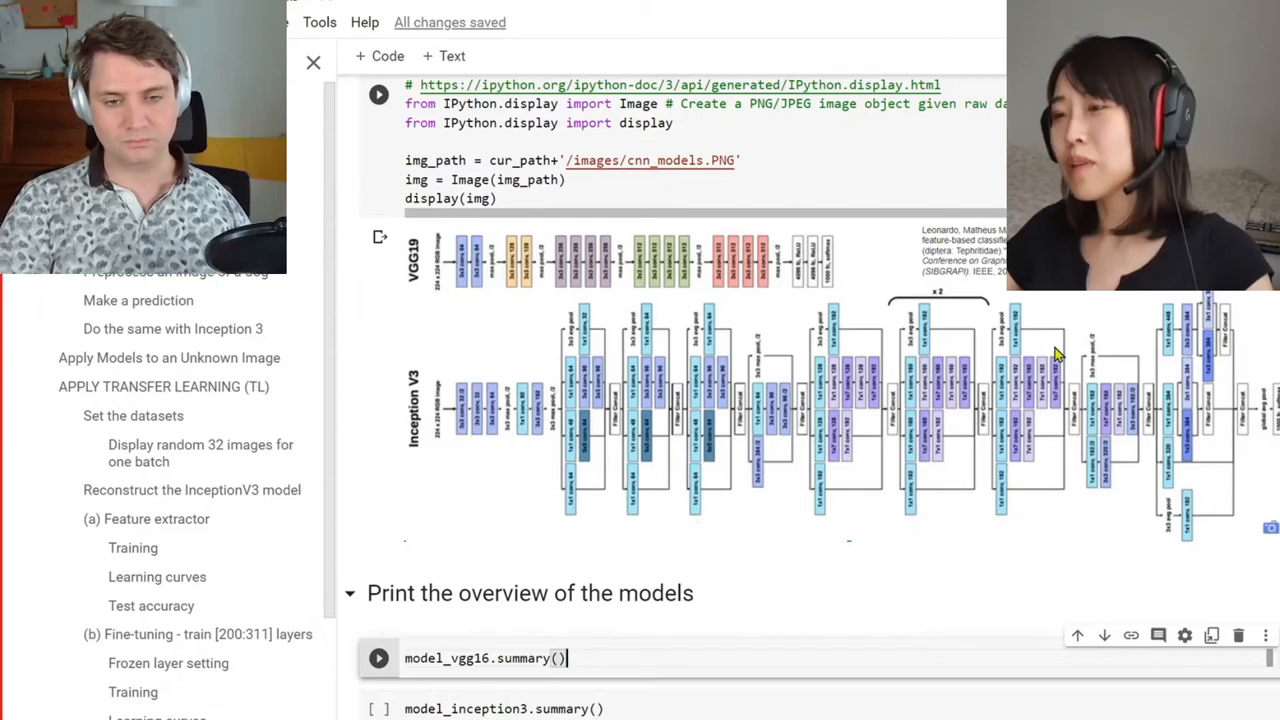
mouse_move(780, 270)
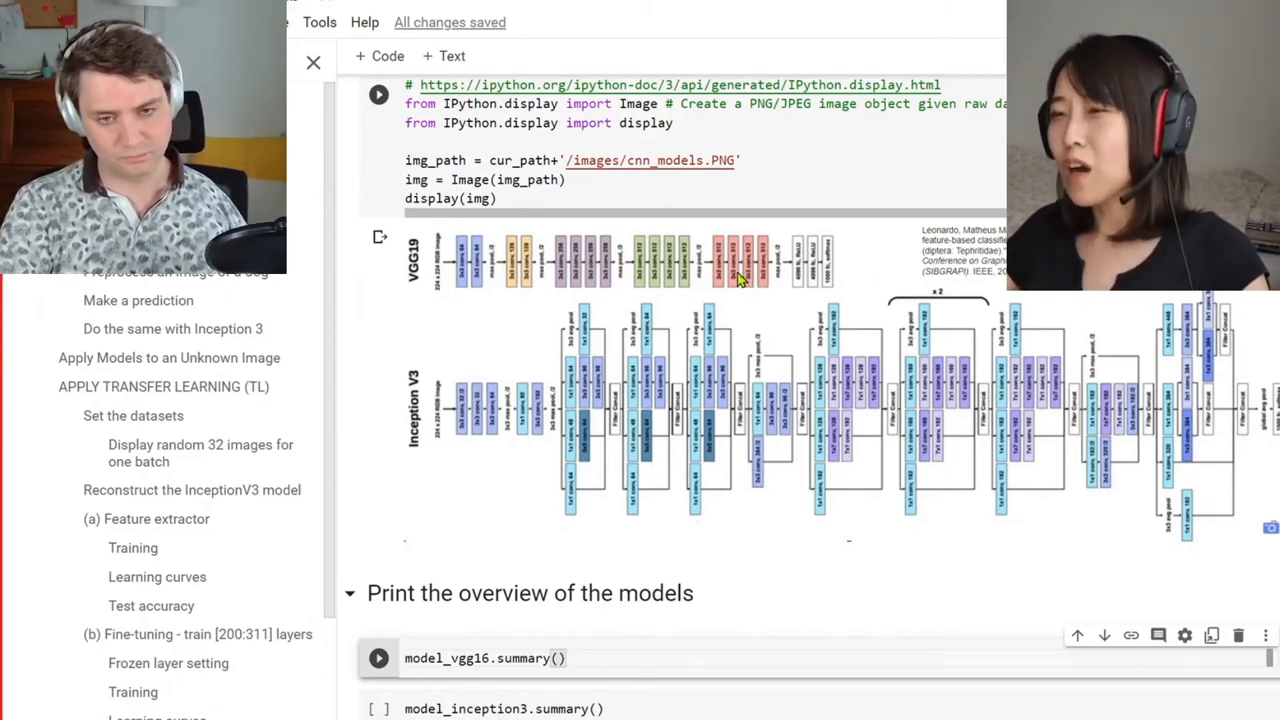
mouse_move(688, 384)
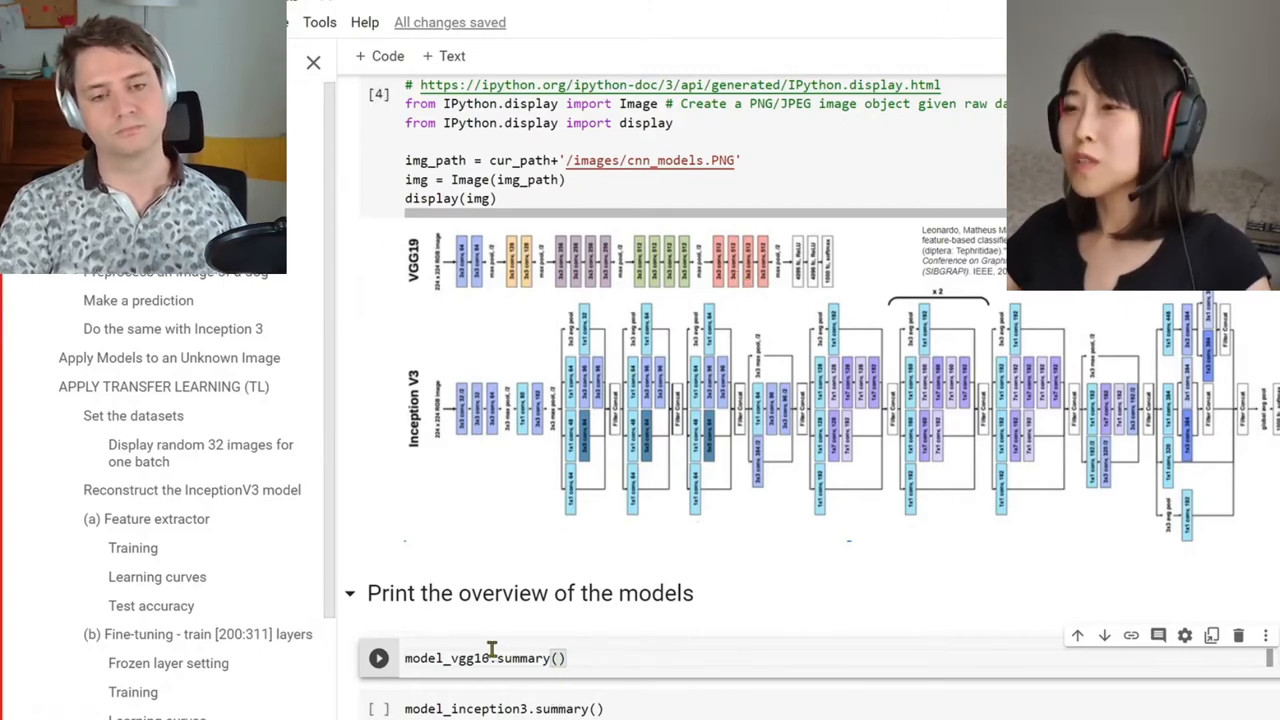
mouse_move(605, 655)
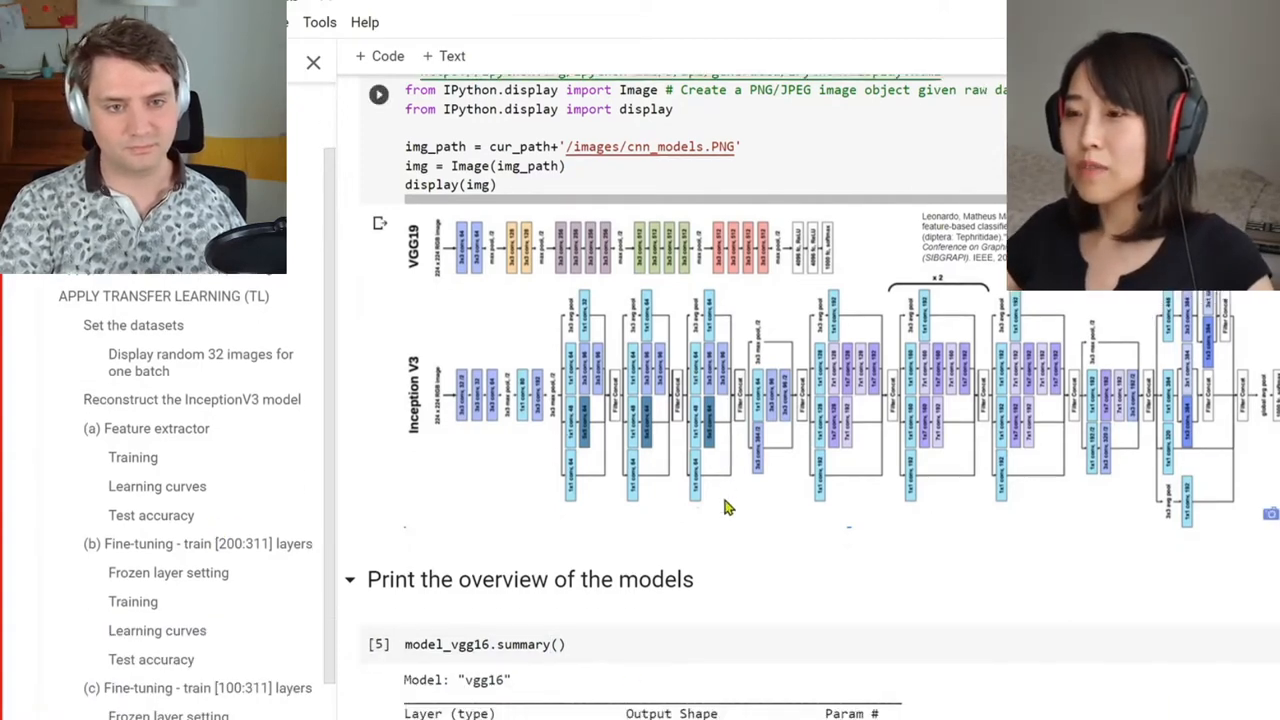
- Scroll through the VGG16 summary table and highlight the input_1 (InputLayer) row
scroll("down", 3)
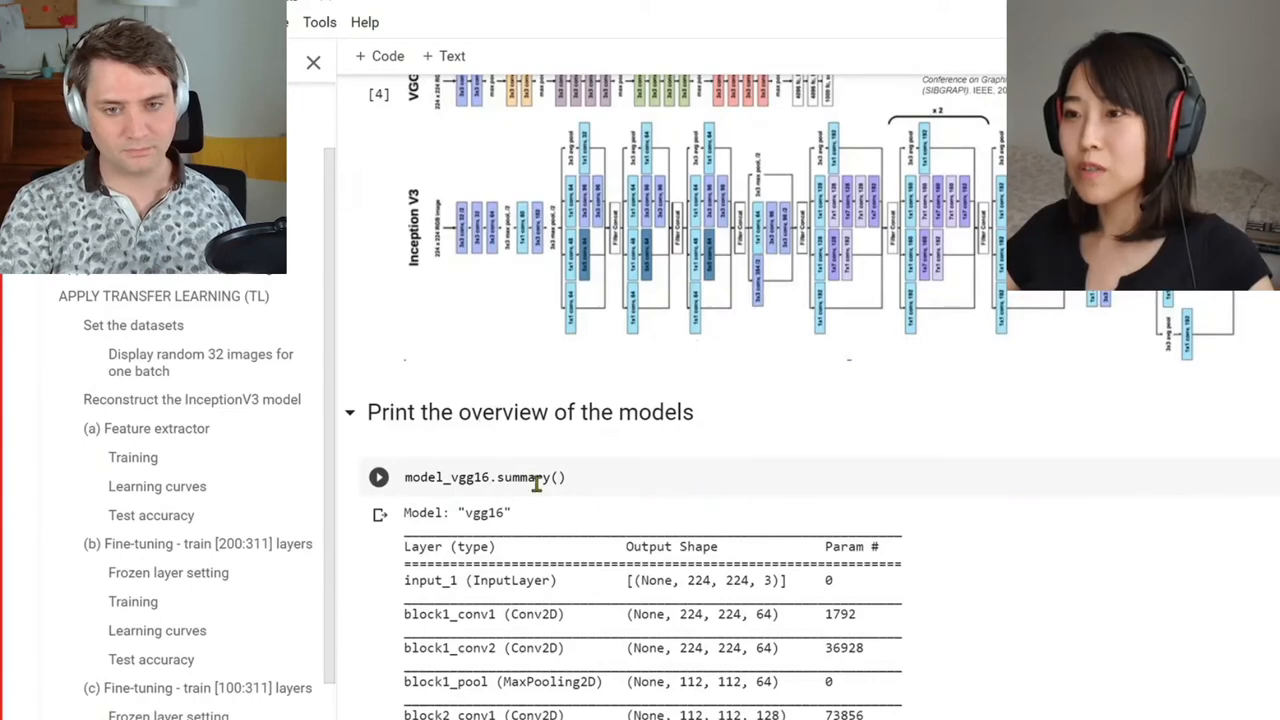
mouse_move(884, 578)
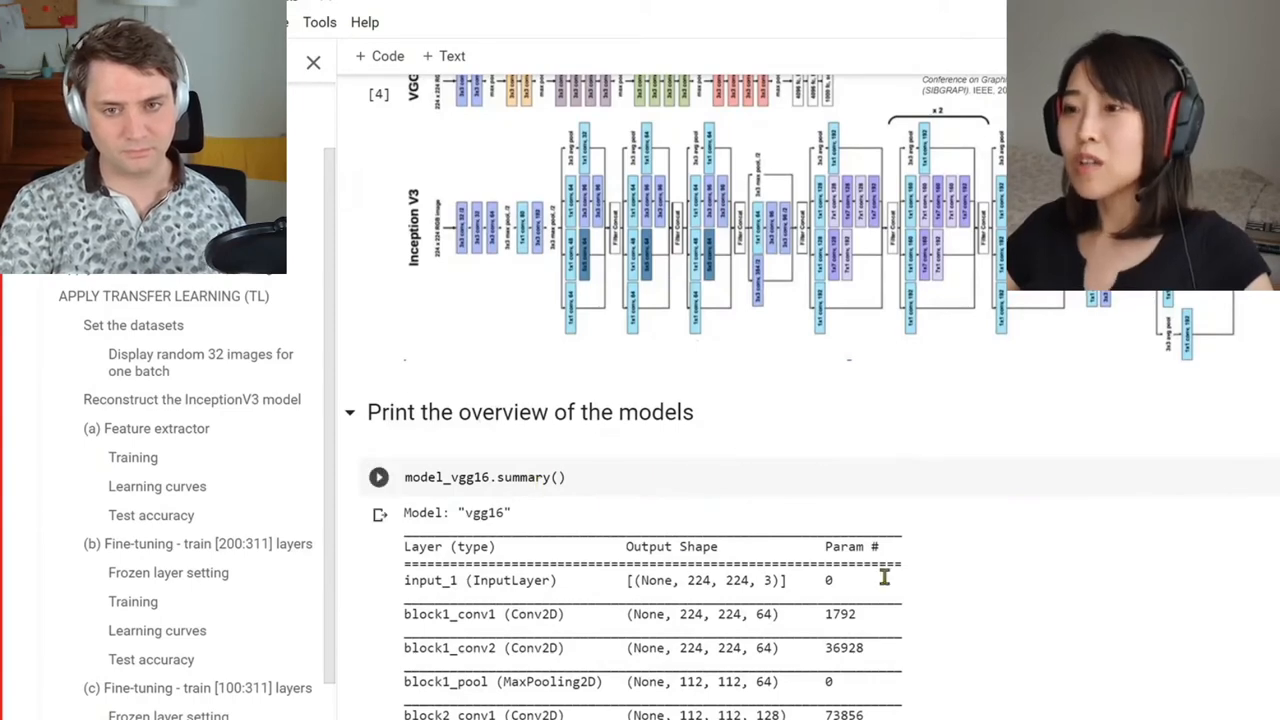
scroll("down", 3)
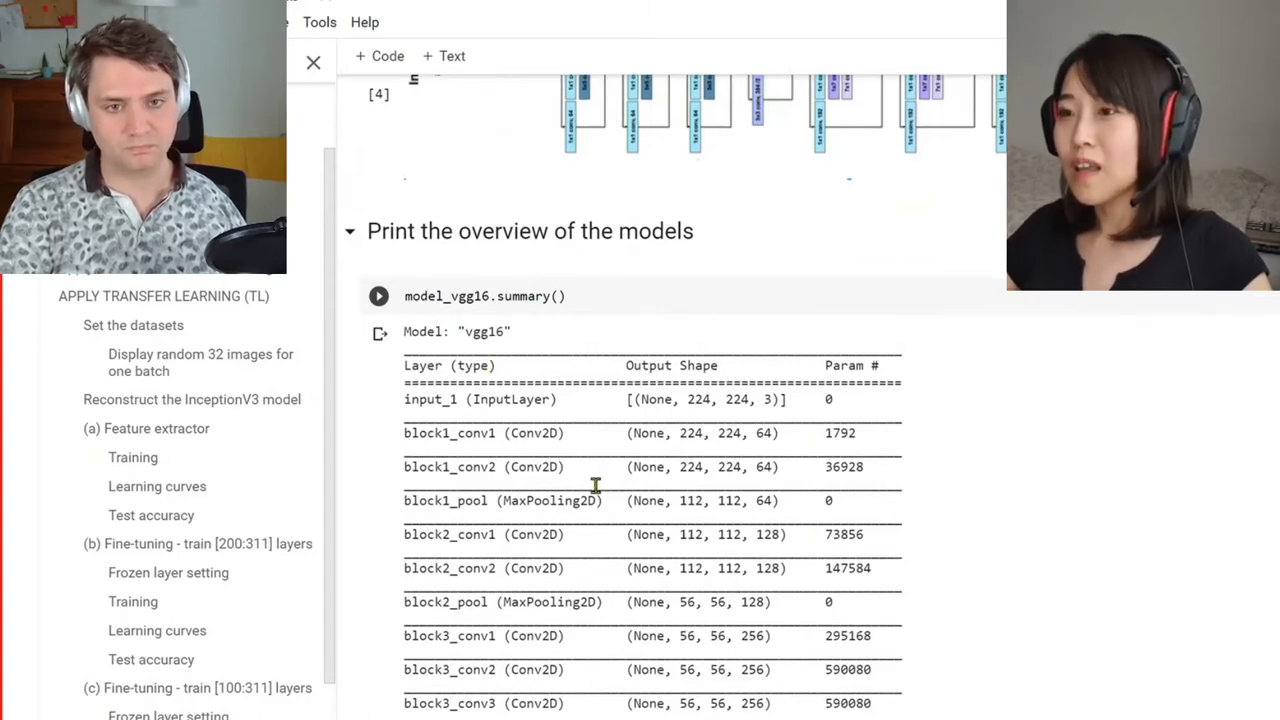
mouse_move(555, 445)
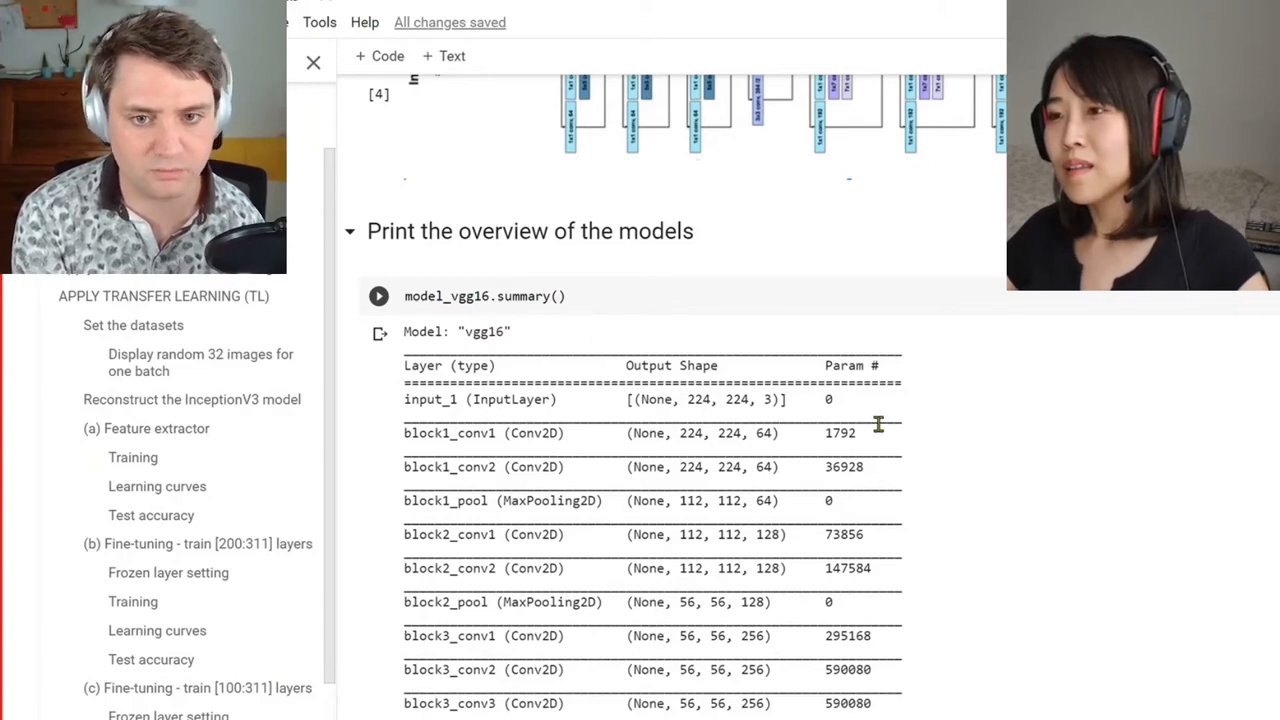
scroll("down", 3)
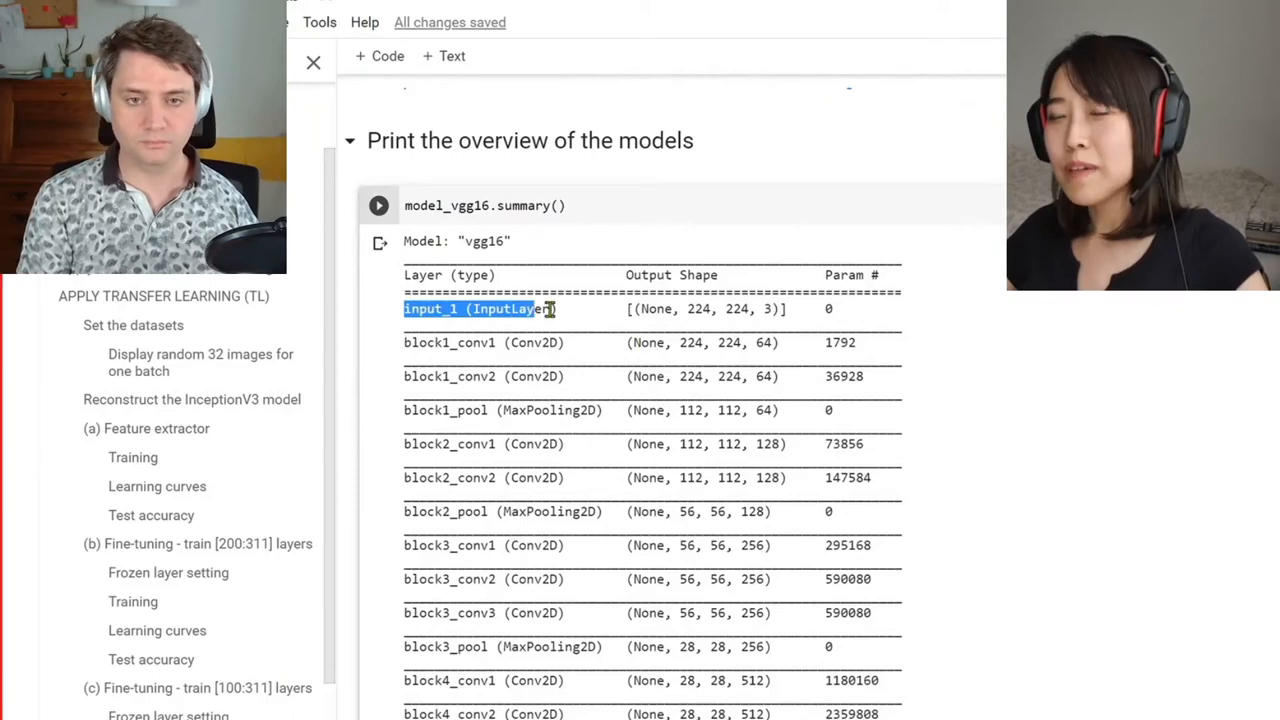
left_click_drag(545, 309, 885, 309)
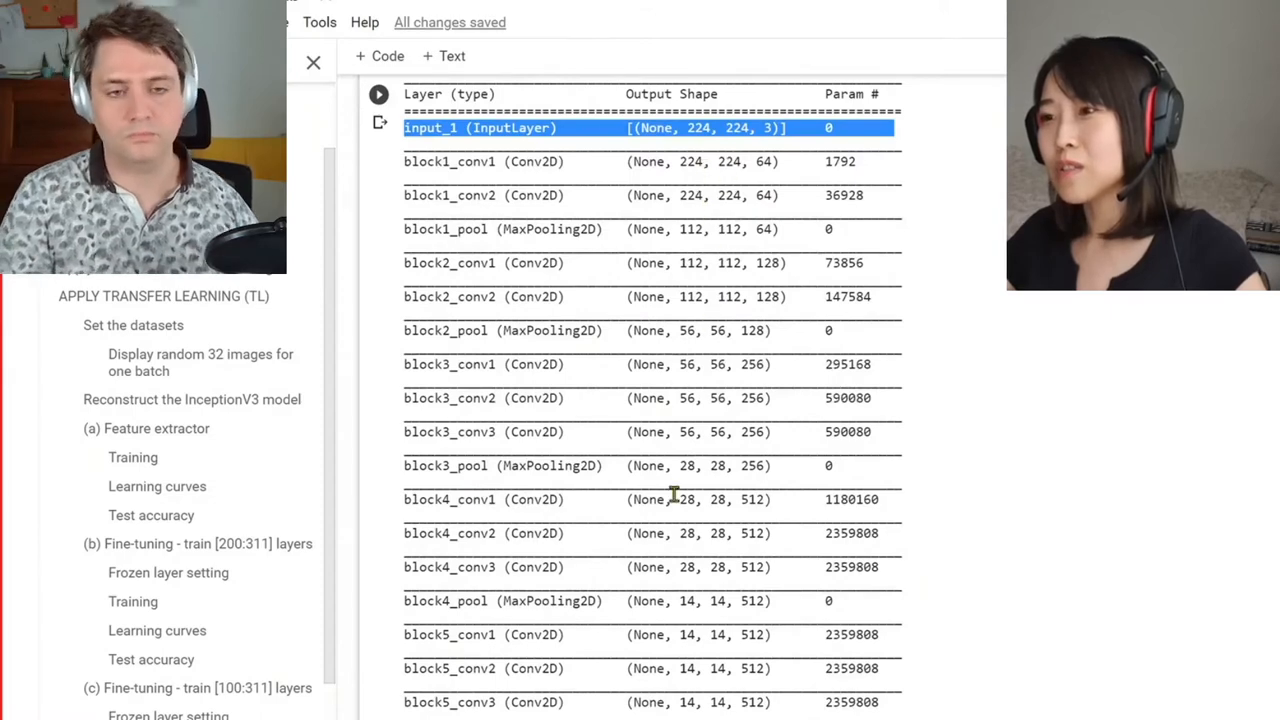
mouse_move(790, 288)
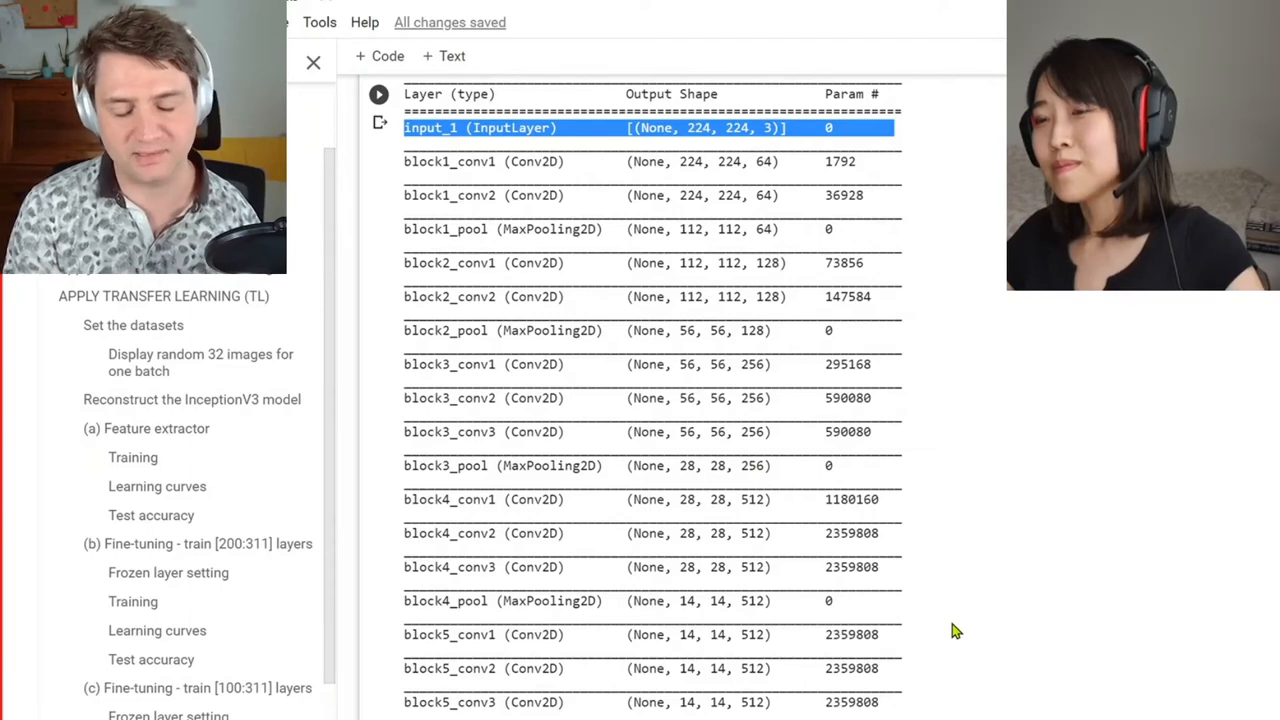
mouse_move(988, 361)
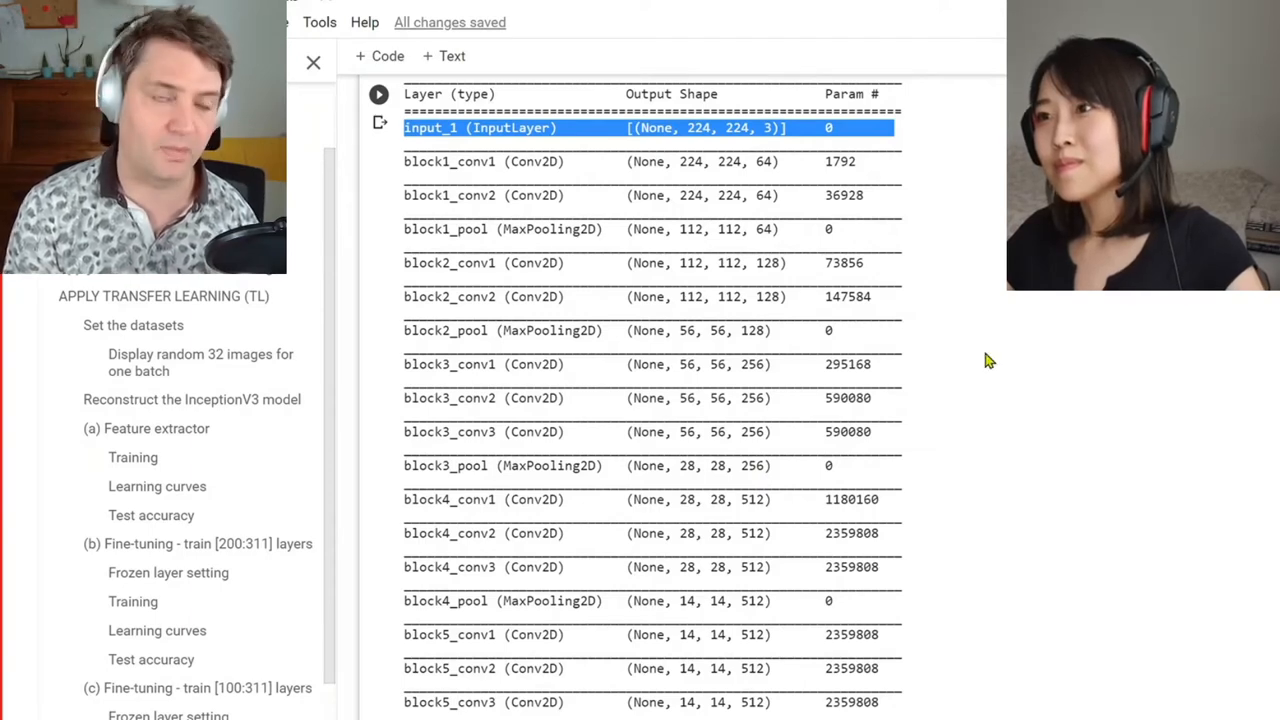
mouse_move(735, 195)
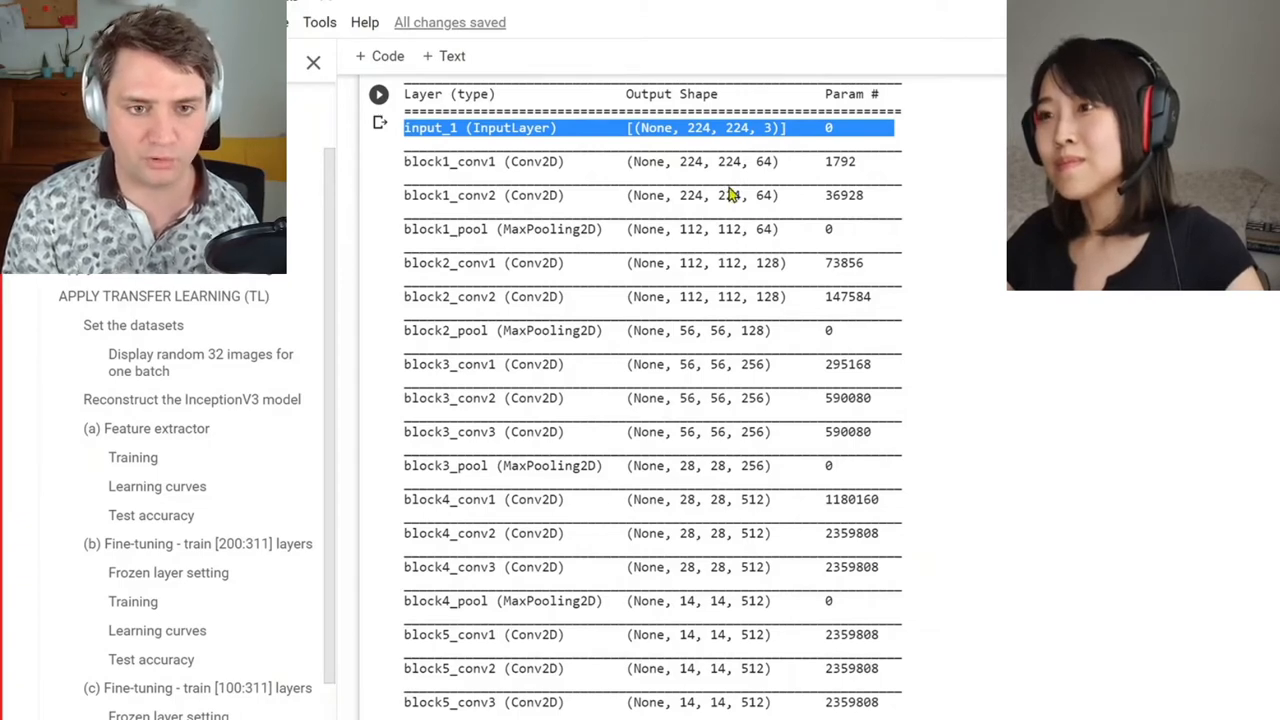
mouse_move(745, 160)
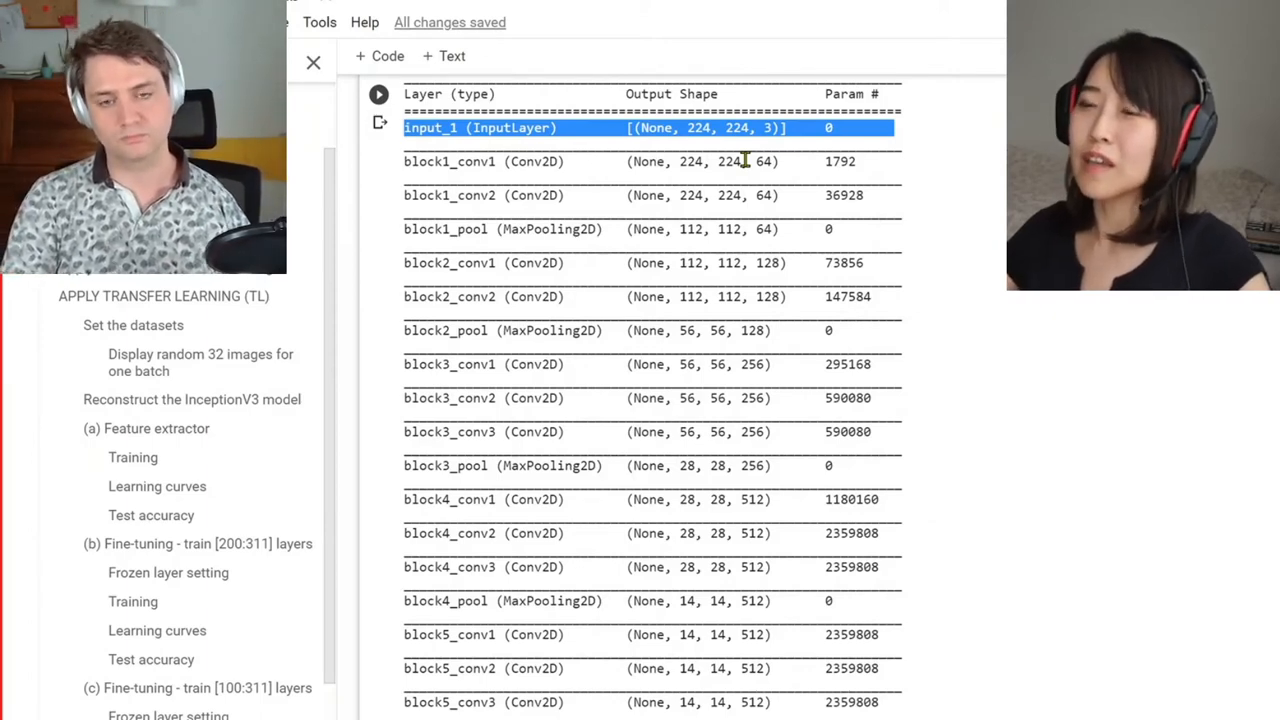
mouse_move(510, 263)
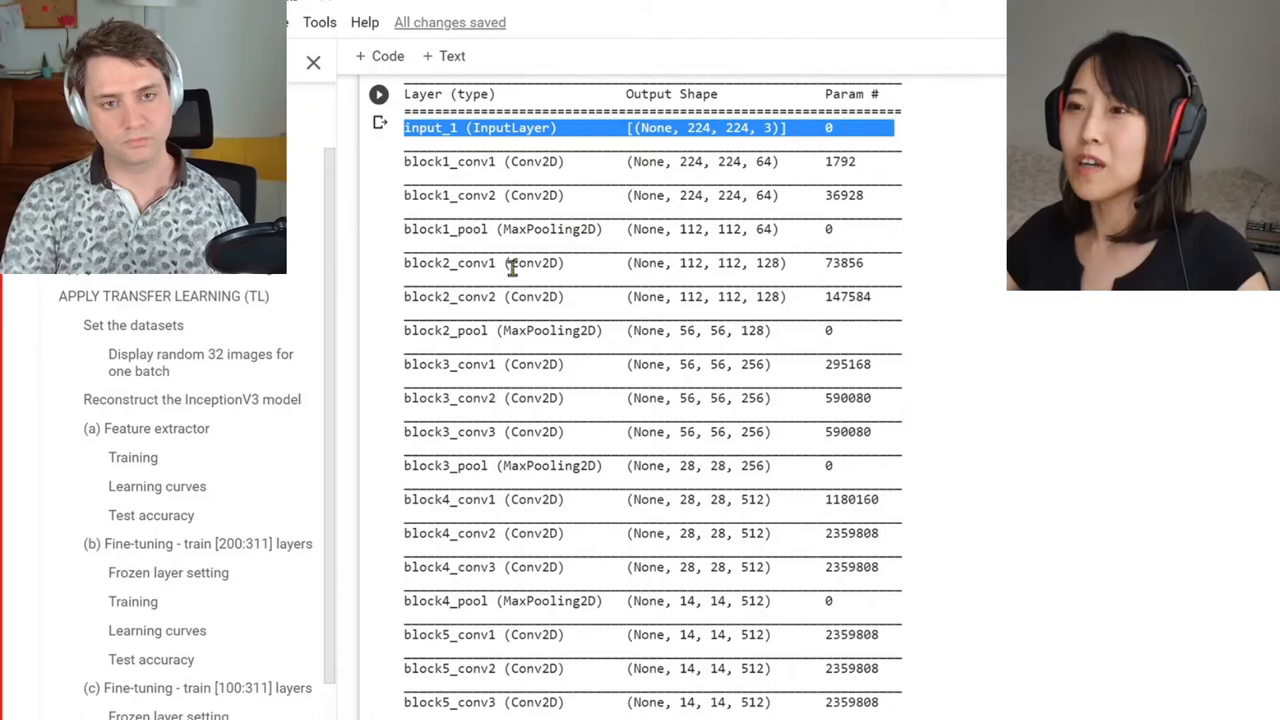
mouse_move(535, 270)
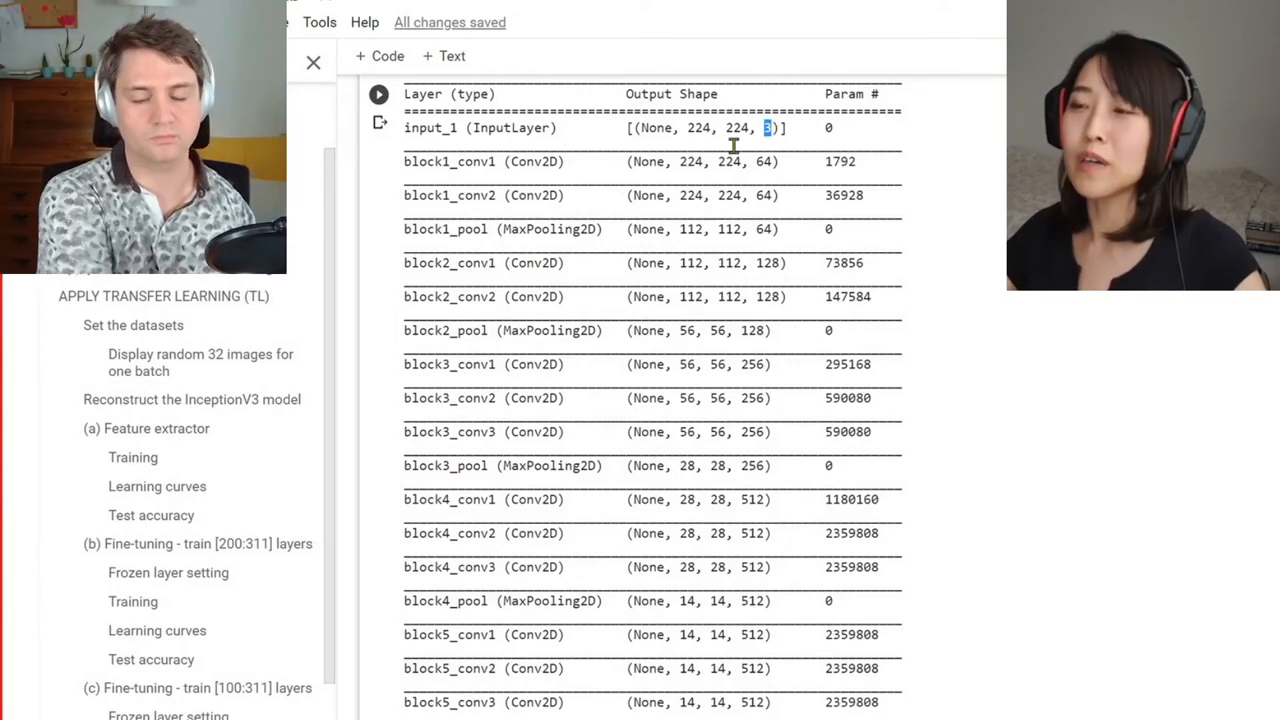
mouse_move(738, 135)
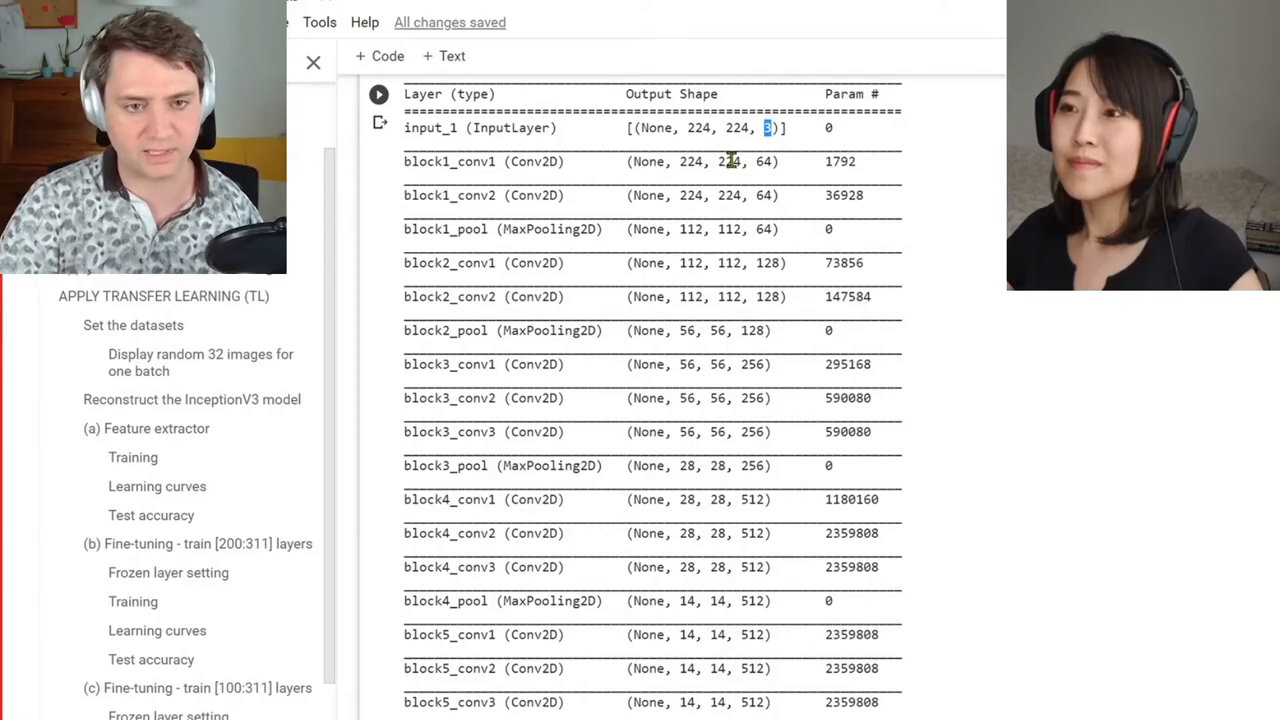
mouse_move(742, 165)
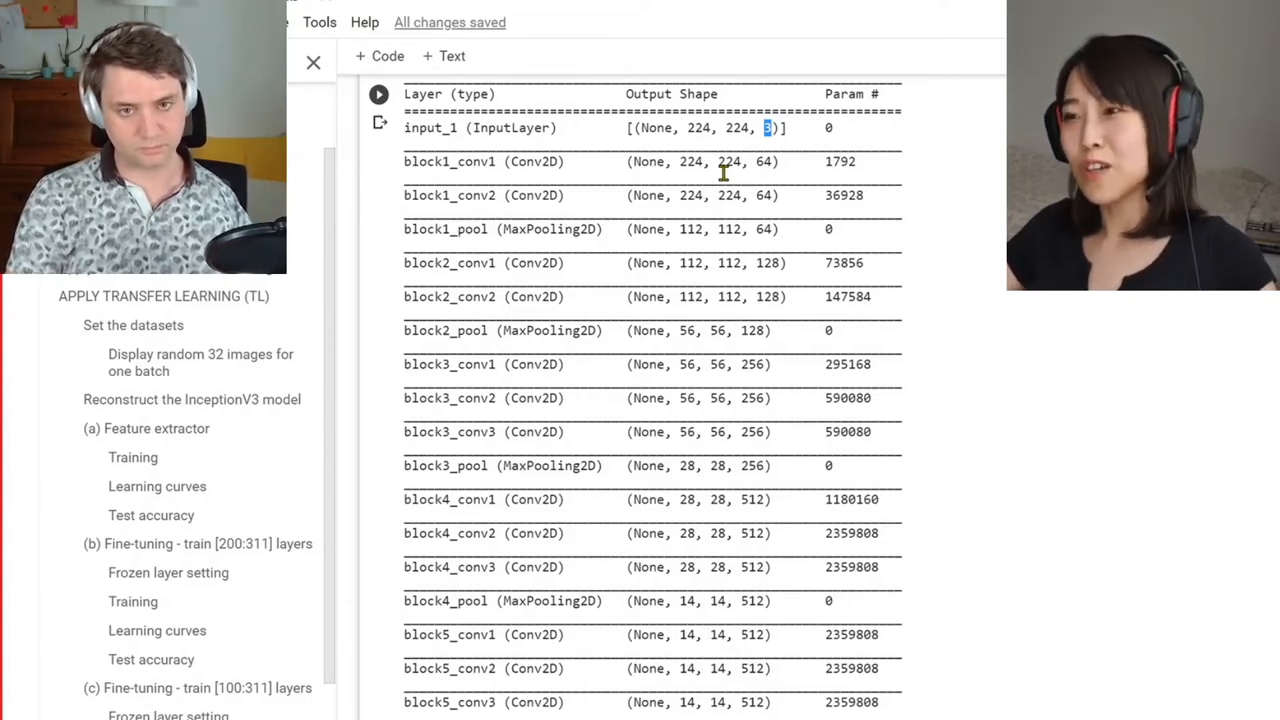
mouse_move(700, 155)
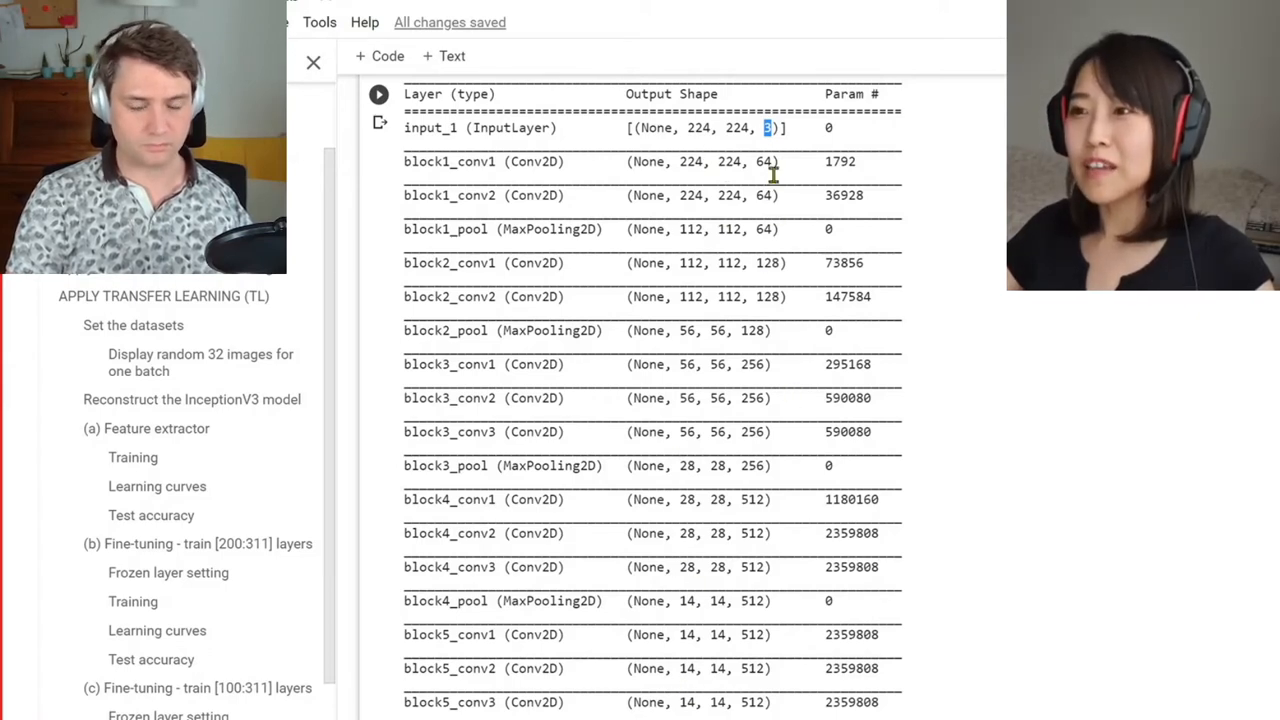
mouse_move(773, 155)
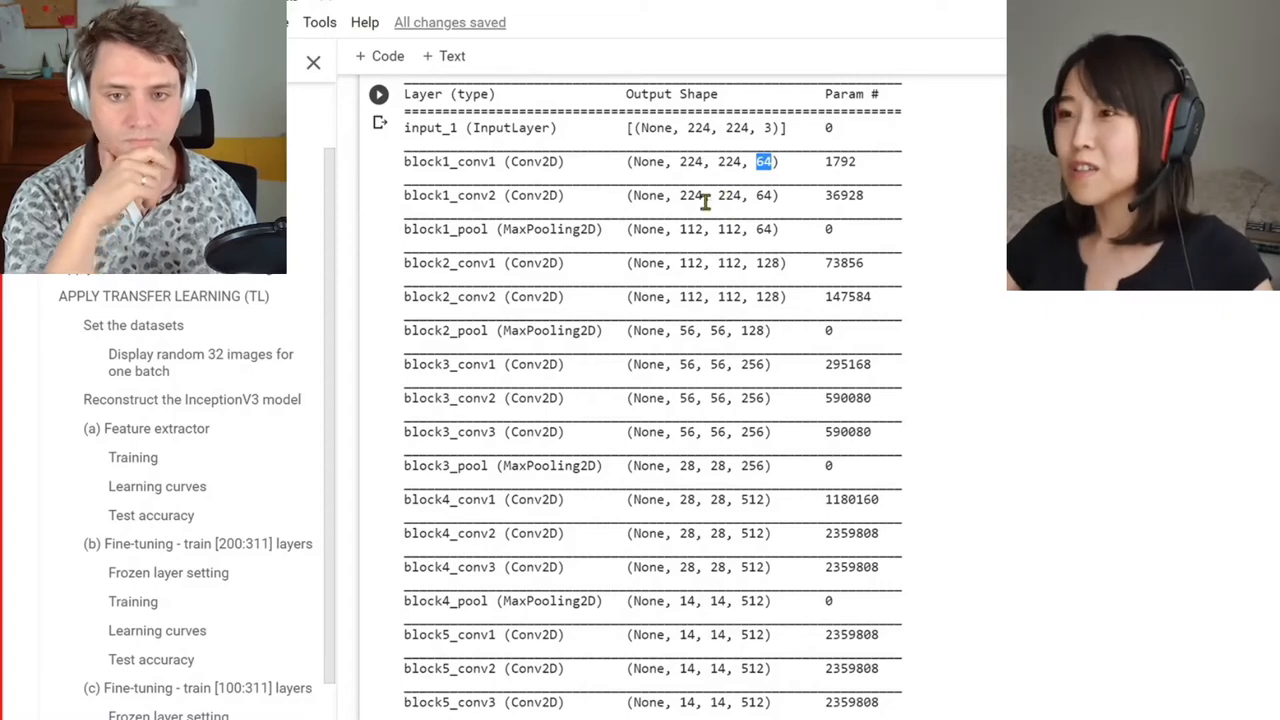
mouse_move(688, 540)
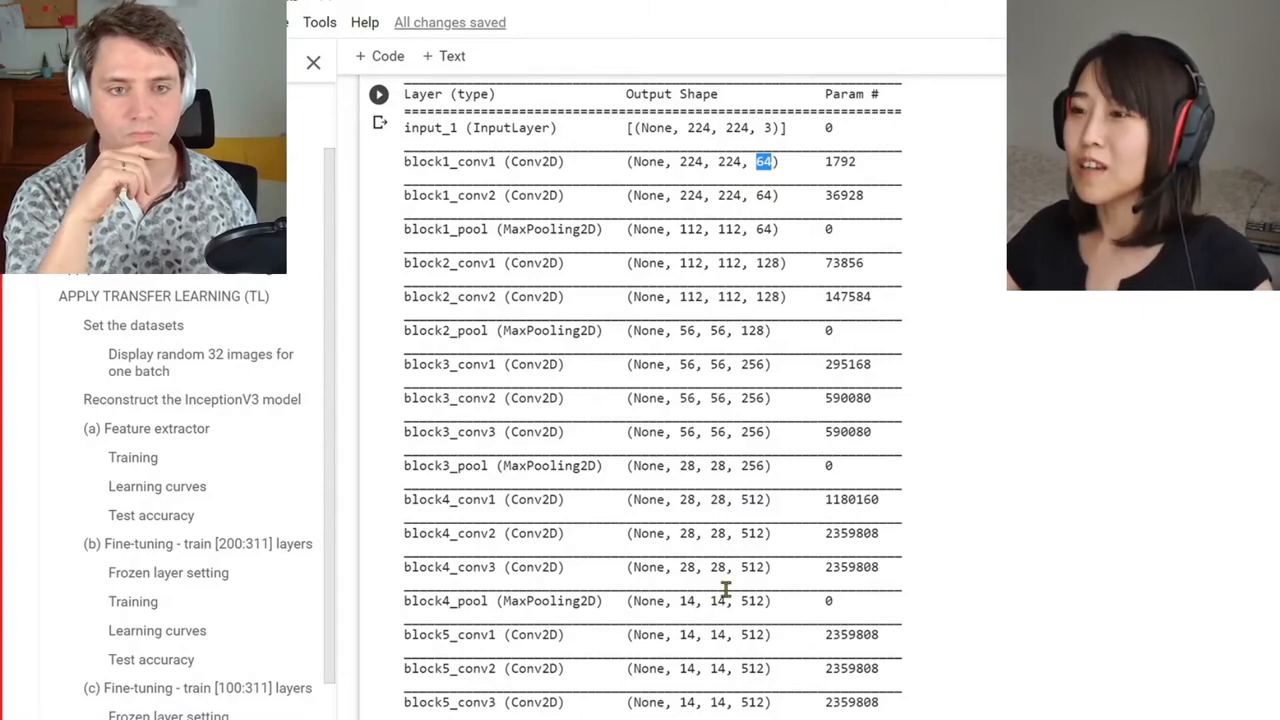
scroll("down", 3)
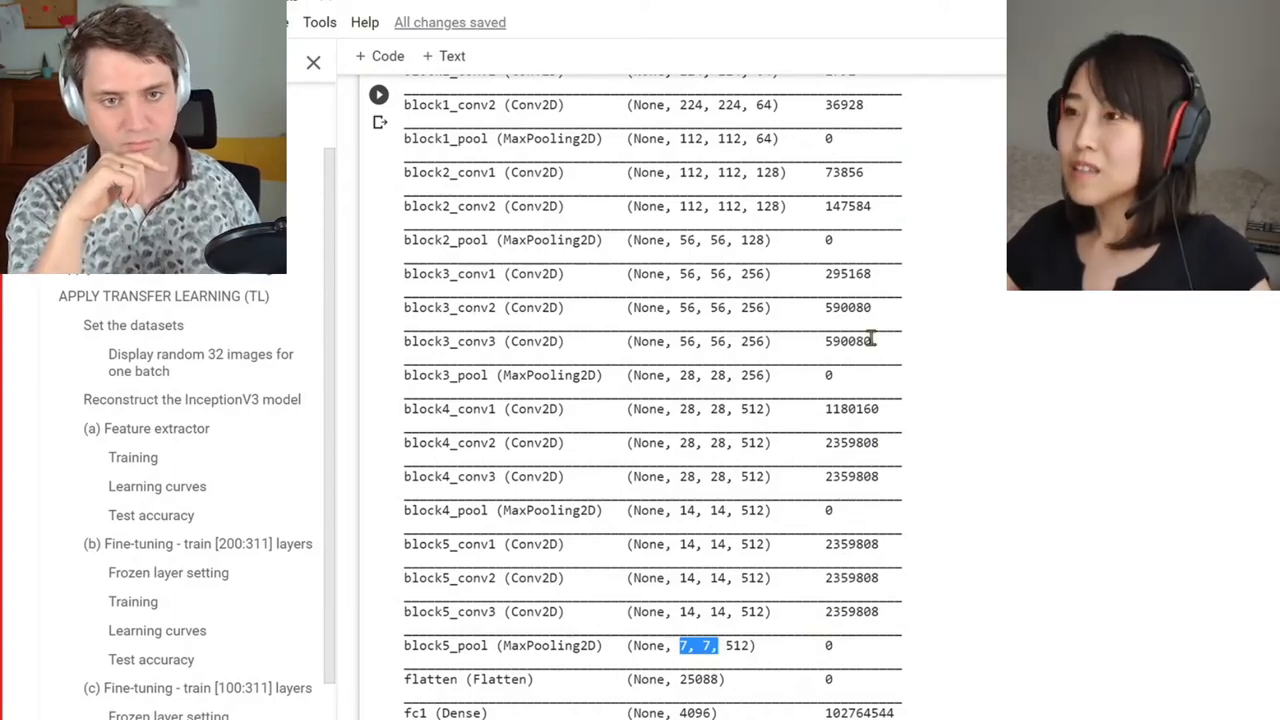
mouse_move(698, 225)
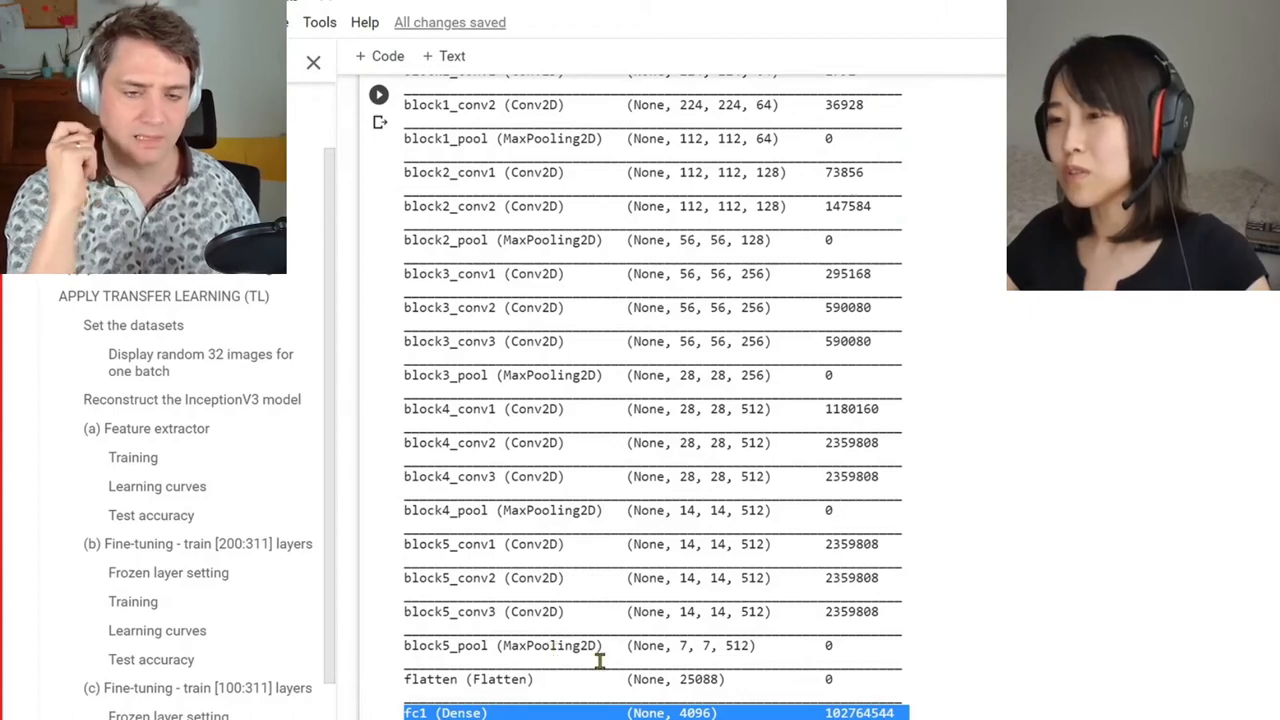
mouse_move(930, 610)
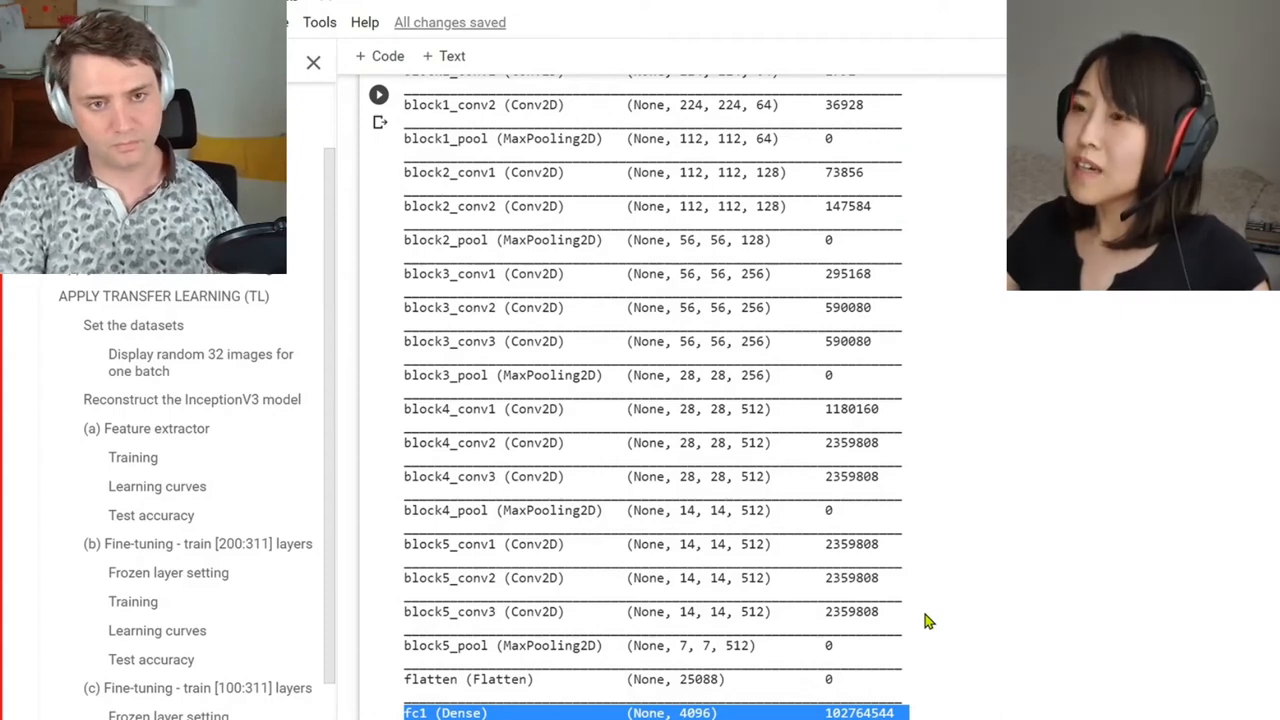
mouse_move(632, 388)
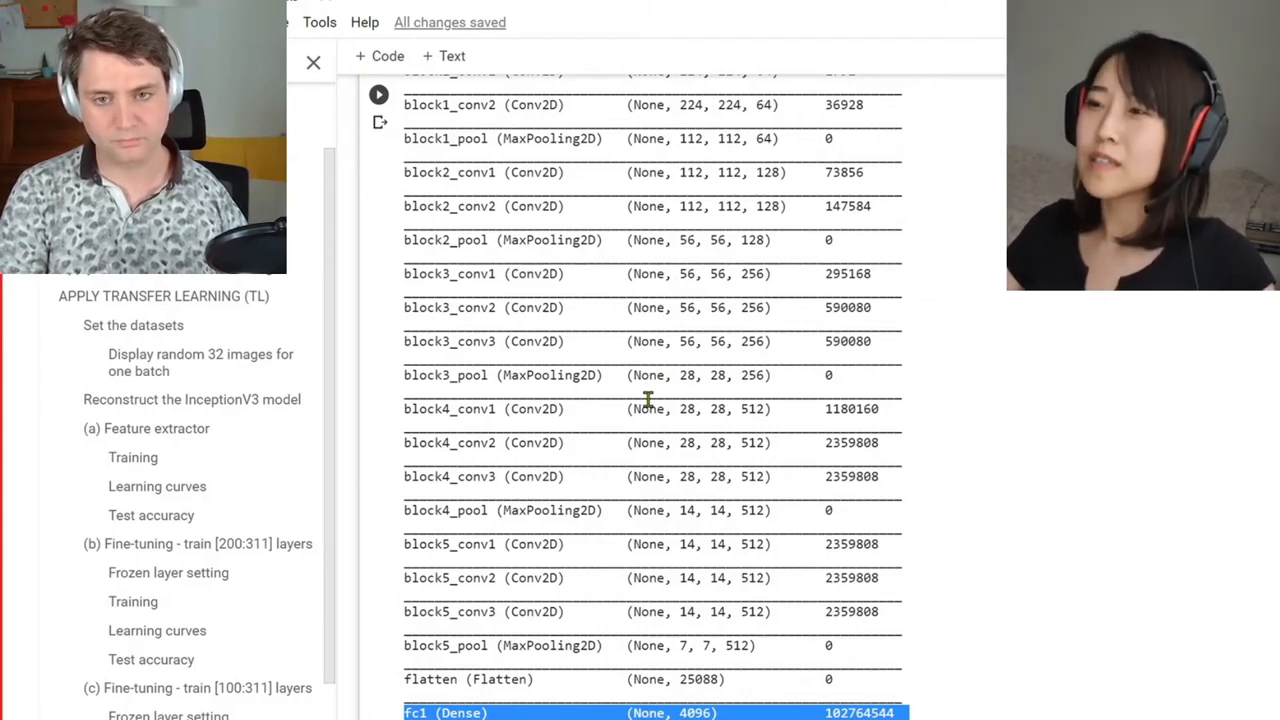
mouse_move(576, 462)
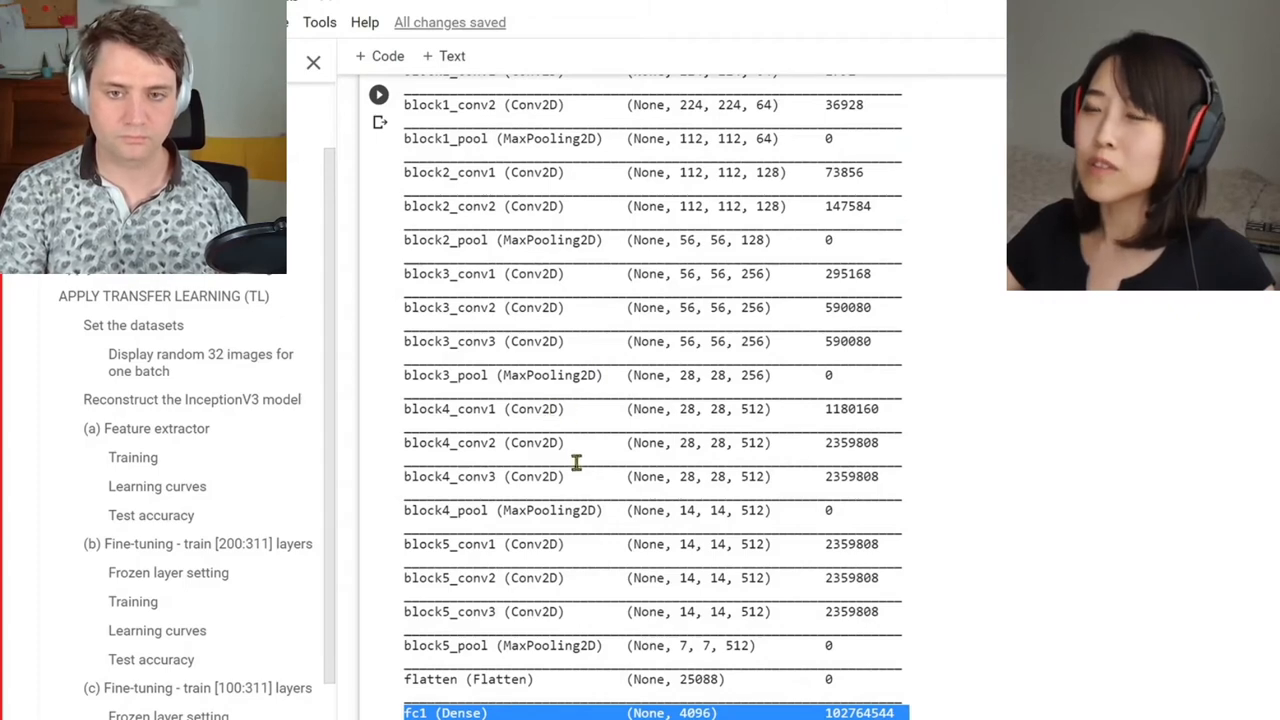
mouse_move(655, 476)
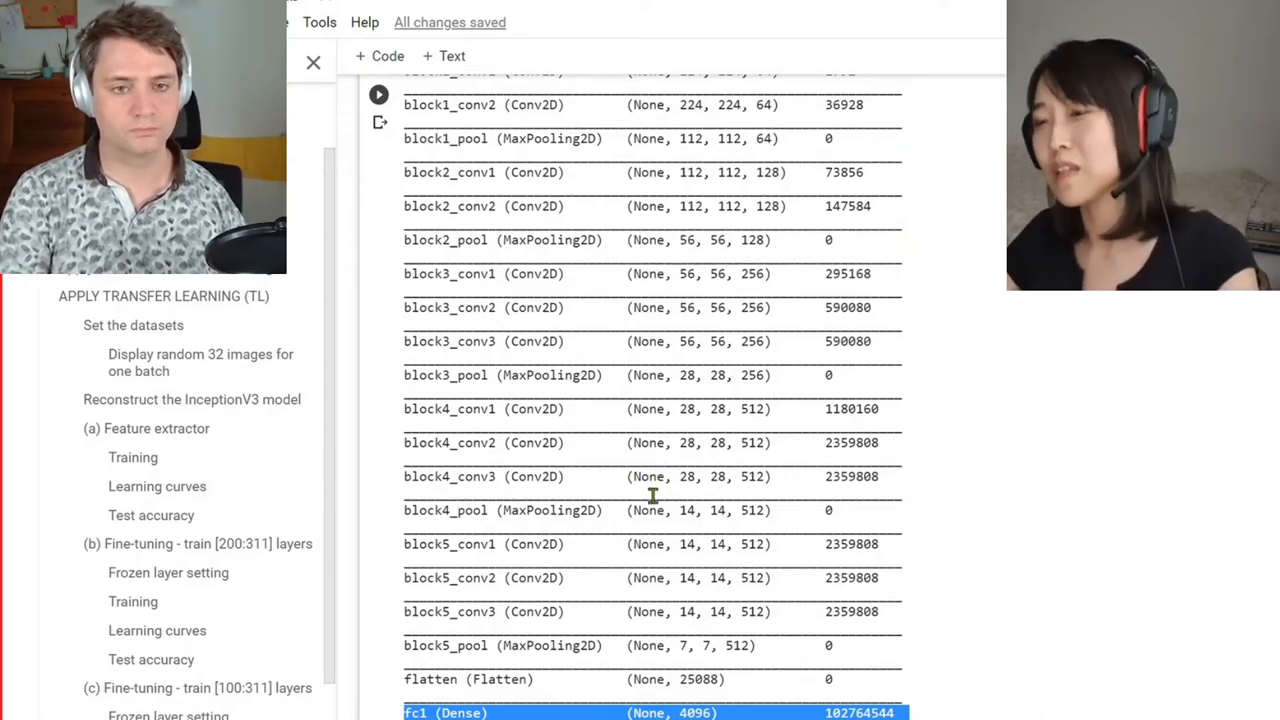
mouse_move(709, 543)
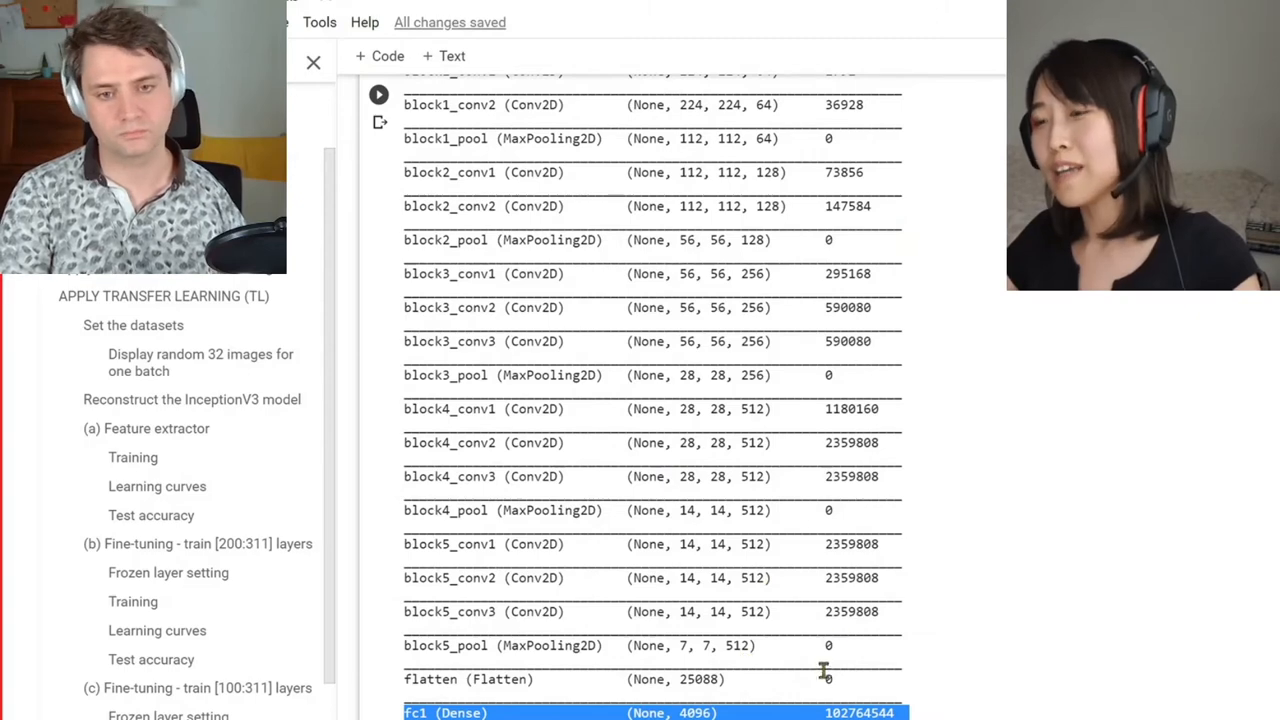
mouse_move(824, 670)
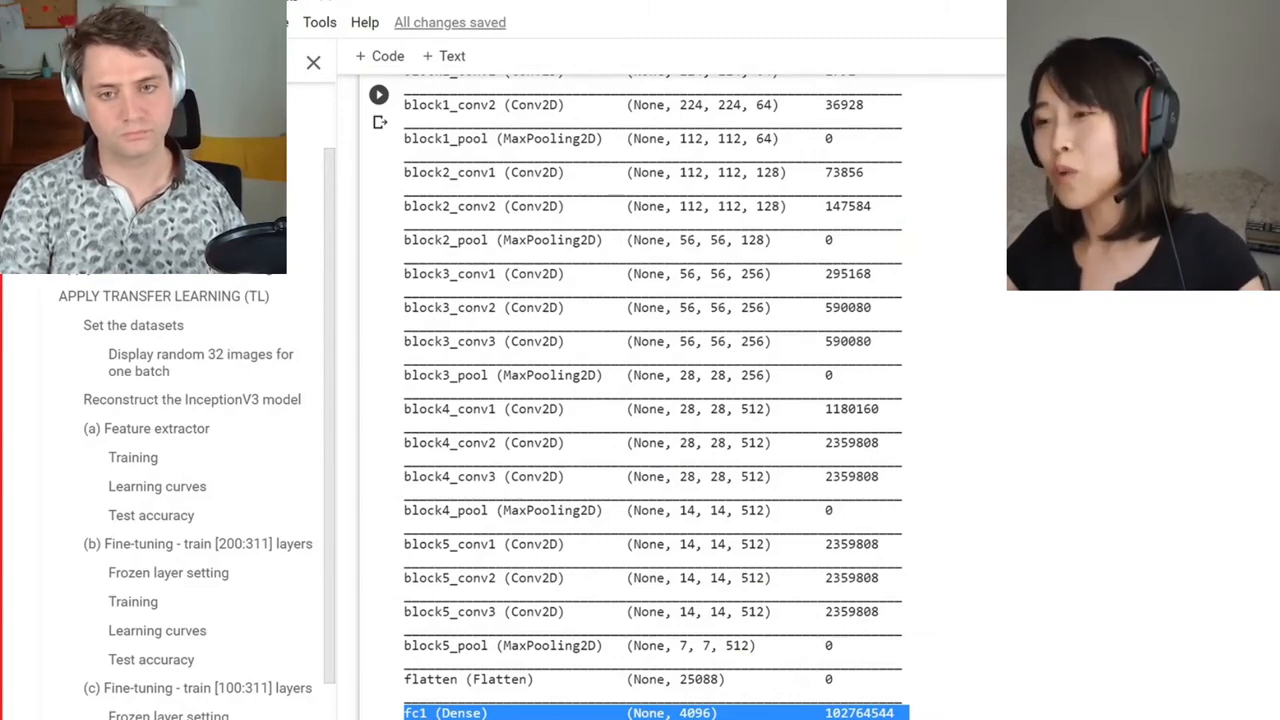
mouse_move(928, 583)
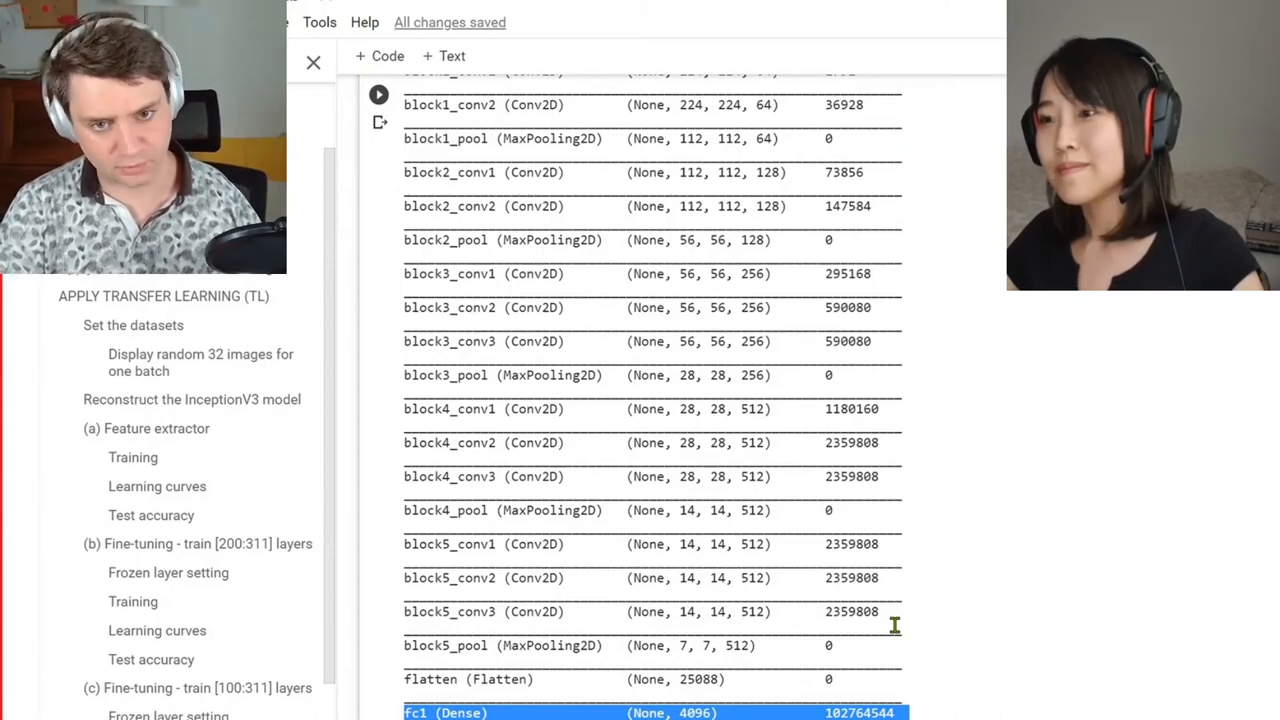
- Scroll to 'Preprocess an image of a dog' and work in the img_path line
scroll("down", 3)
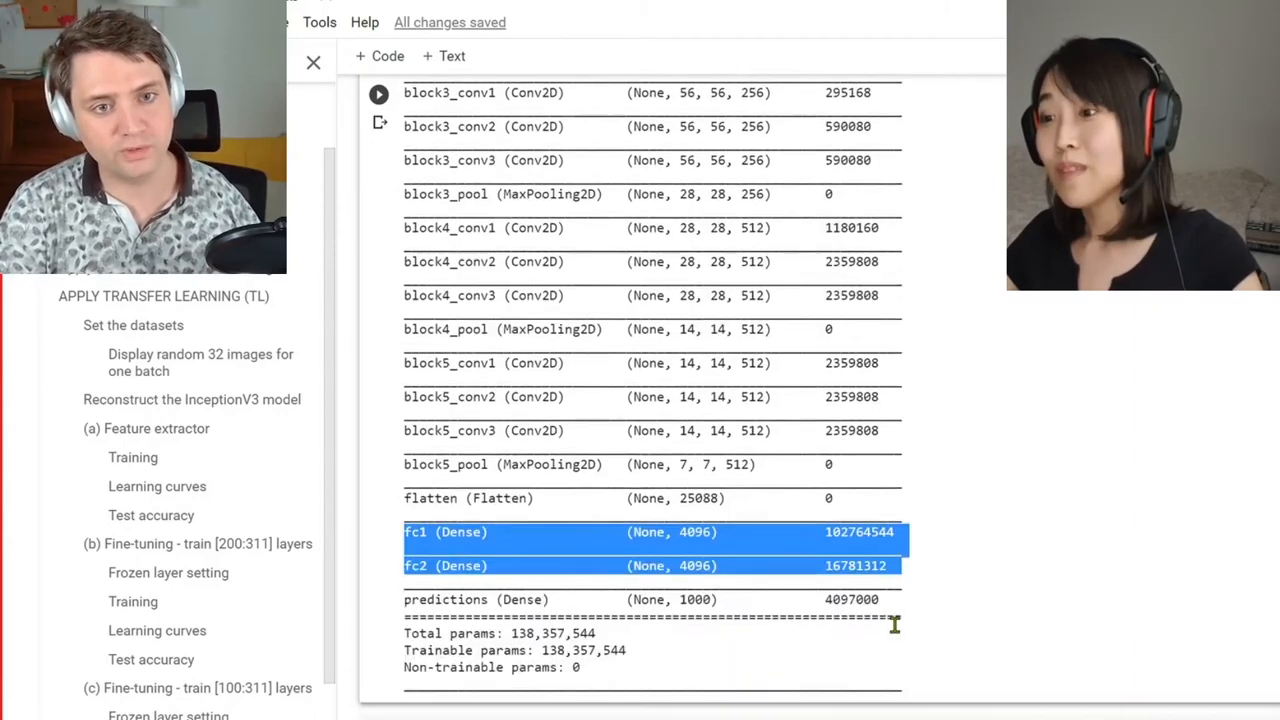
scroll("down", 3)
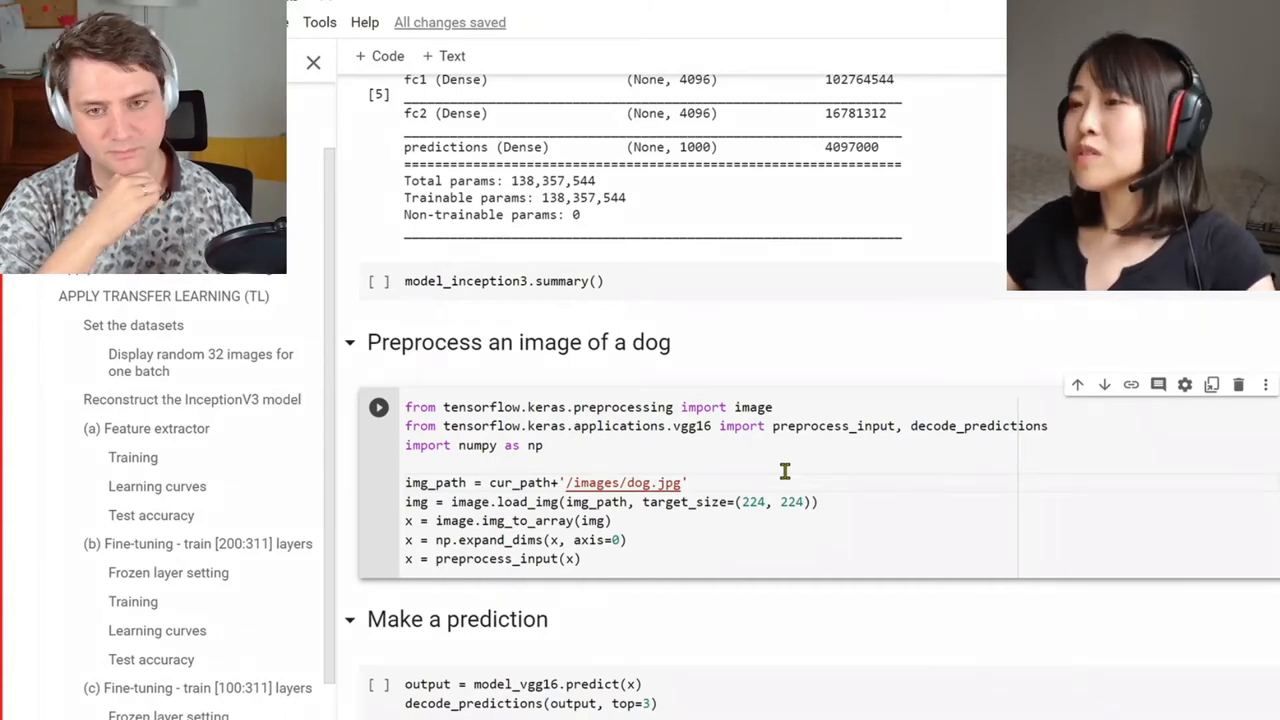
left_click(686, 483)
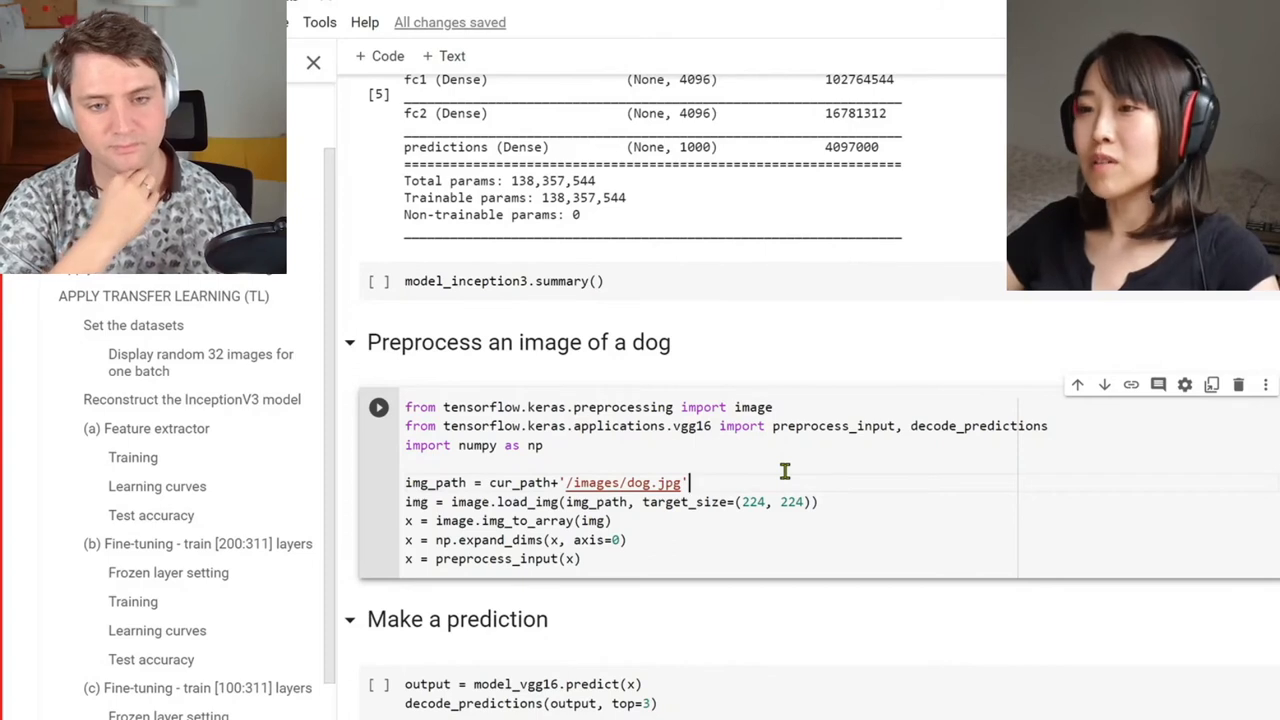
scroll("down", 3)
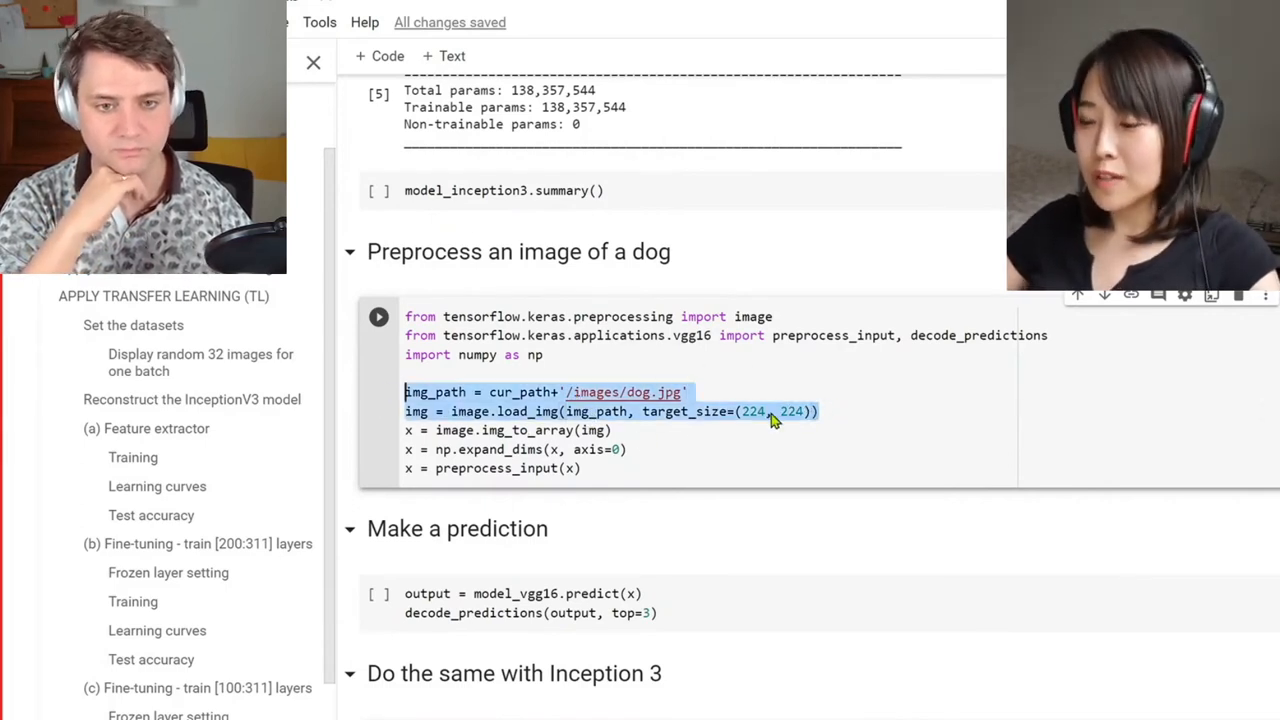
- Run the preprocessing cell, then run a new display(img) cell showing the 224×224 dog
left_click(378, 316)
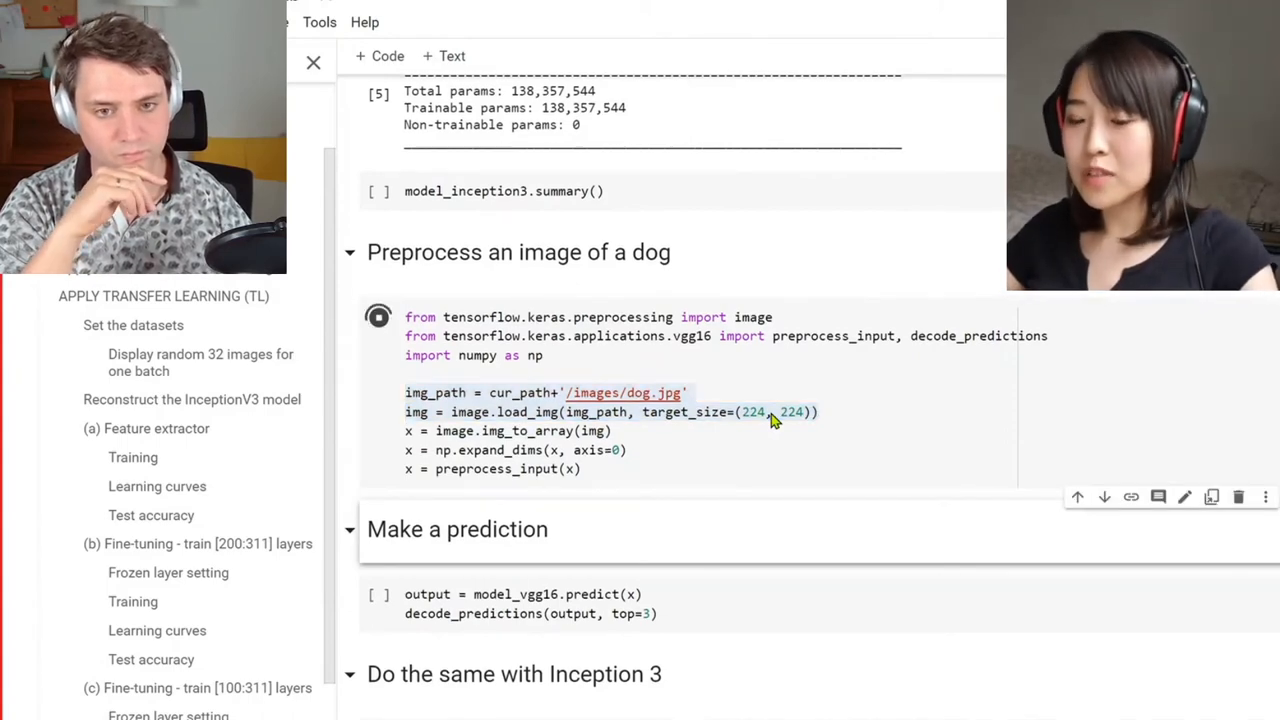
scroll("up", 3)
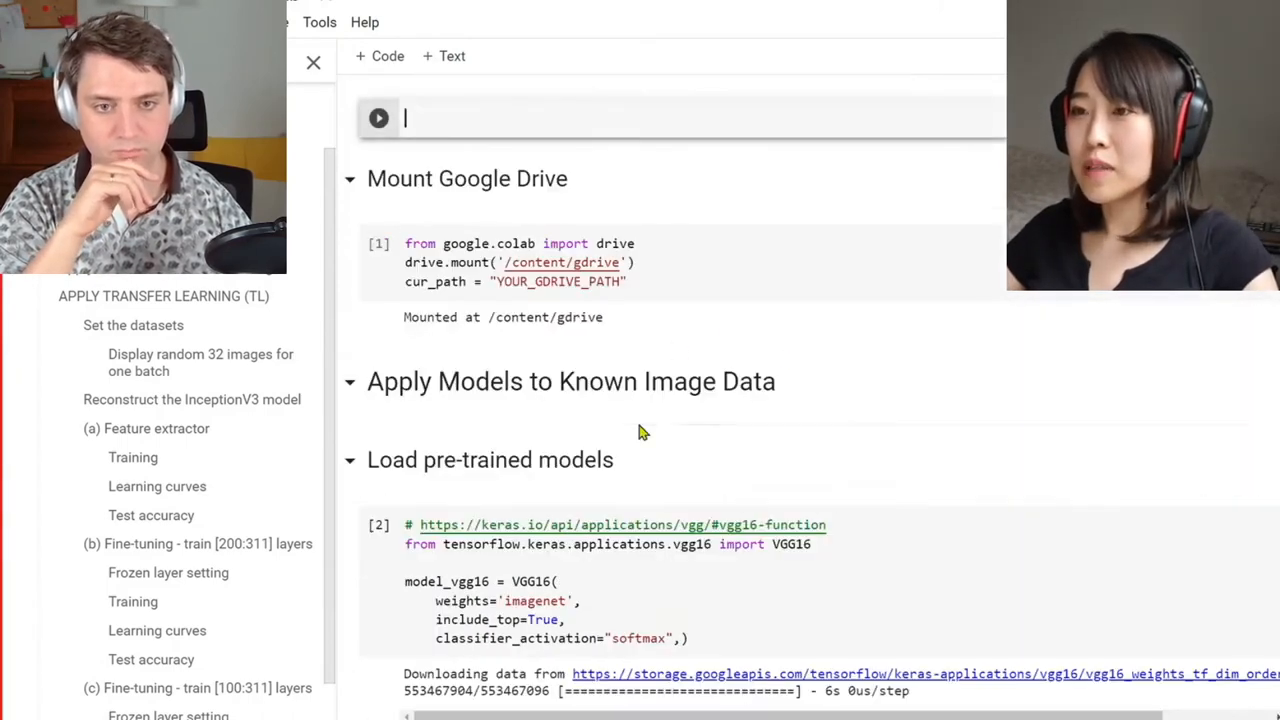
scroll("down", 3)
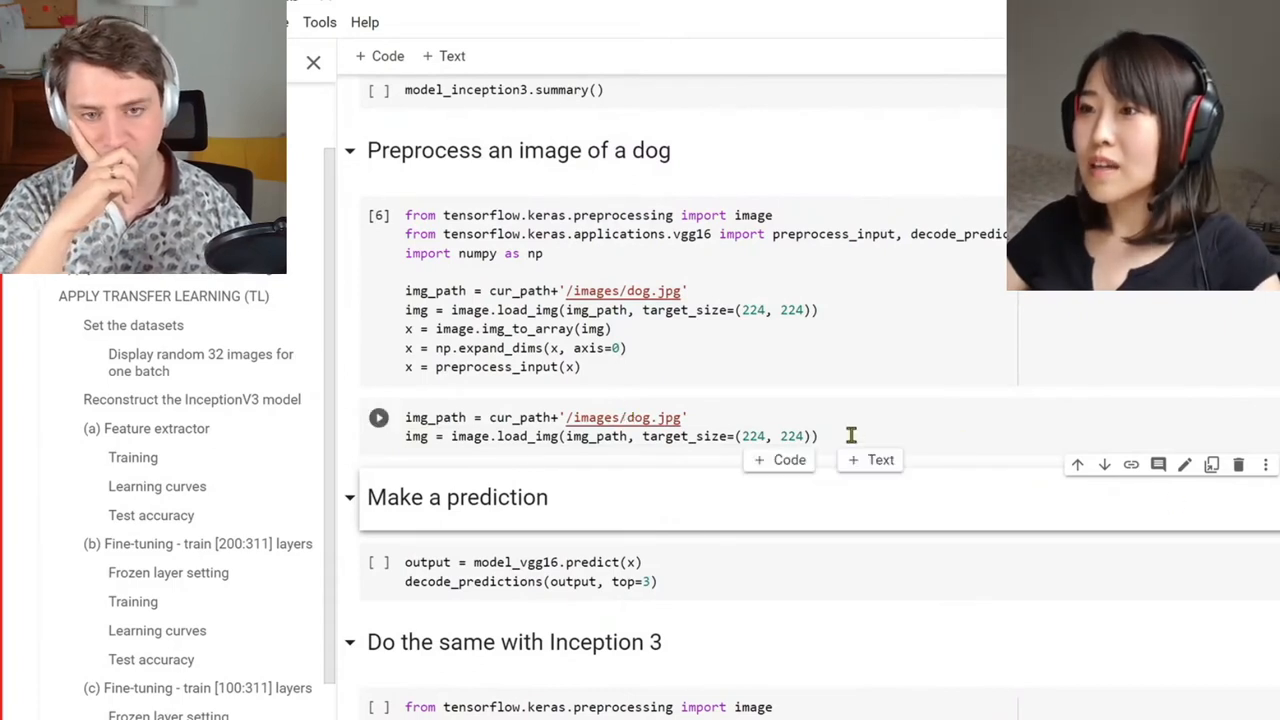
type("display(img")
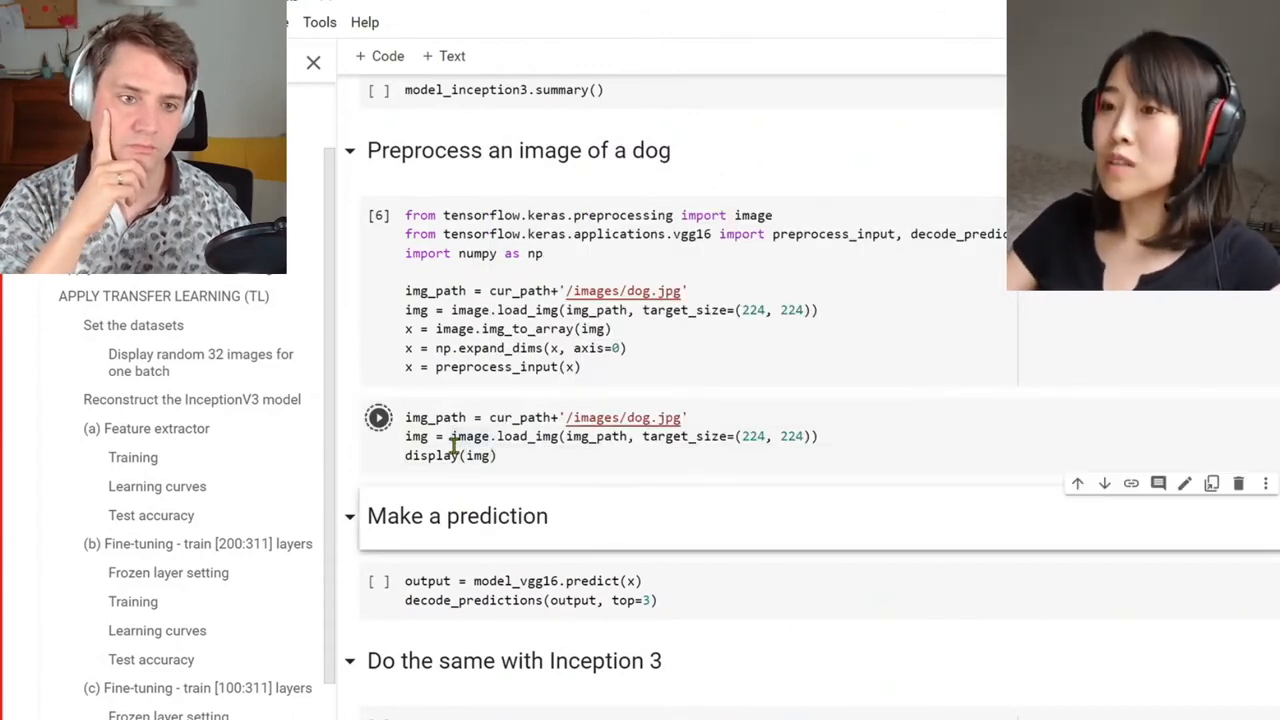
left_click(378, 417)
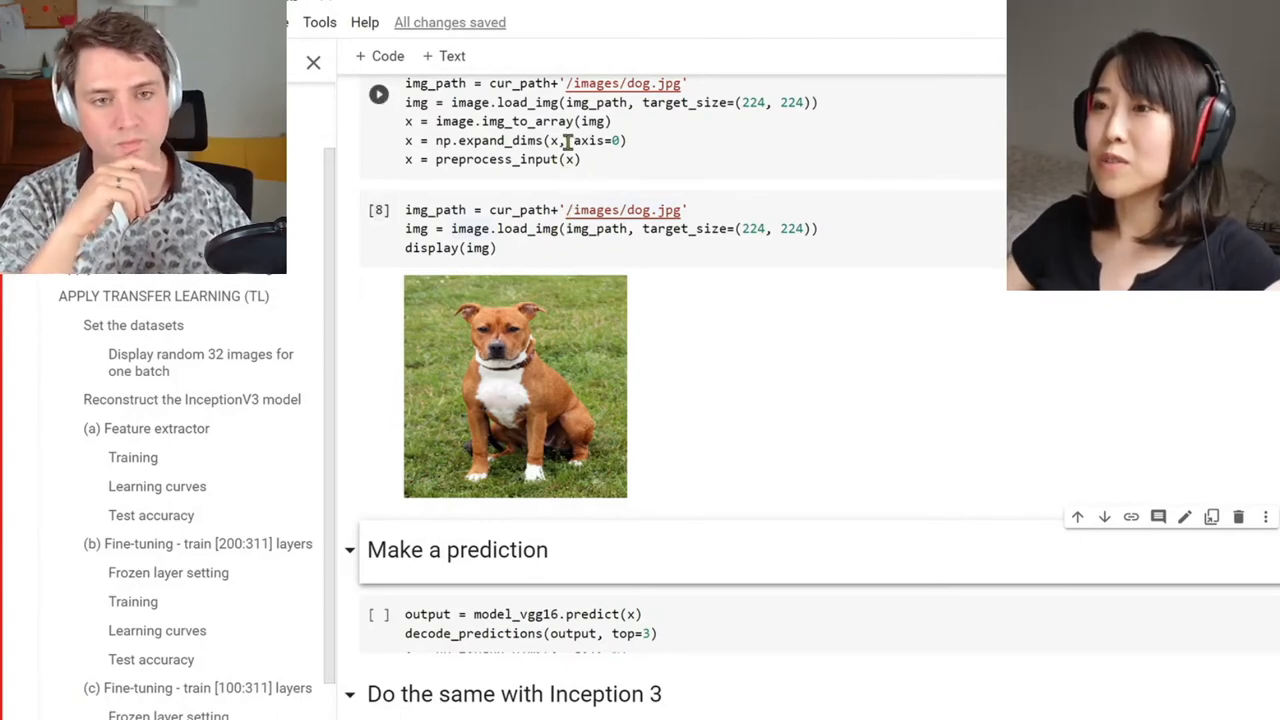
- Add a cell below the dog image that evaluates x, then clear its array output
scroll("up", 3)
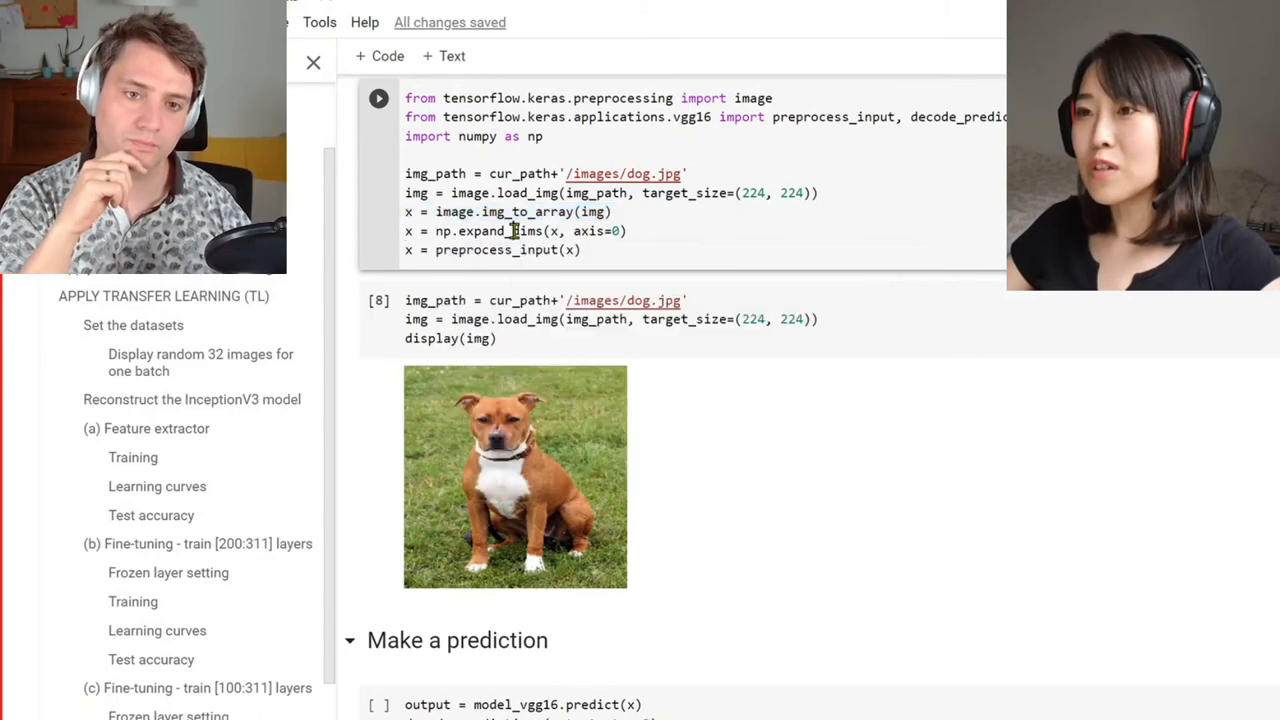
triple_click(513, 230)
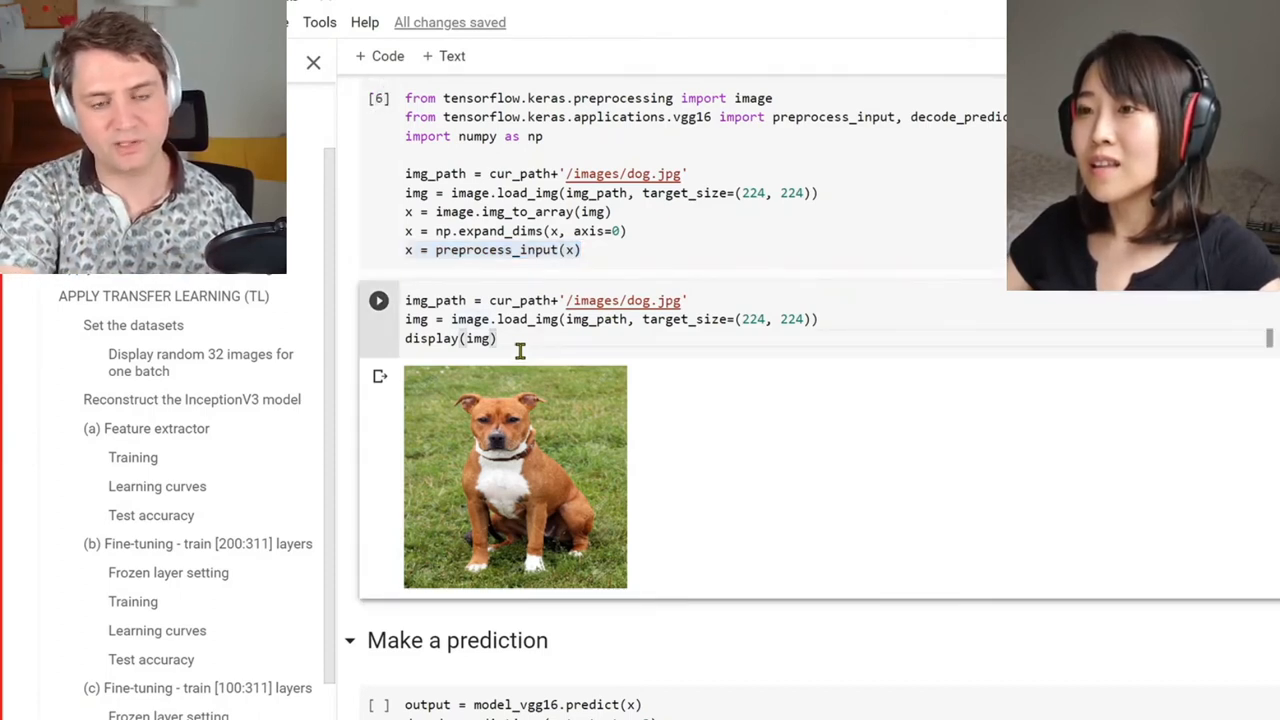
mouse_move(520, 300)
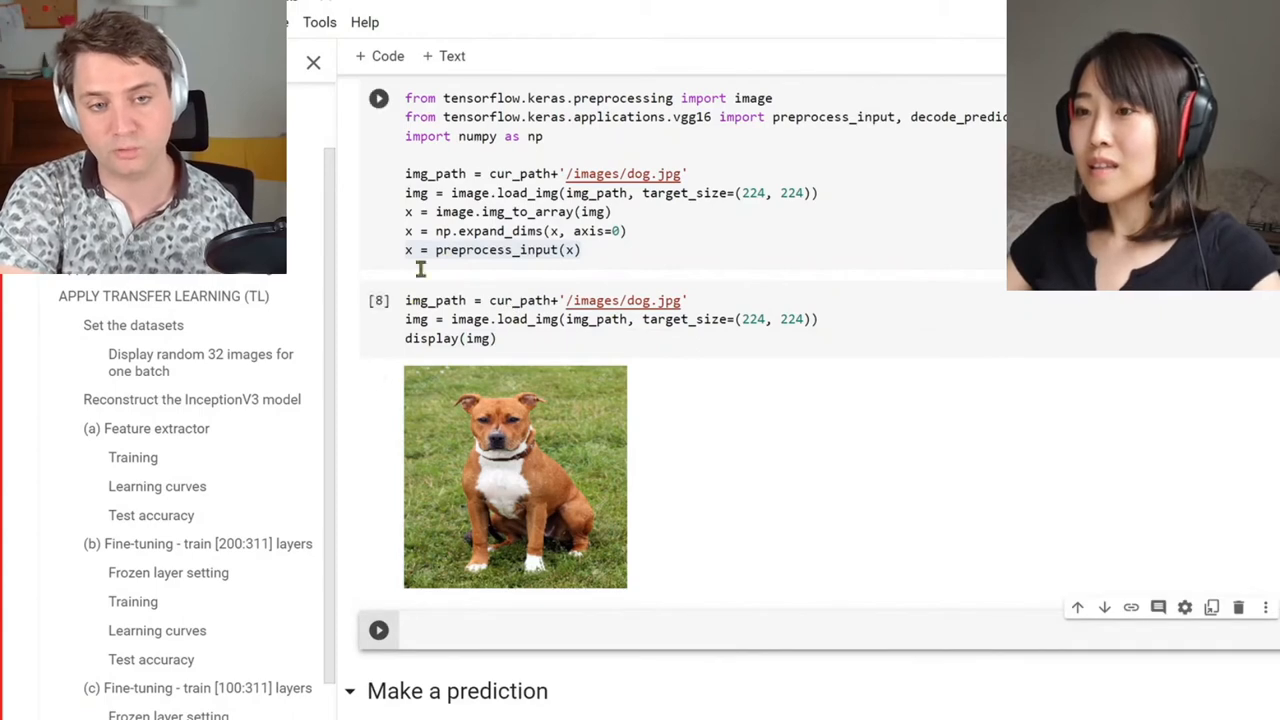
left_click(378, 98)
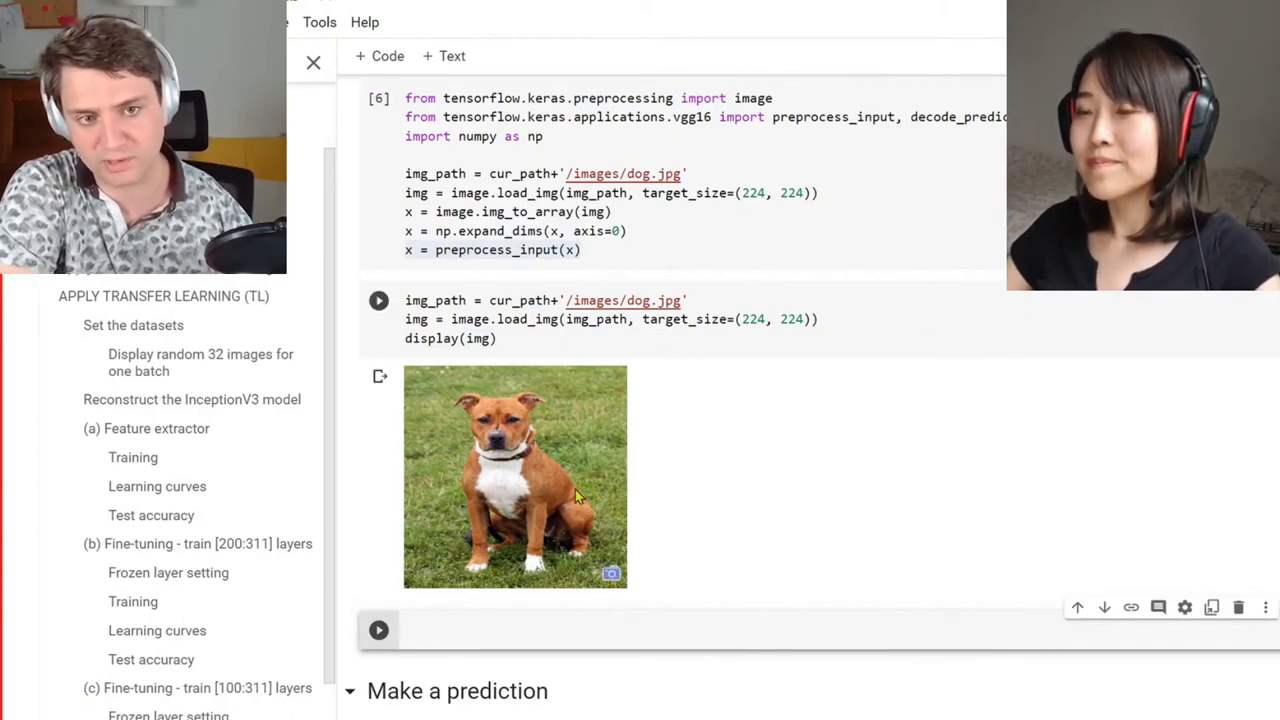
mouse_move(588, 445)
type("x")
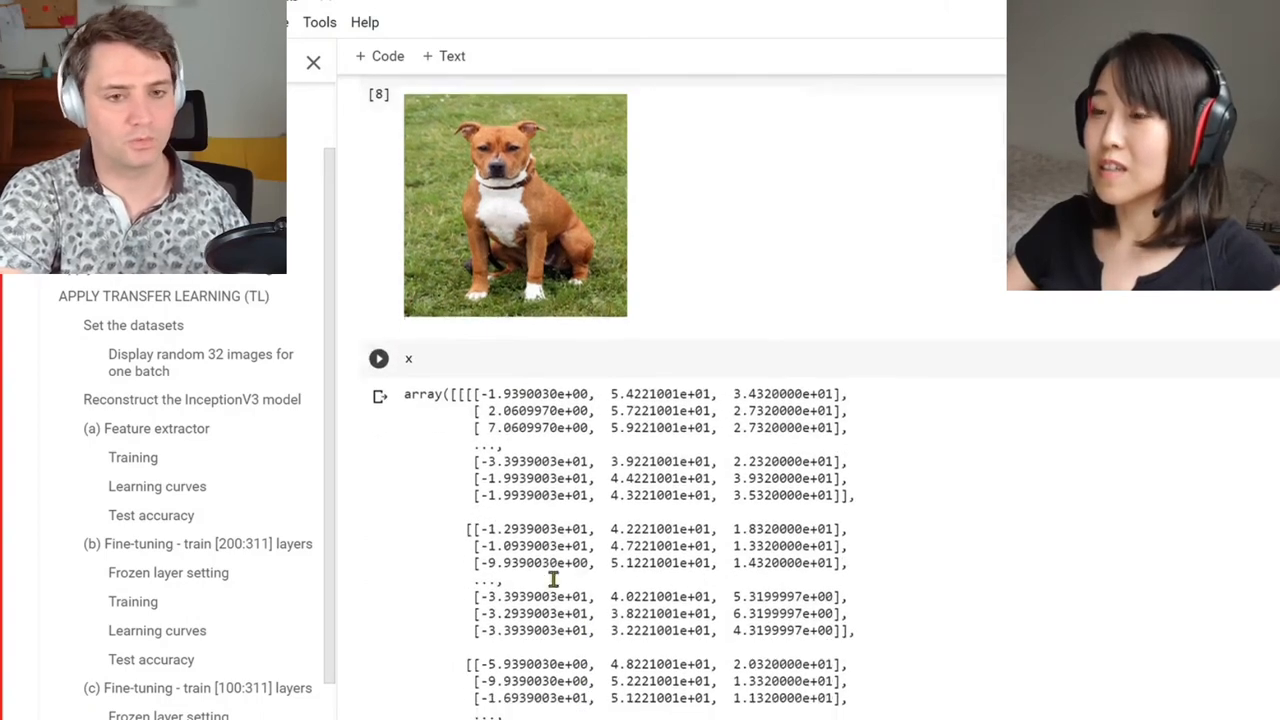
scroll("down", 3)
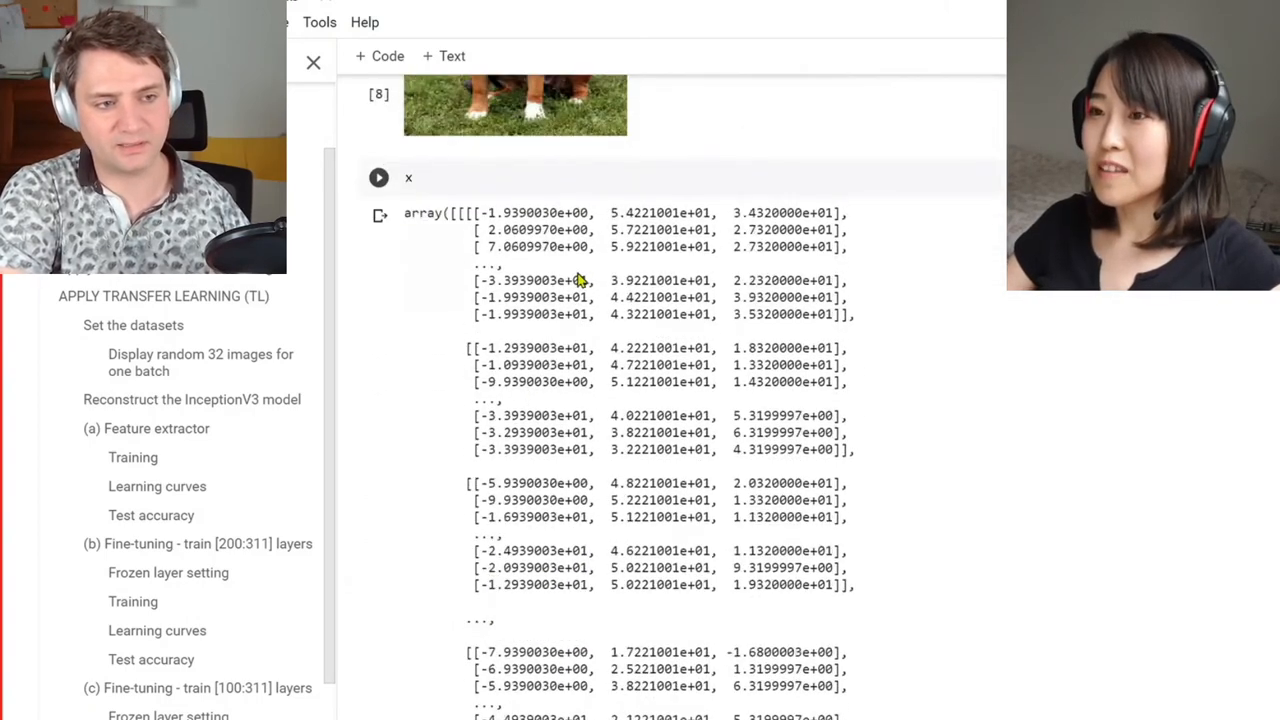
left_click(408, 177)
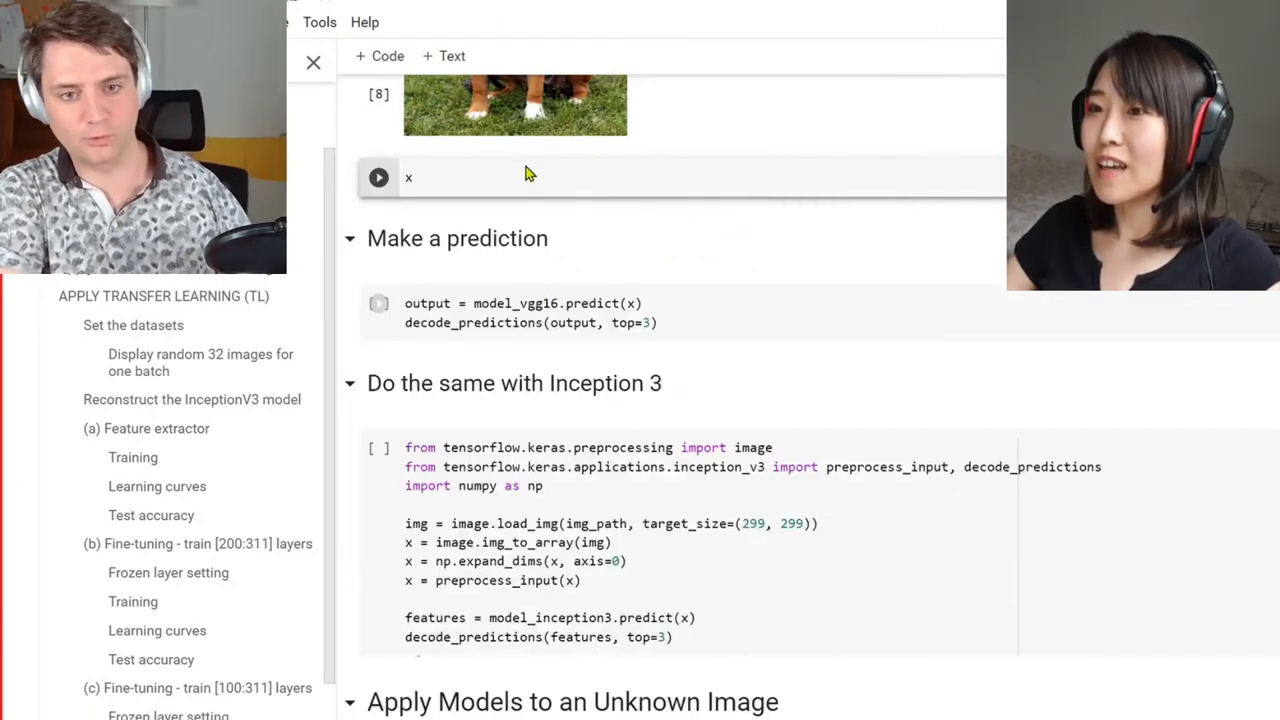
- Run model_vgg16.predict(x) and enter decode_predictions(output, top=3) in the cell below
left_click(378, 177)
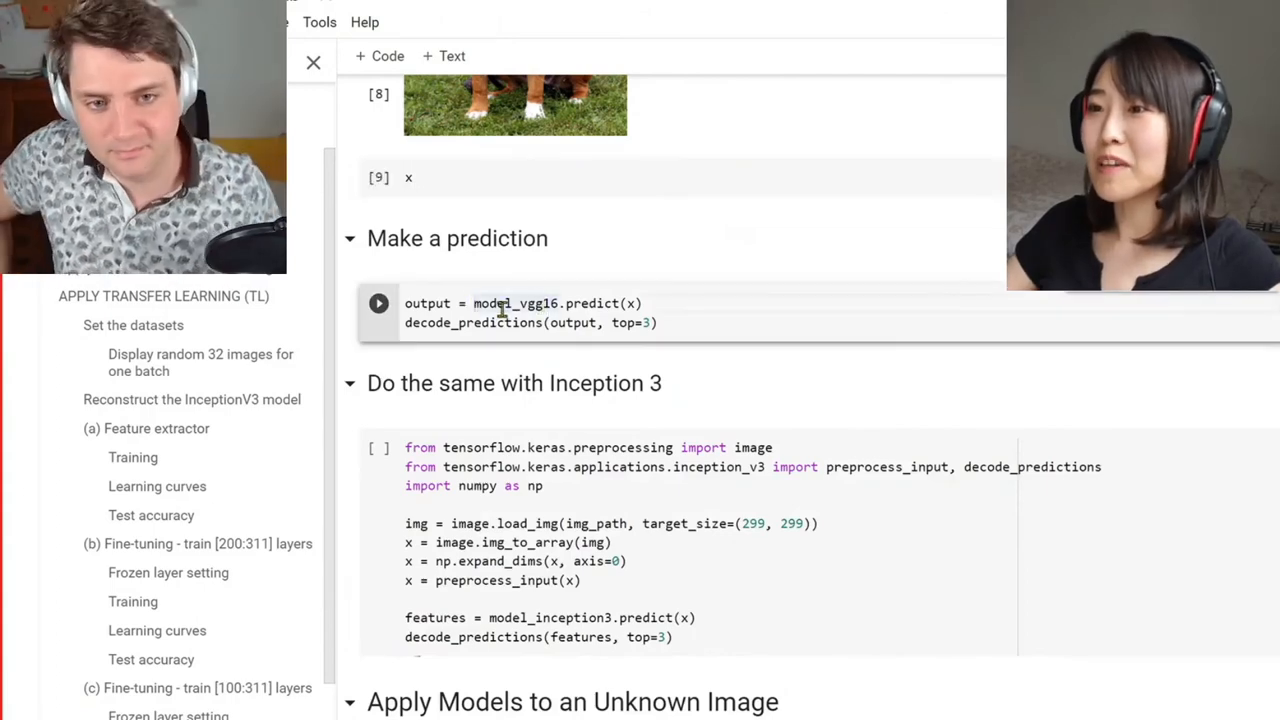
double_click(515, 303)
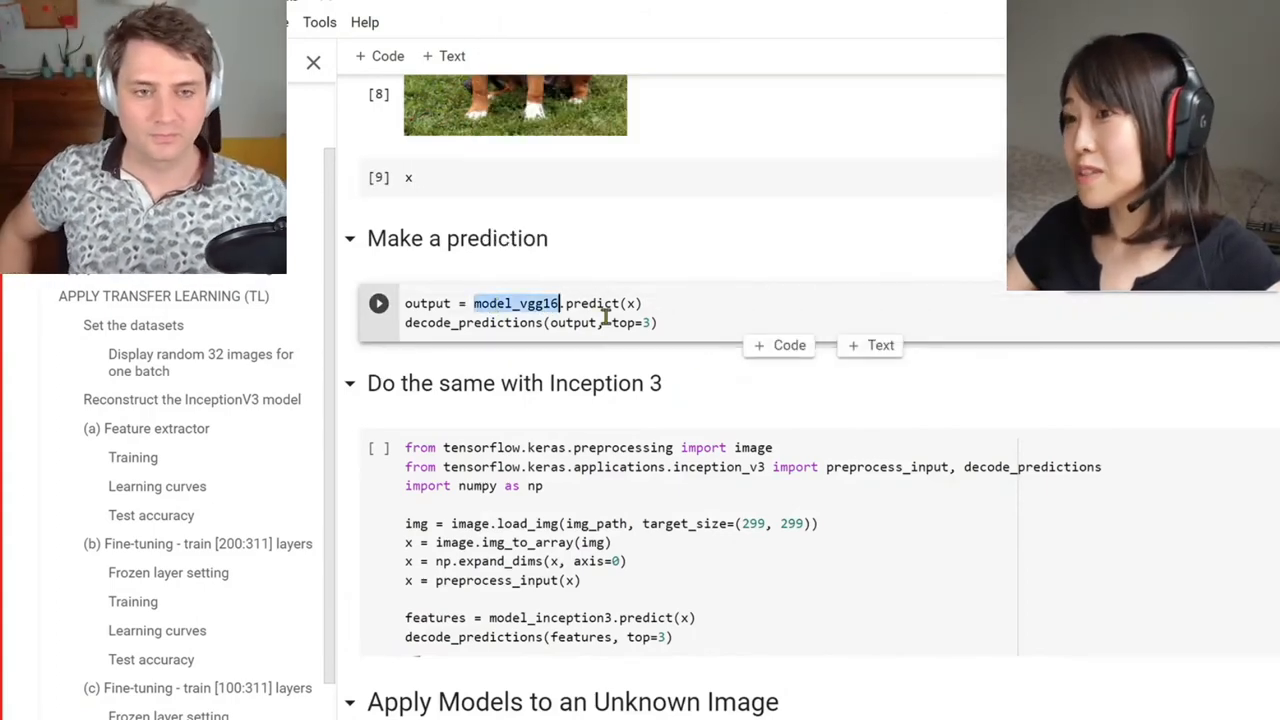
mouse_move(595, 303)
type("output")
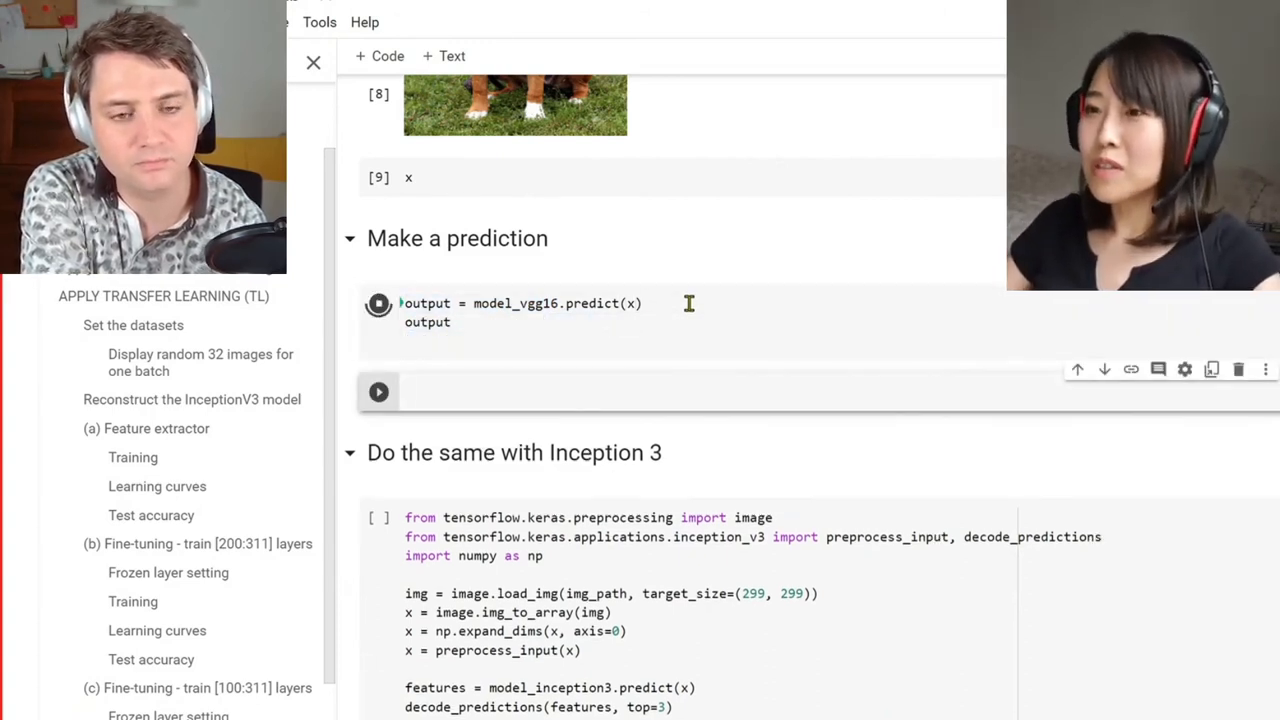
left_click(378, 303)
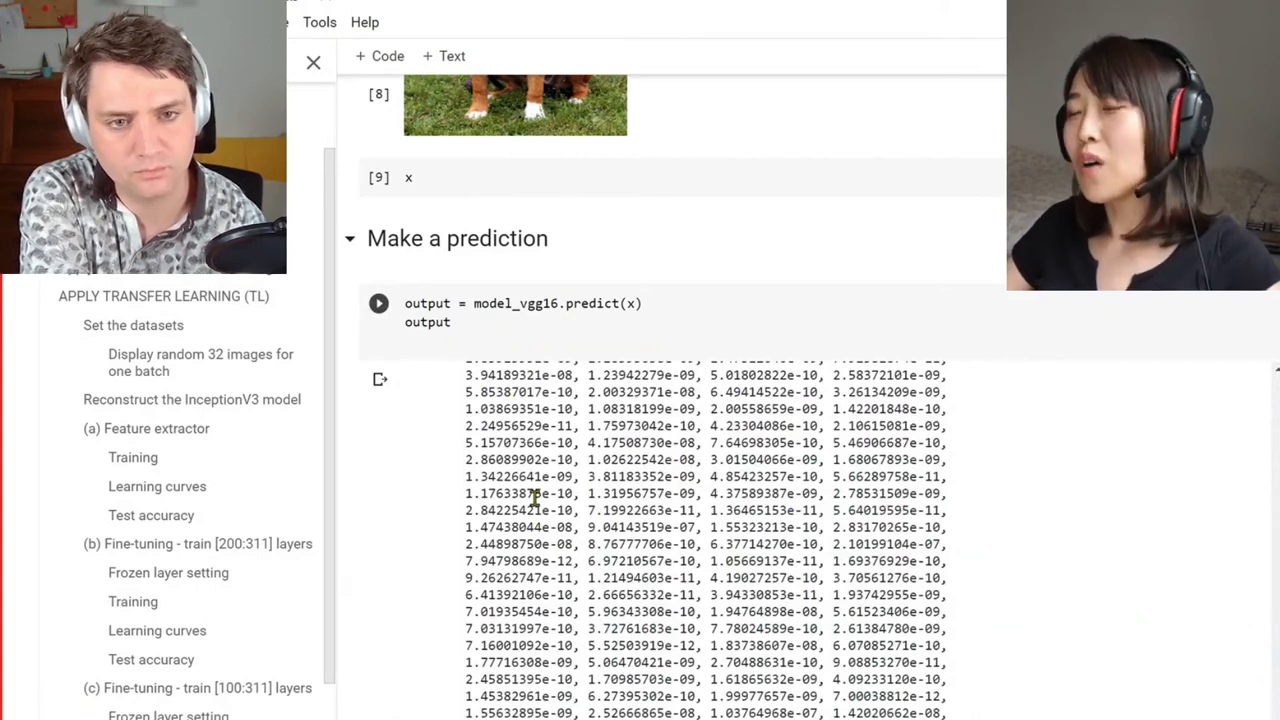
mouse_move(630, 342)
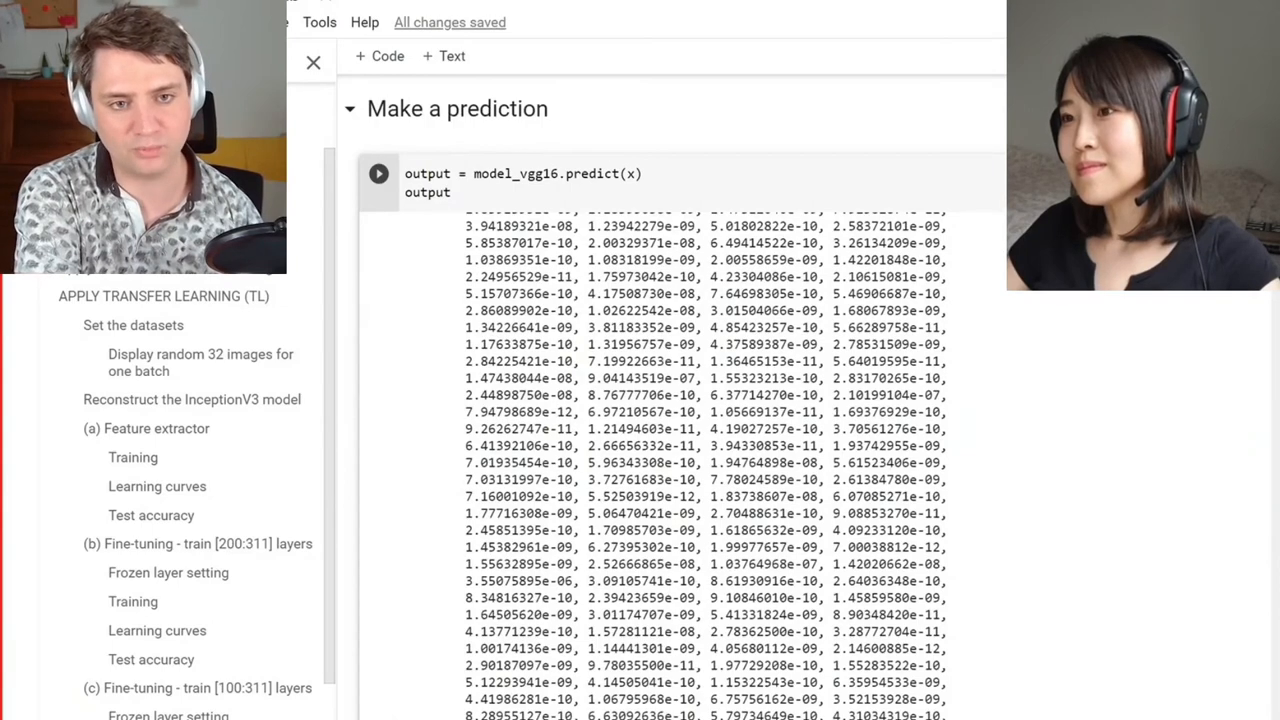
scroll("up", 3)
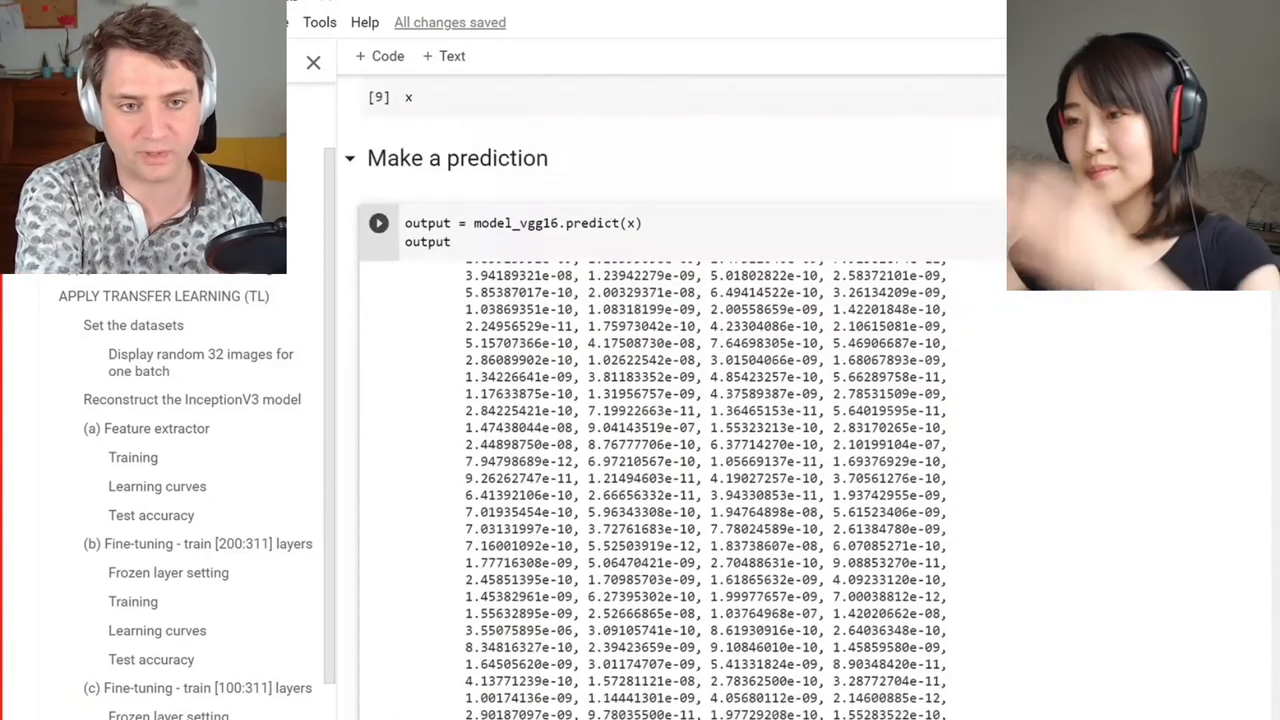
left_click(378, 223)
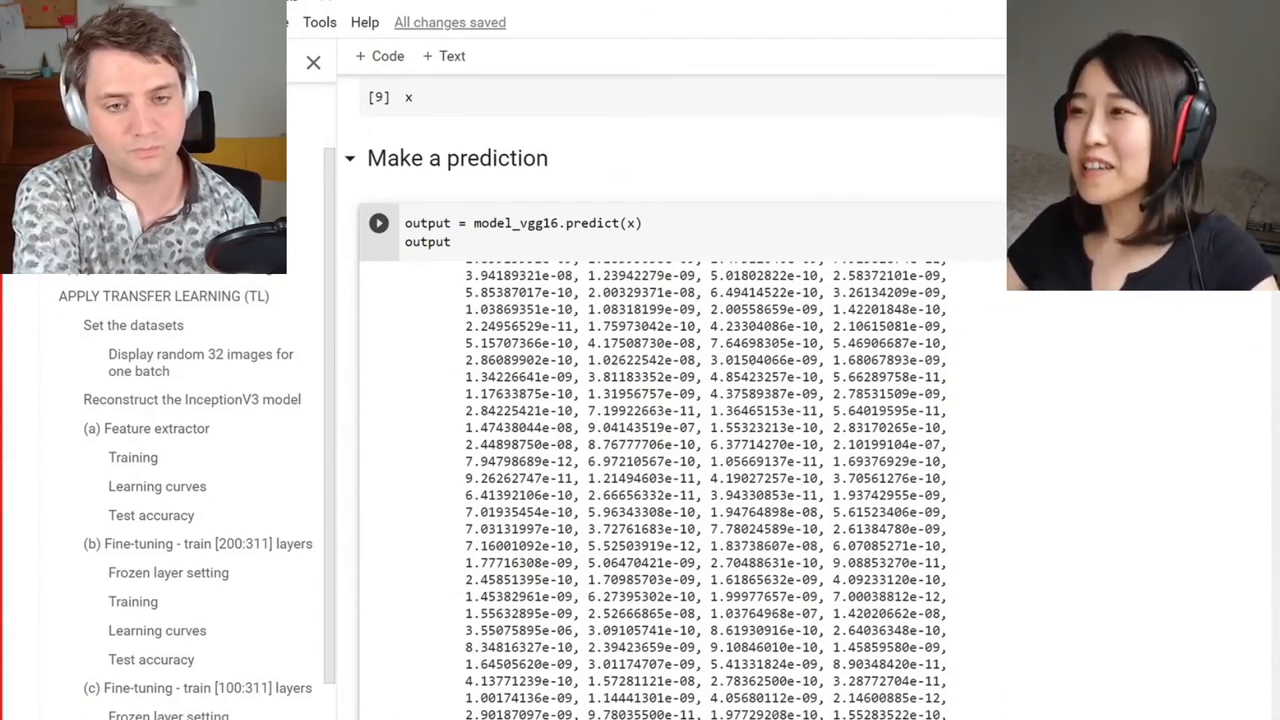
scroll("down", 3)
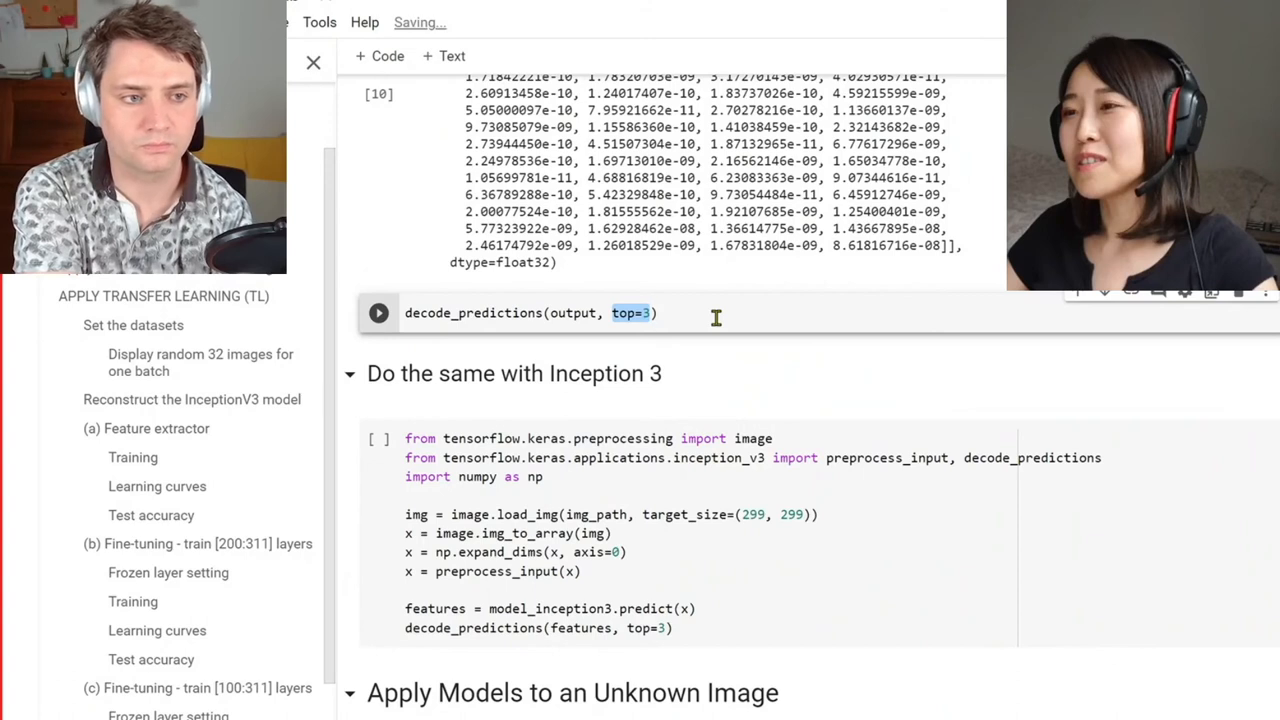
- Run decode_predictions and highlight the top score, Staffordshire_bullterrier at 0.8585646
left_click(660, 313)
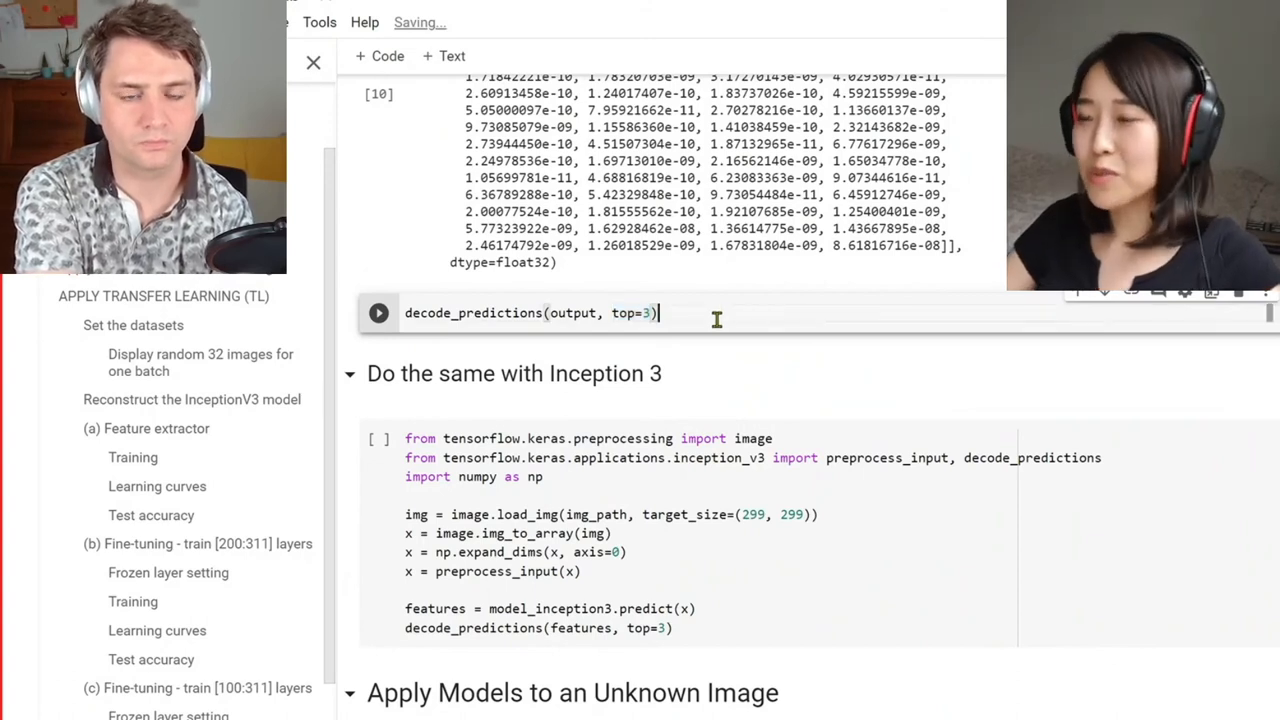
left_click(378, 313)
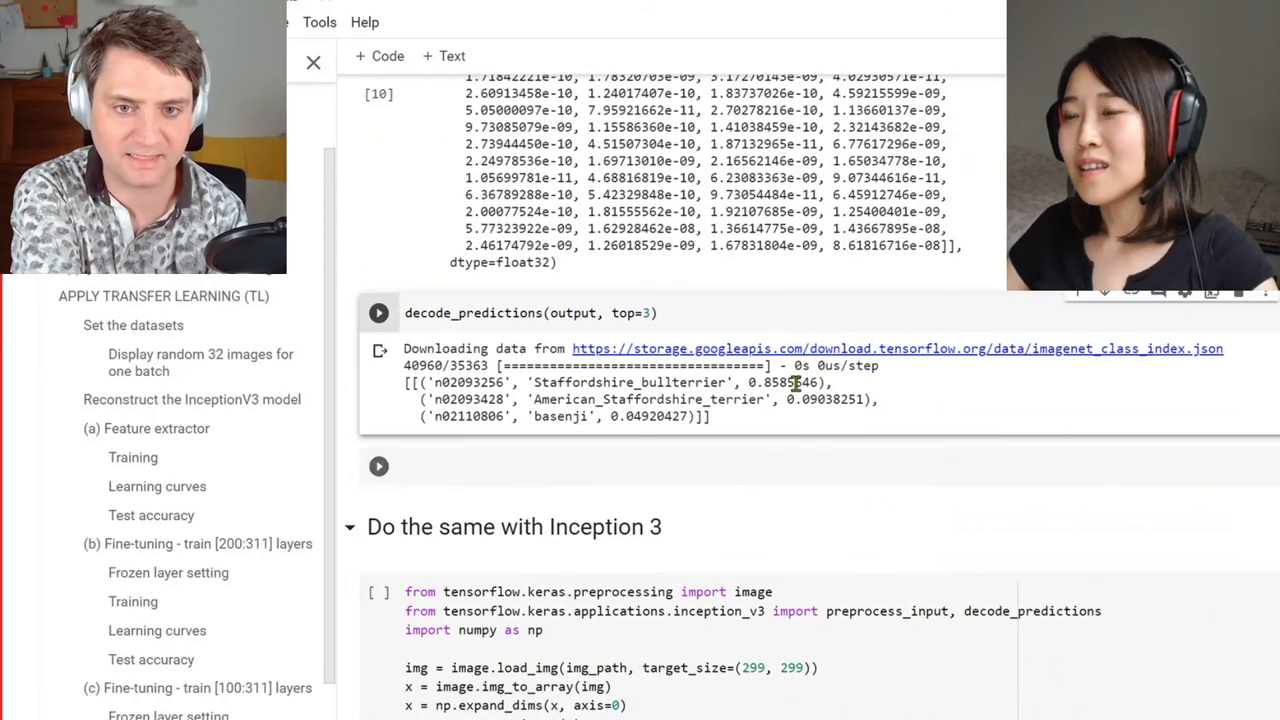
double_click(783, 382)
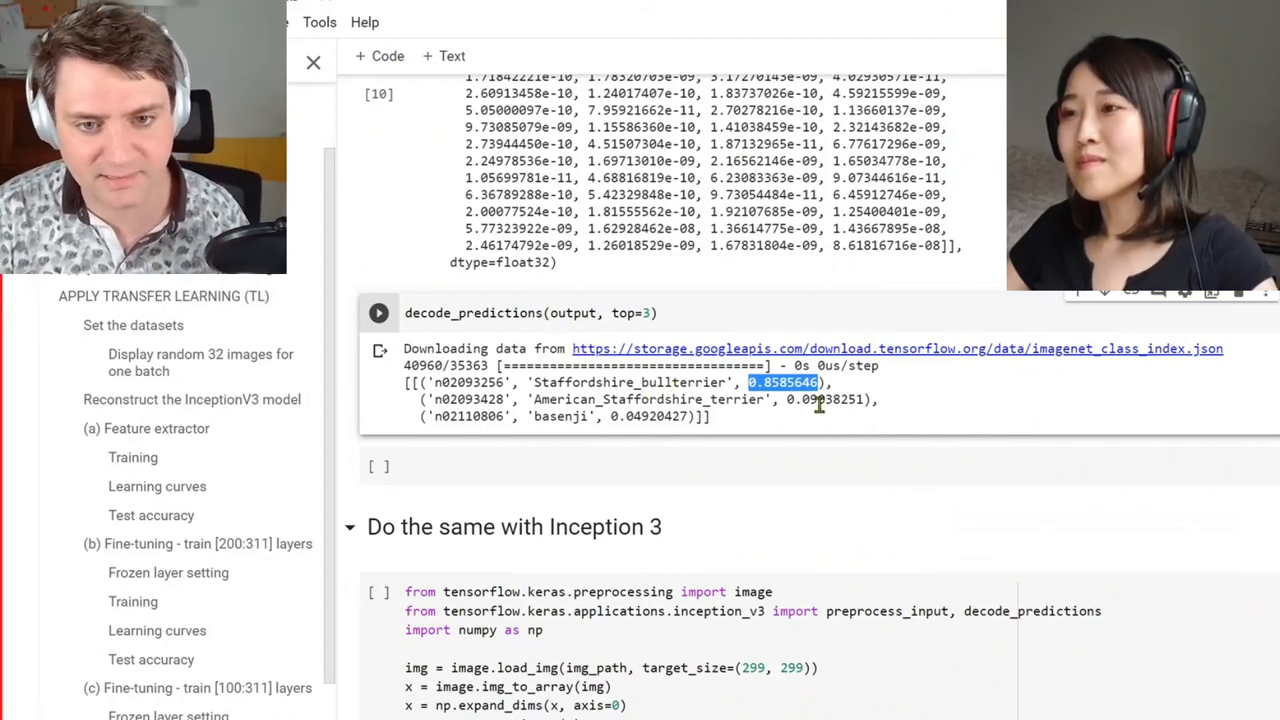
mouse_move(825, 418)
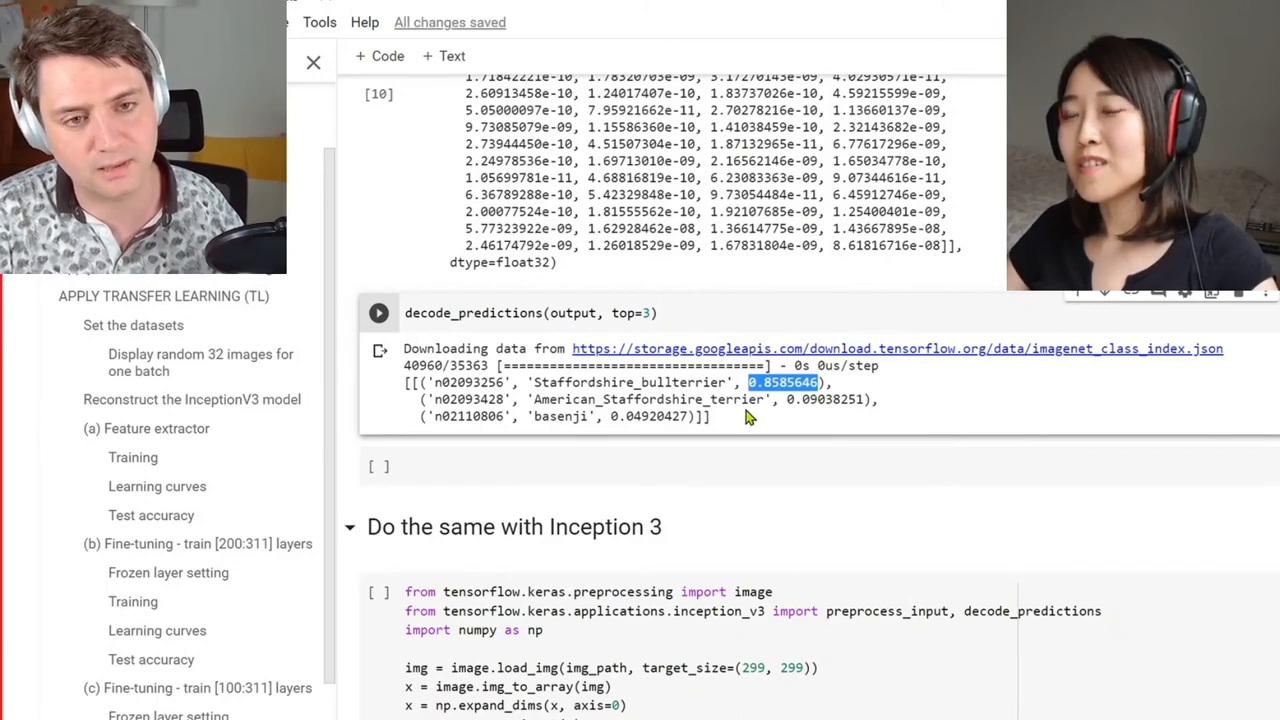
mouse_move(745, 415)
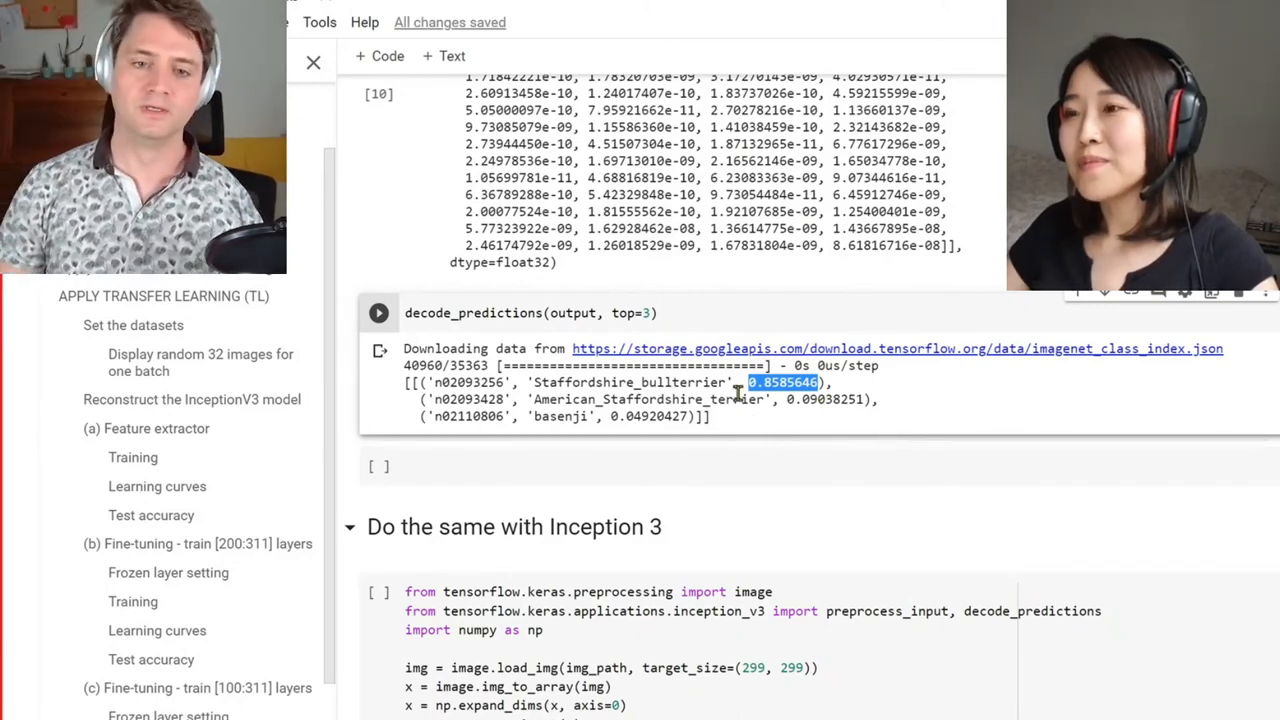
scroll("down", 3)
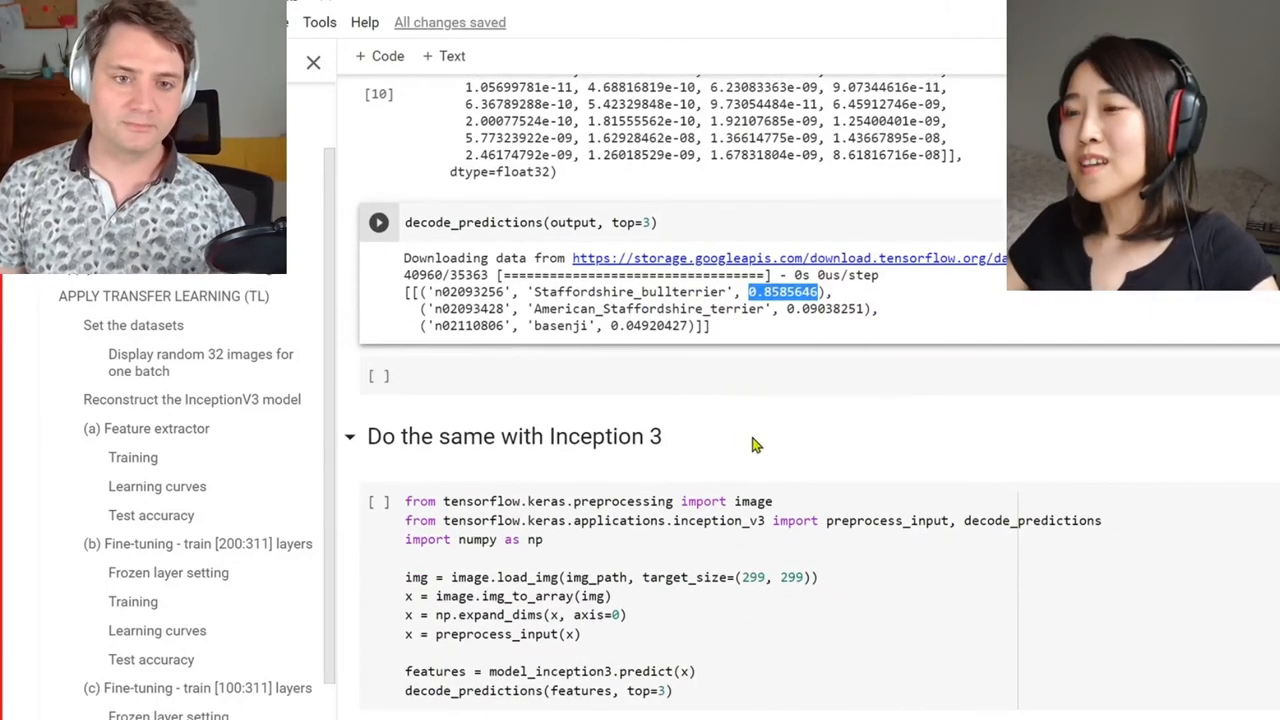
mouse_move(565, 460)
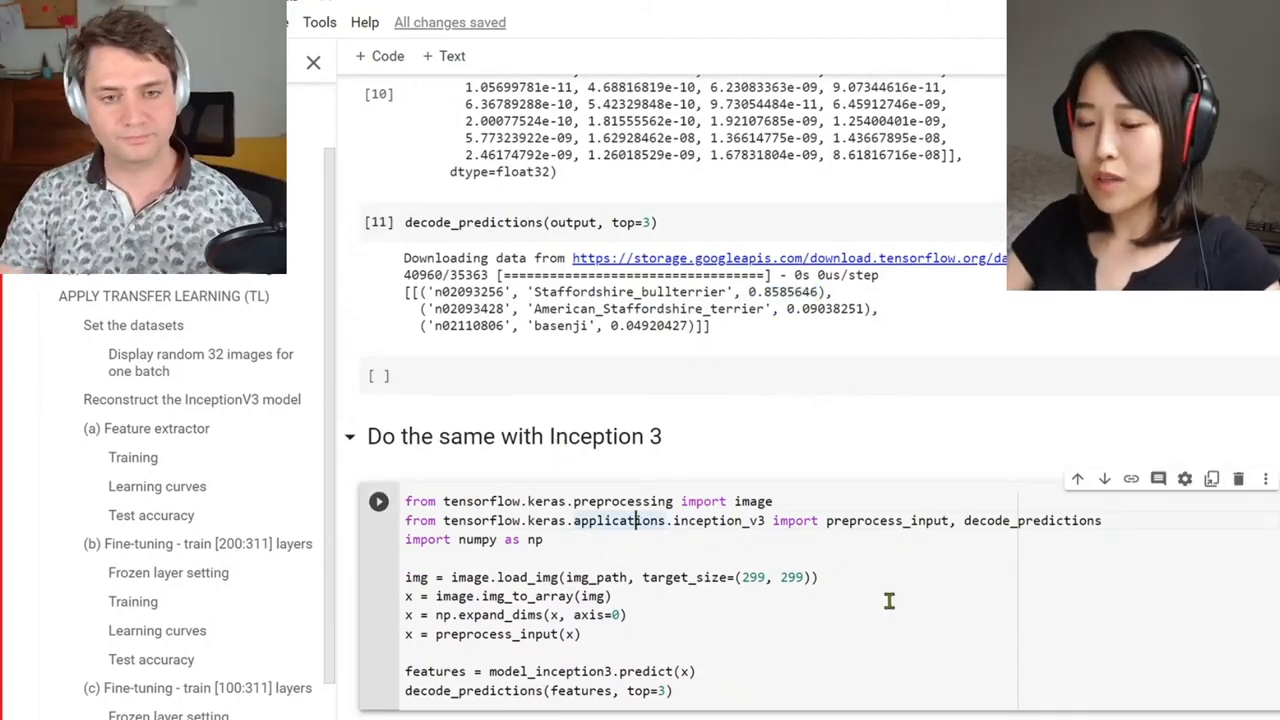
- Run the 'Do the same with Inception 3' cell and highlight its 0.7871009 top score
left_click(378, 501)
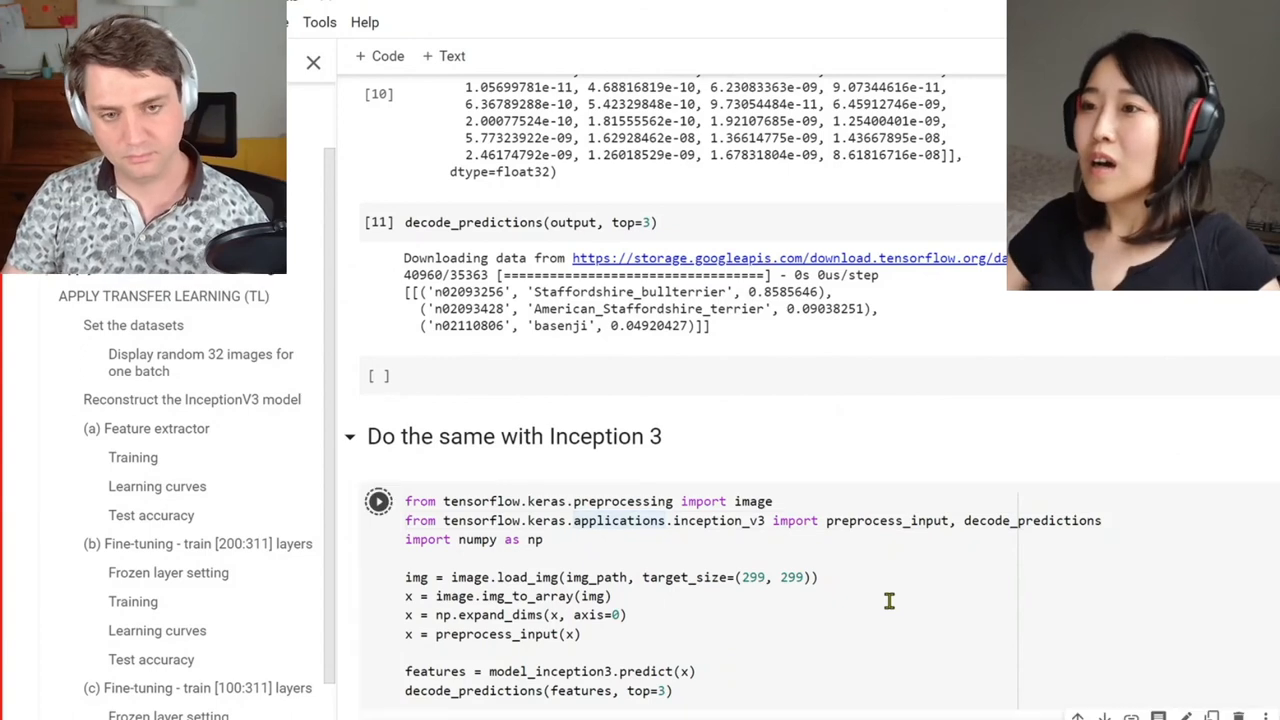
mouse_move(770, 549)
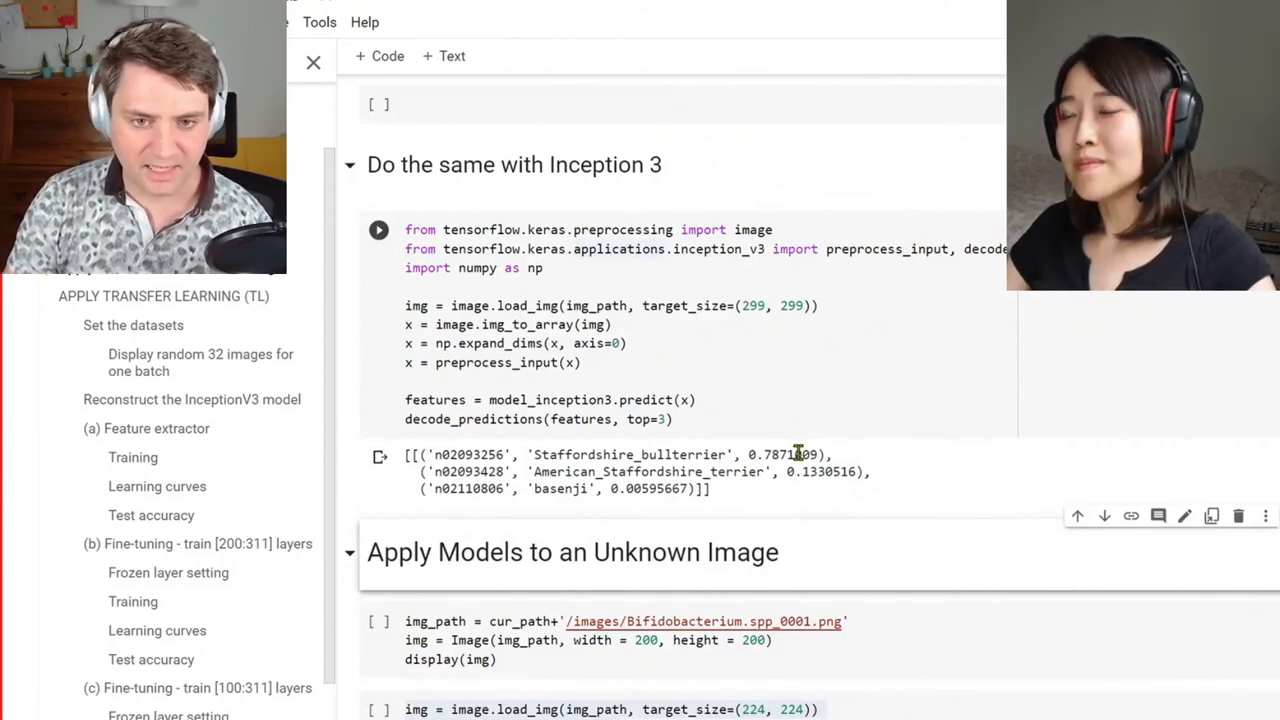
double_click(783, 454)
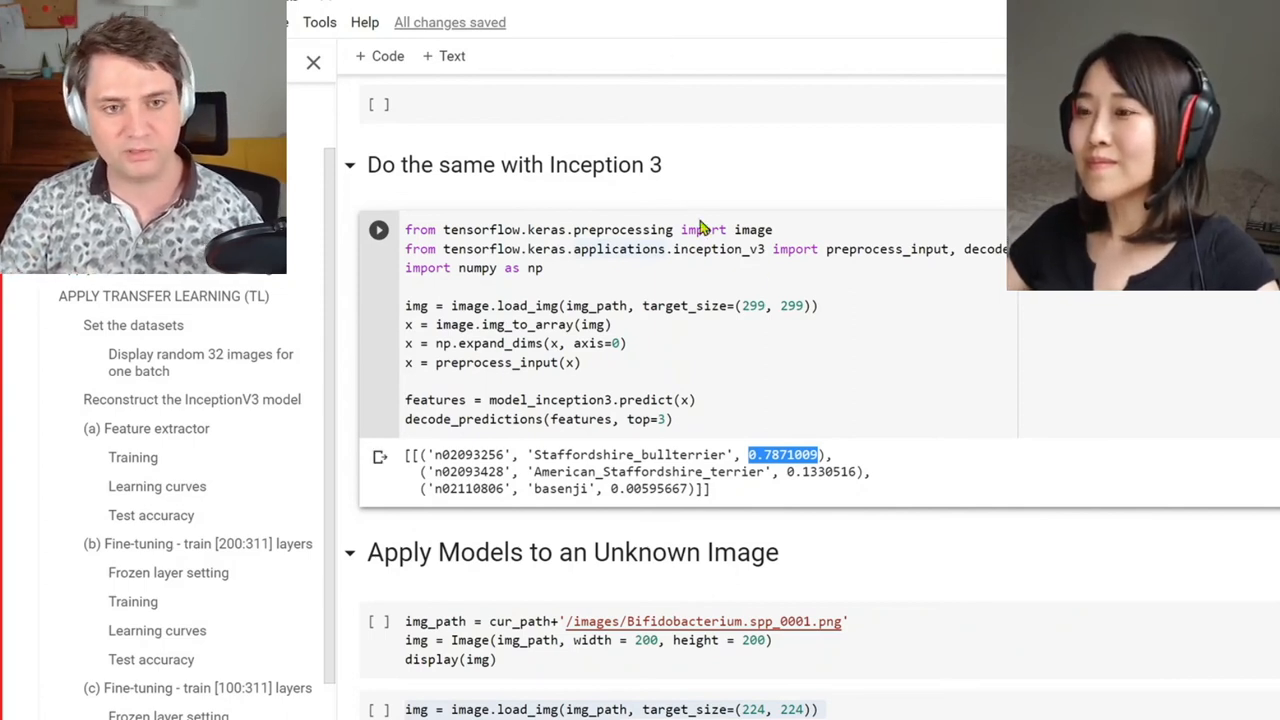
mouse_move(970, 393)
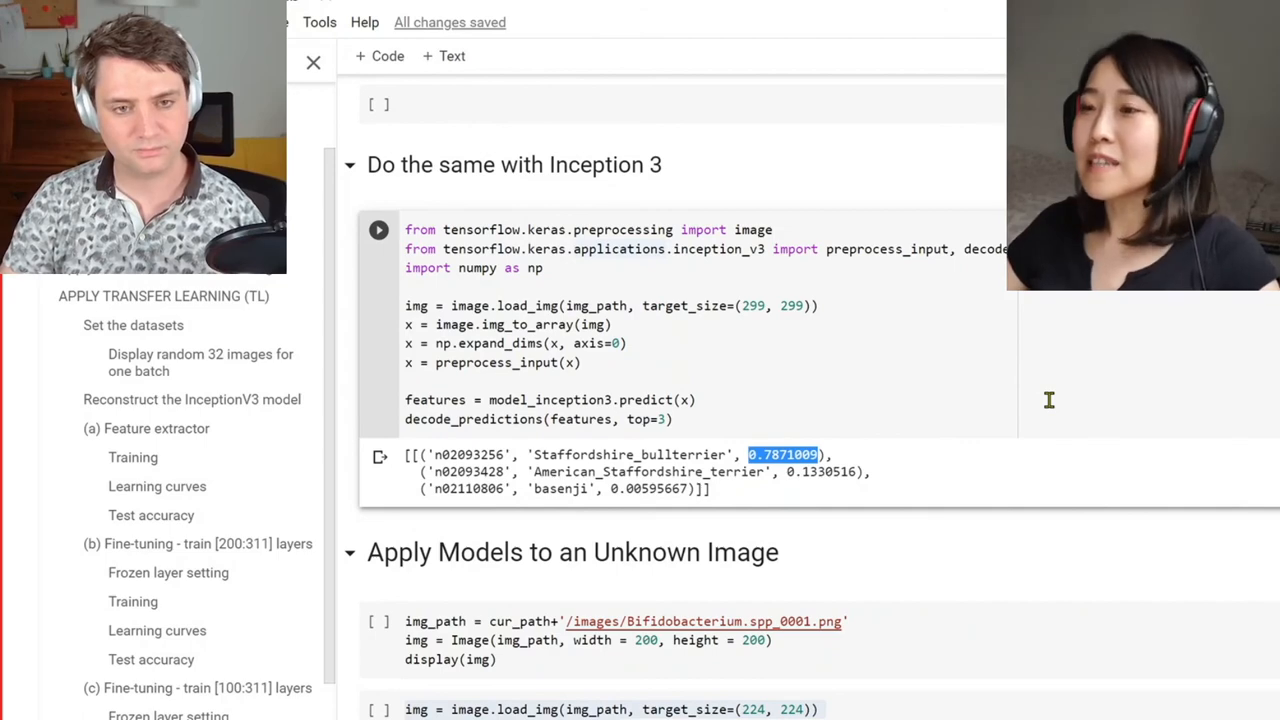
scroll("down", 3)
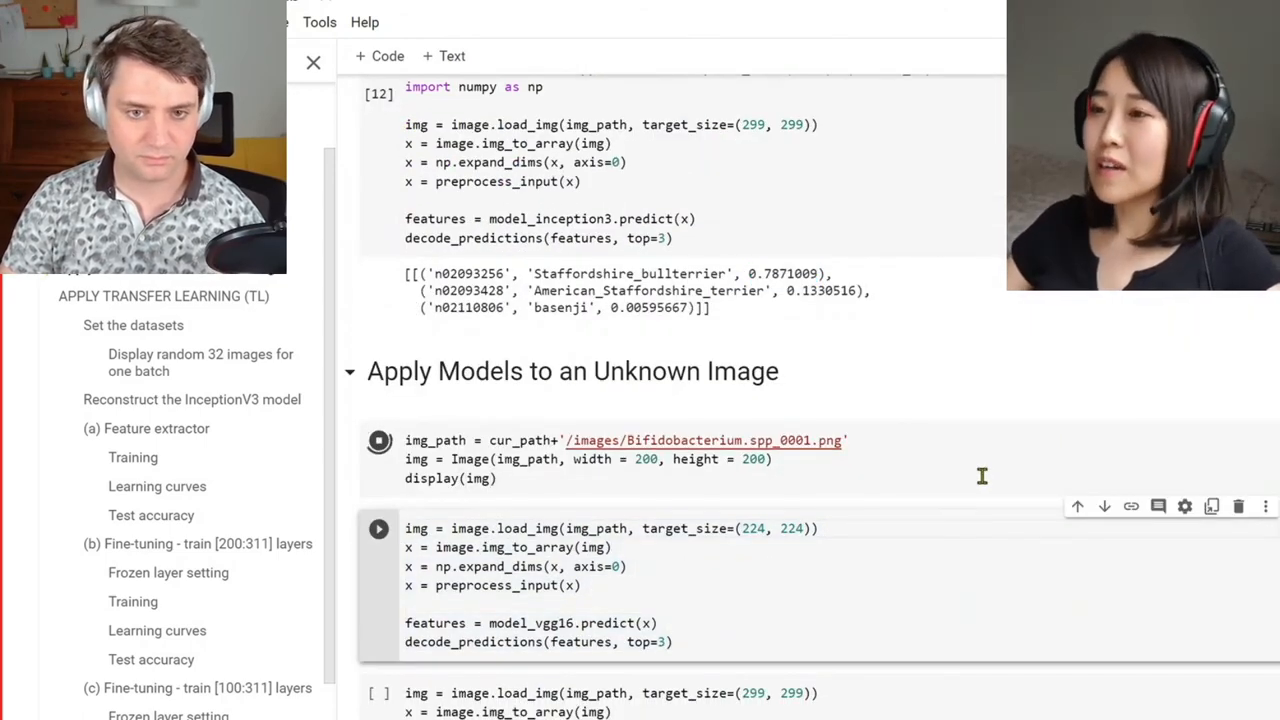
mouse_move(900, 385)
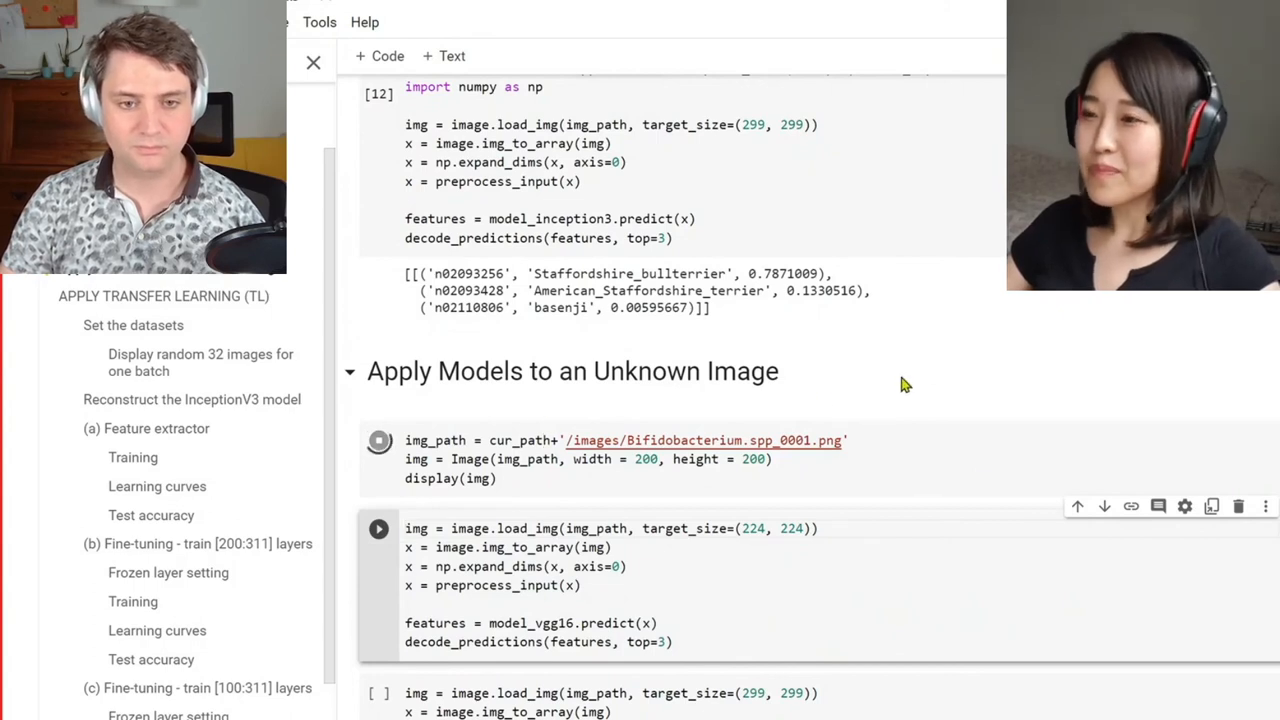
mouse_move(578, 468)
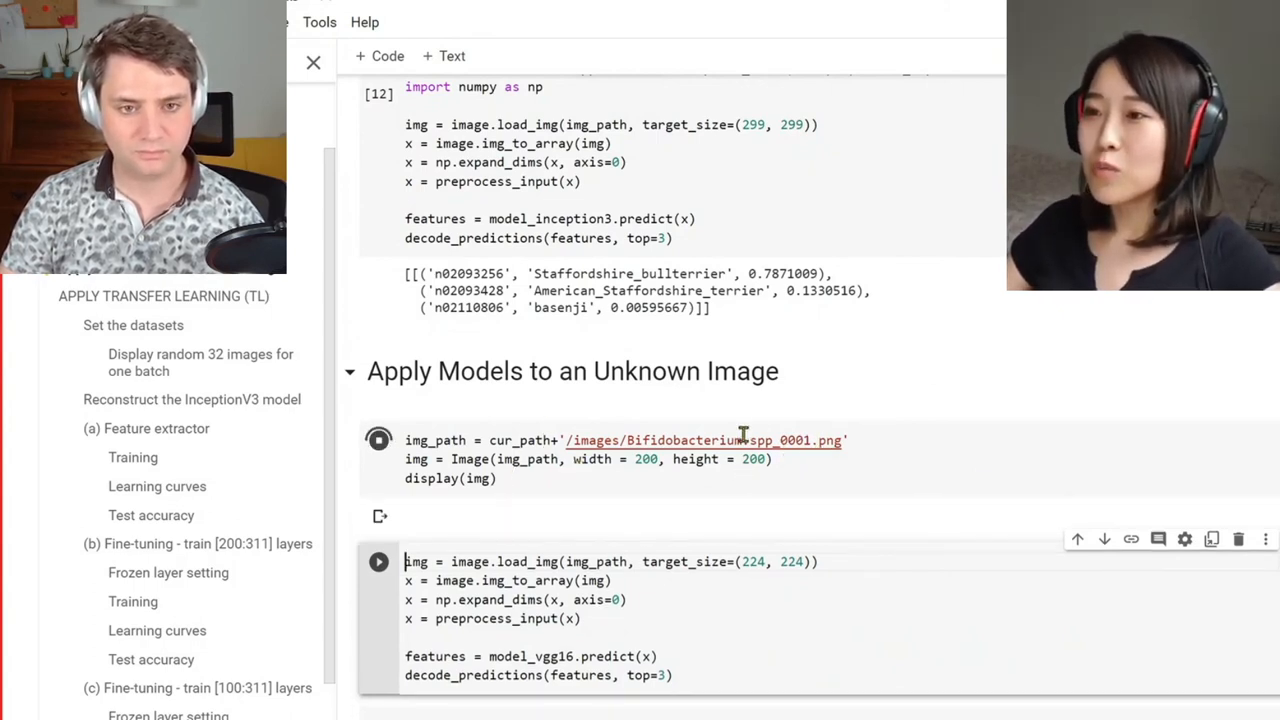
- Display the Bifidobacterium image and run VGG16 on it, getting envelope, toilet_tissue, shower_curtain
left_click(378, 440)
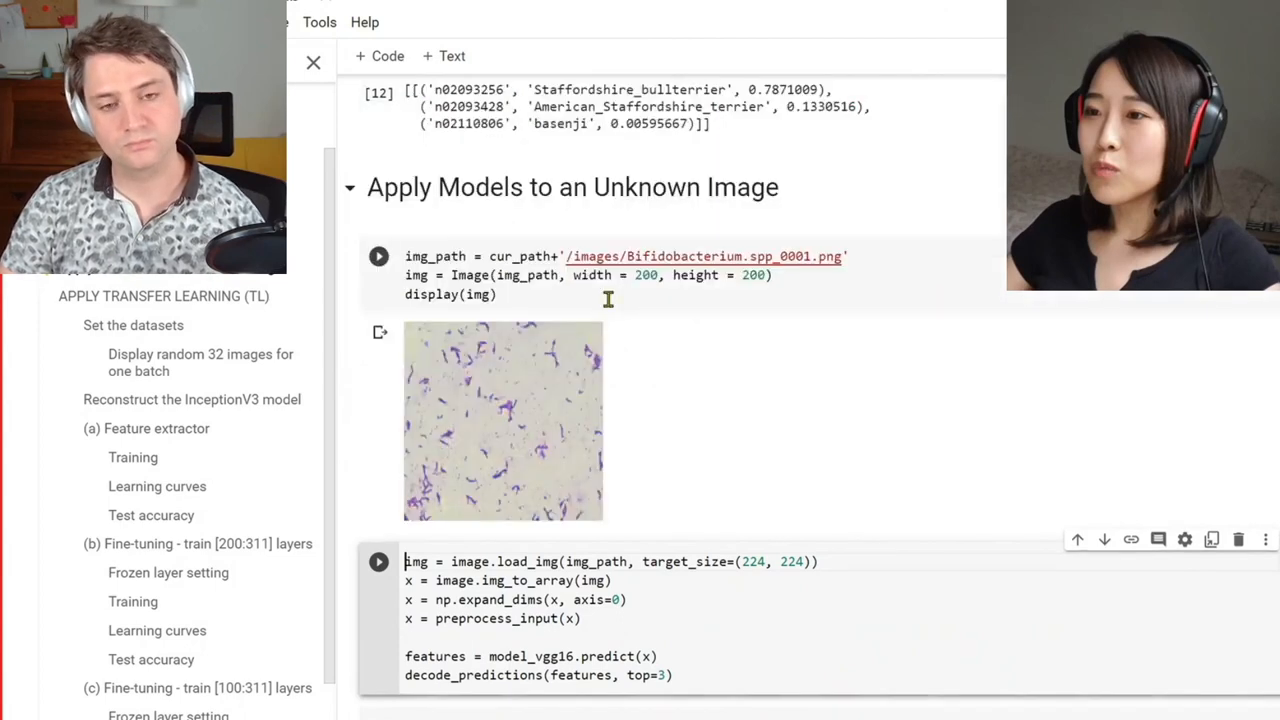
left_click(379, 256)
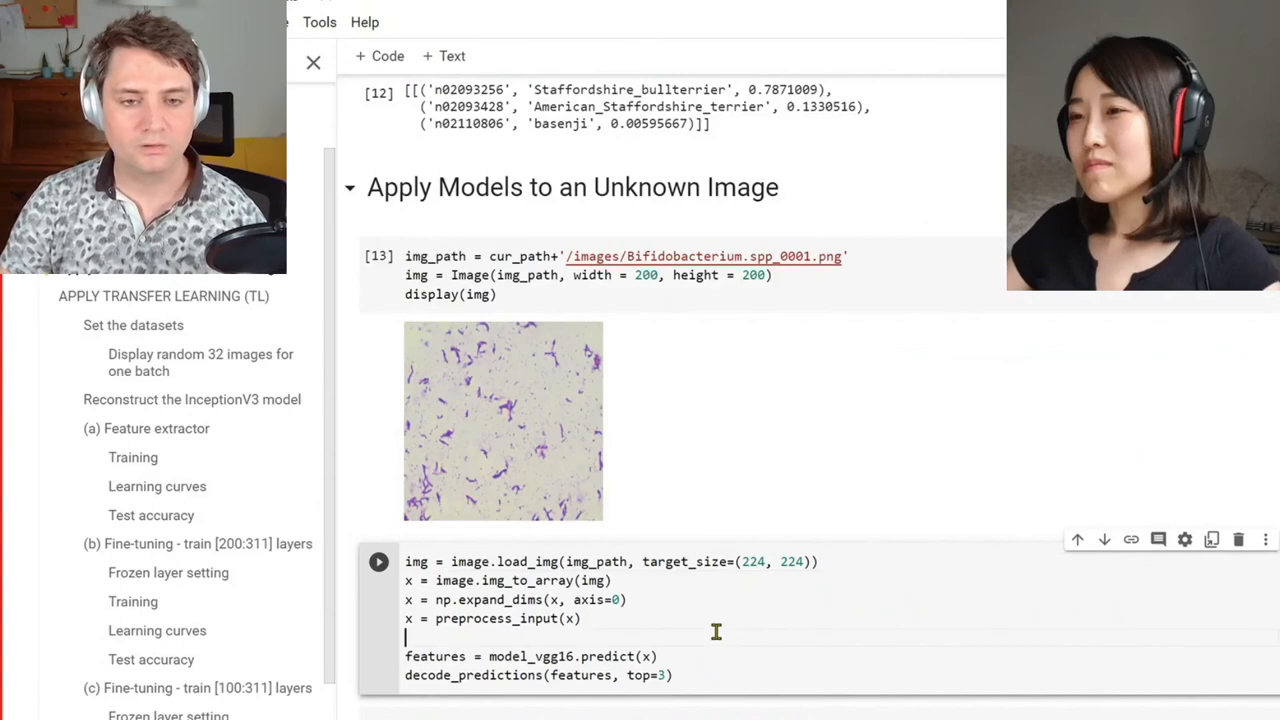
left_click(378, 561)
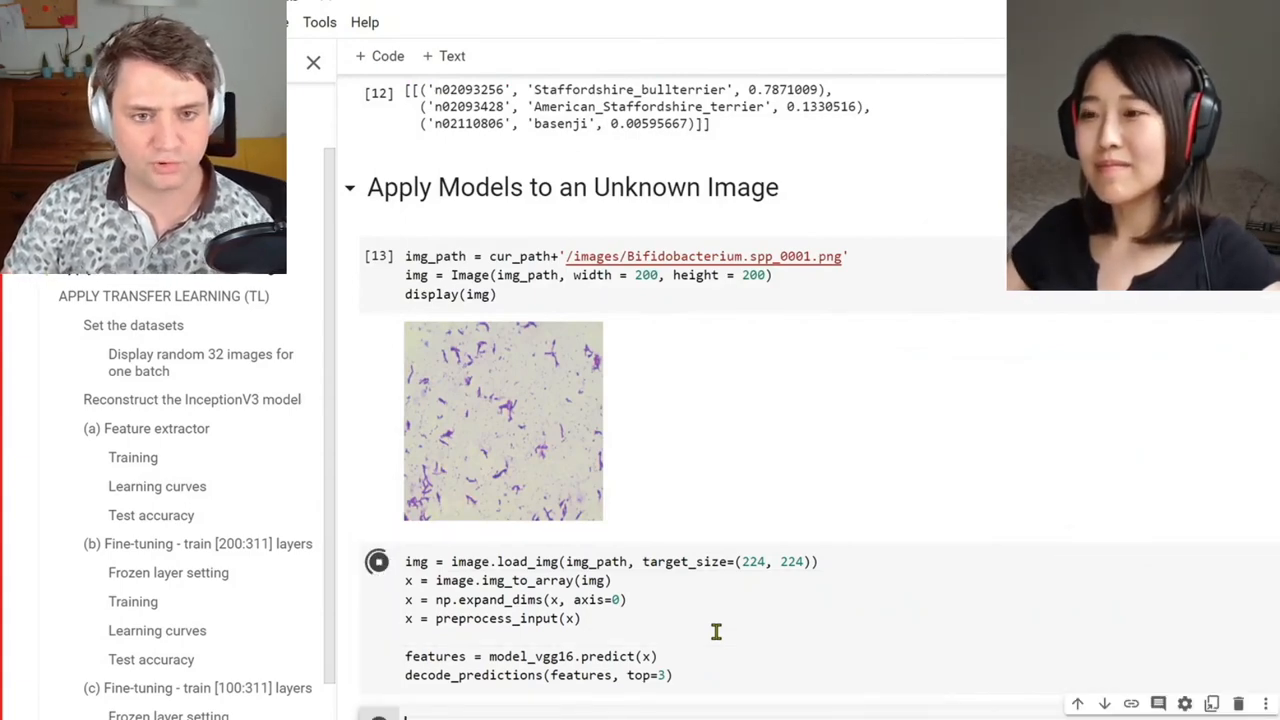
left_click(378, 561)
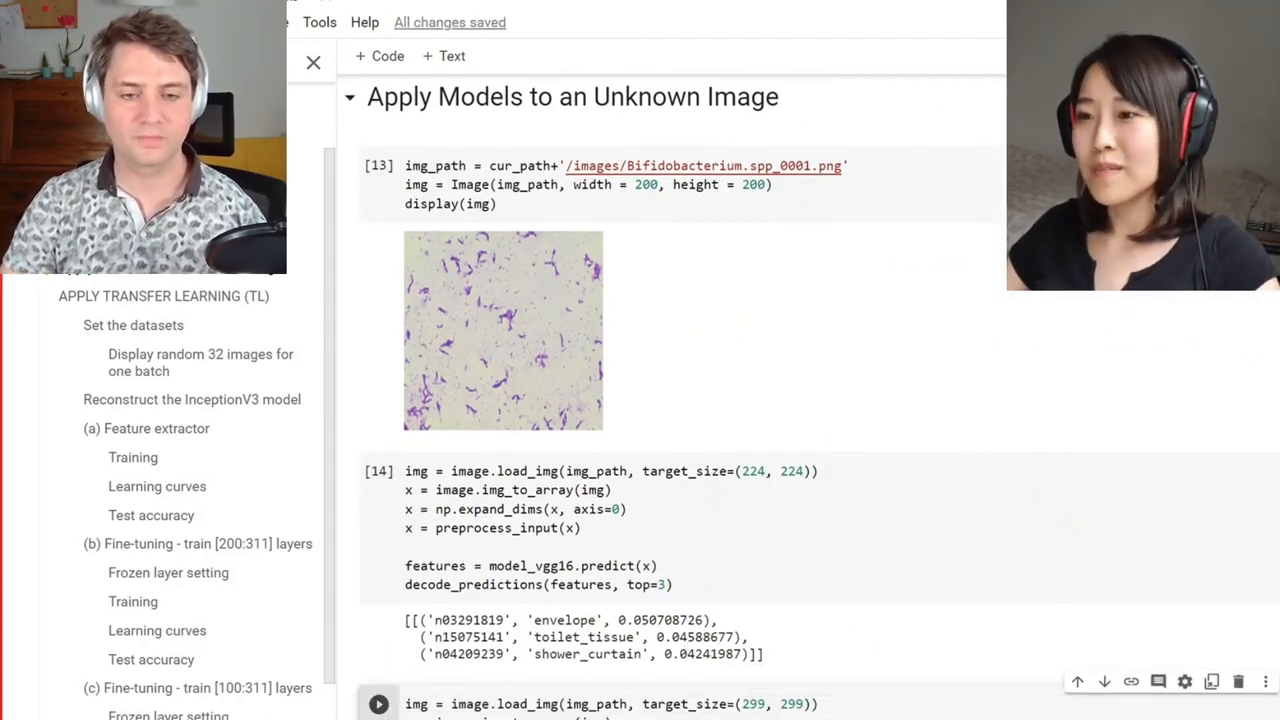
scroll("down", 3)
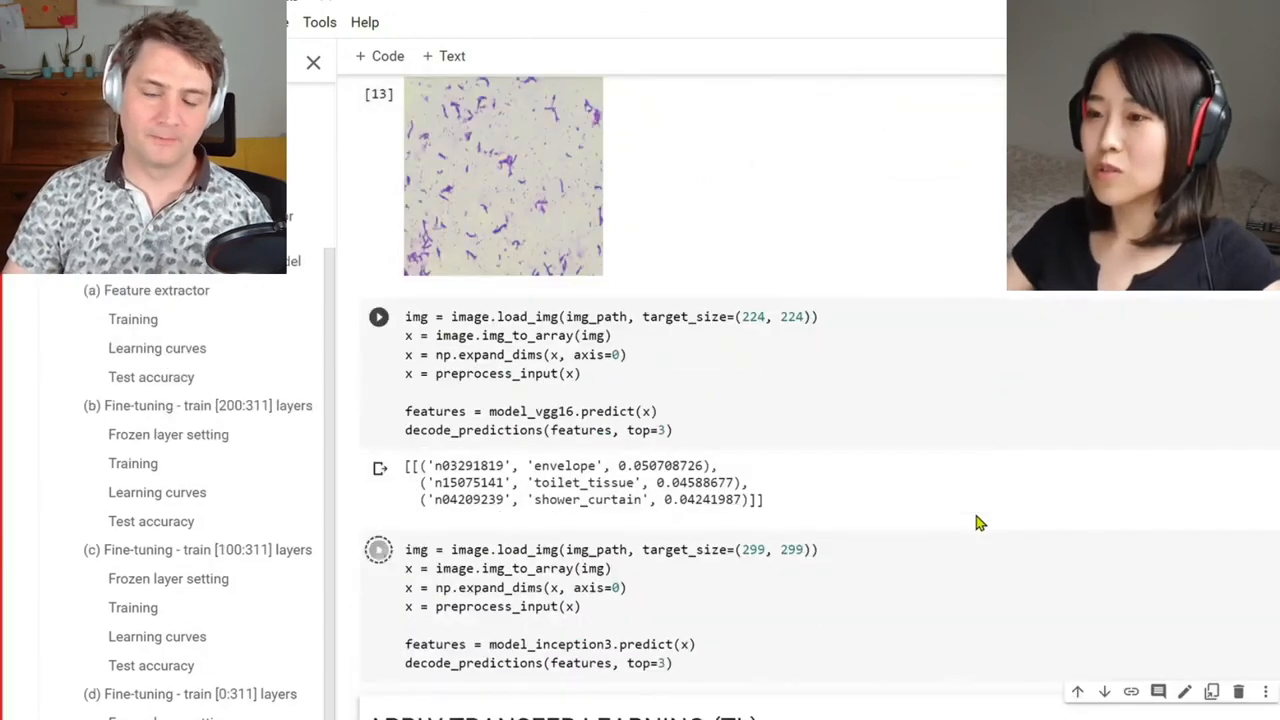